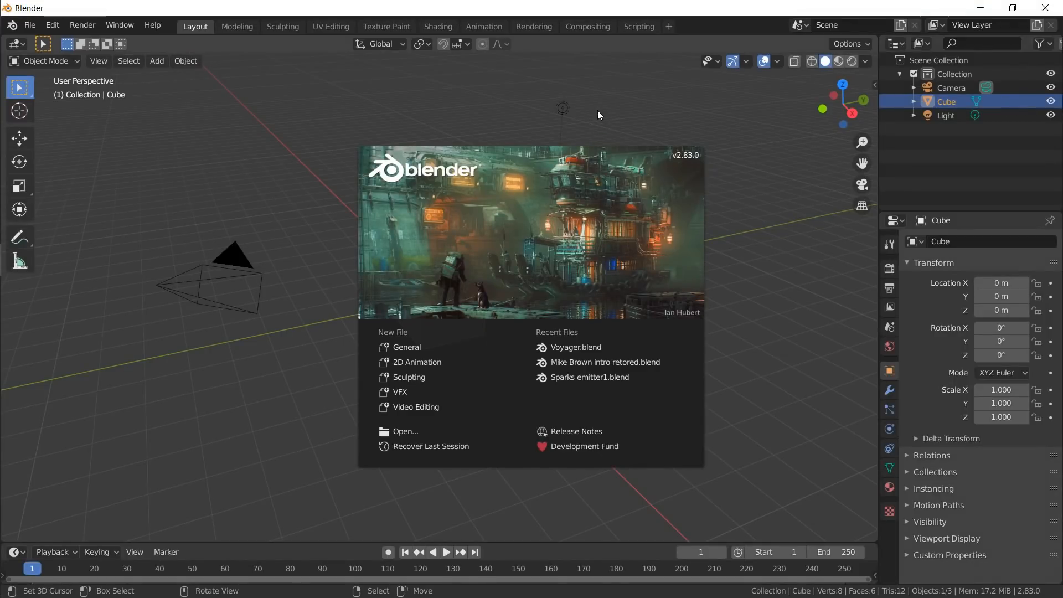
{"action": "mouse_move", "coordinate": [460, 102]}
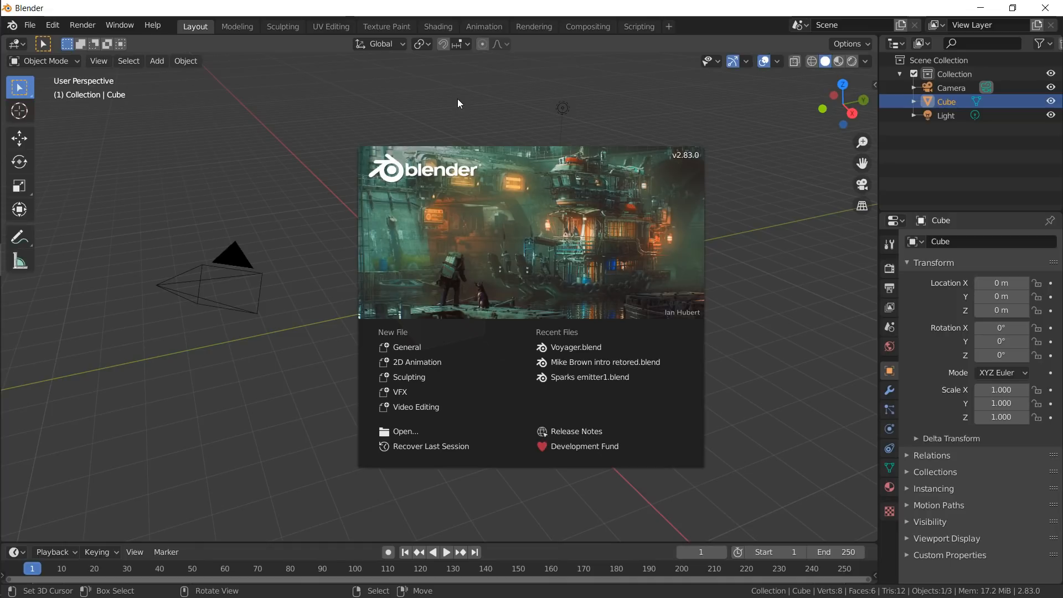
- Delete the default cube and add a cylinder with 64 vertices
{"action": "left_click", "coordinate": [458, 106]}
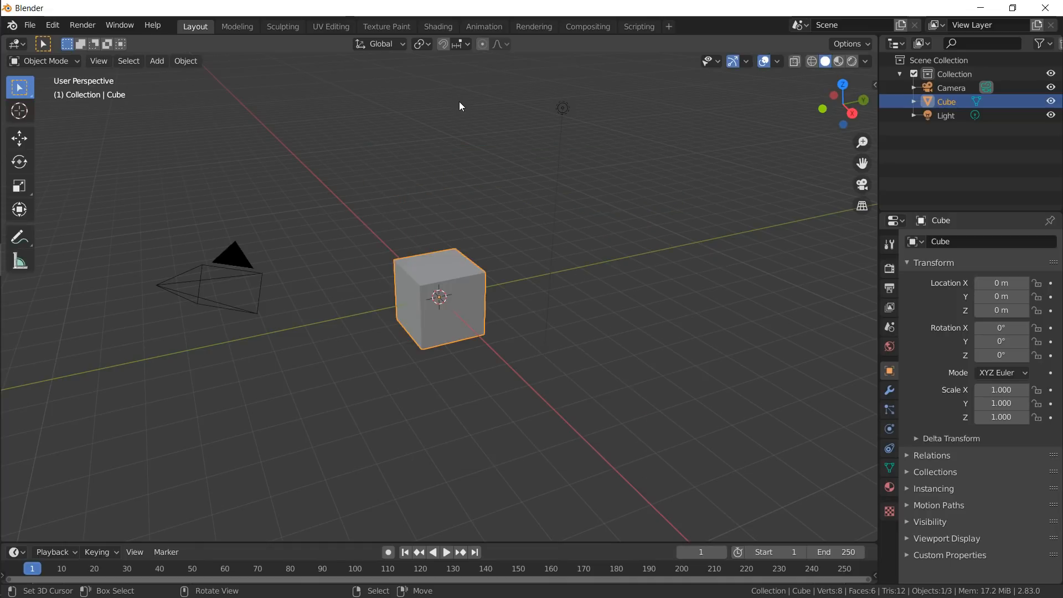
{"action": "mouse_move", "coordinate": [468, 134]}
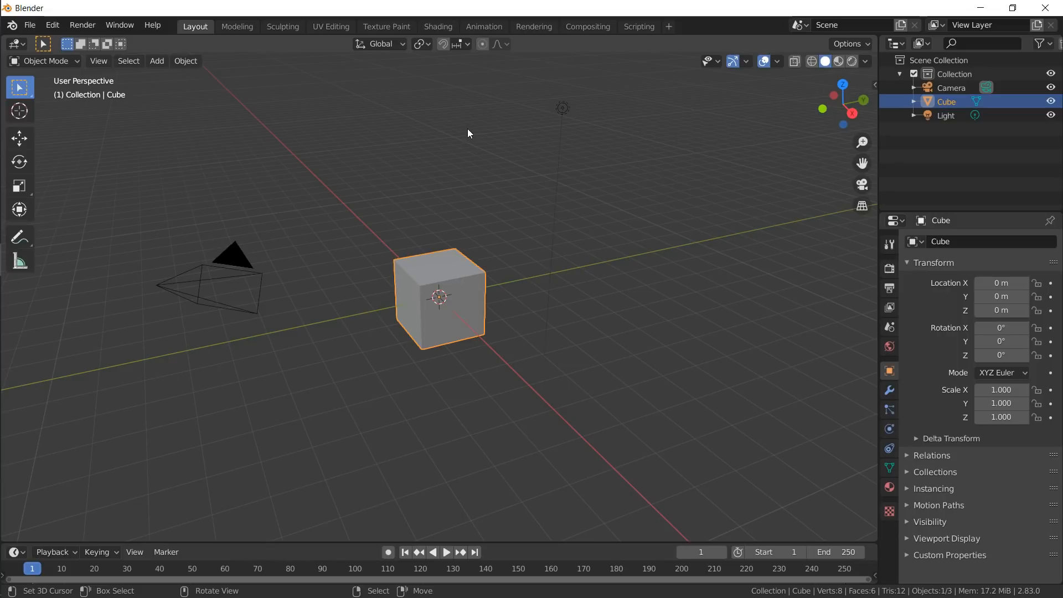
{"action": "mouse_move", "coordinate": [425, 306]}
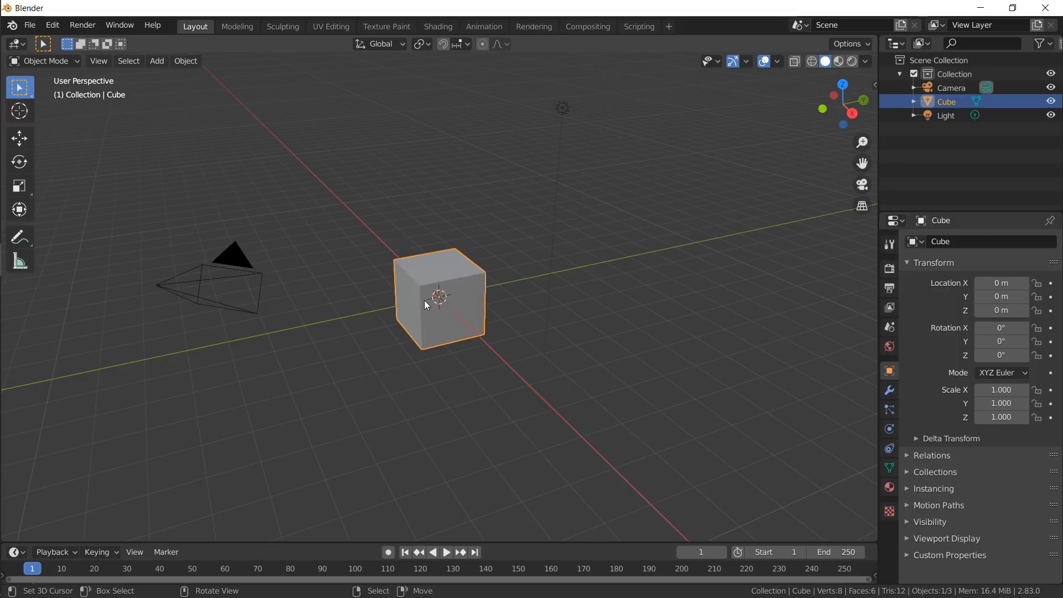
{"action": "left_click", "coordinate": [156, 60]}
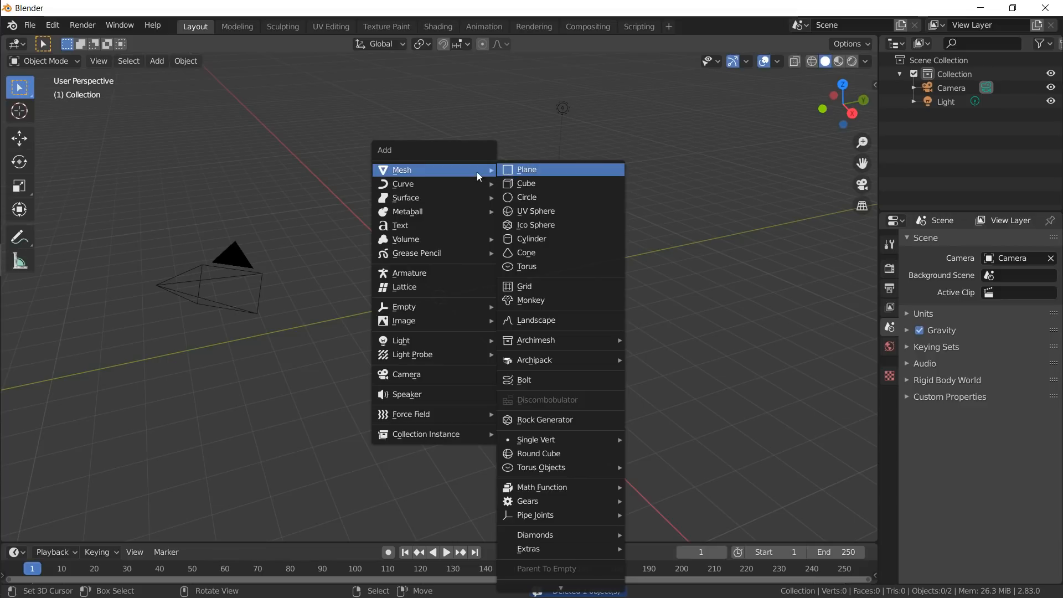
{"action": "mouse_move", "coordinate": [531, 239]}
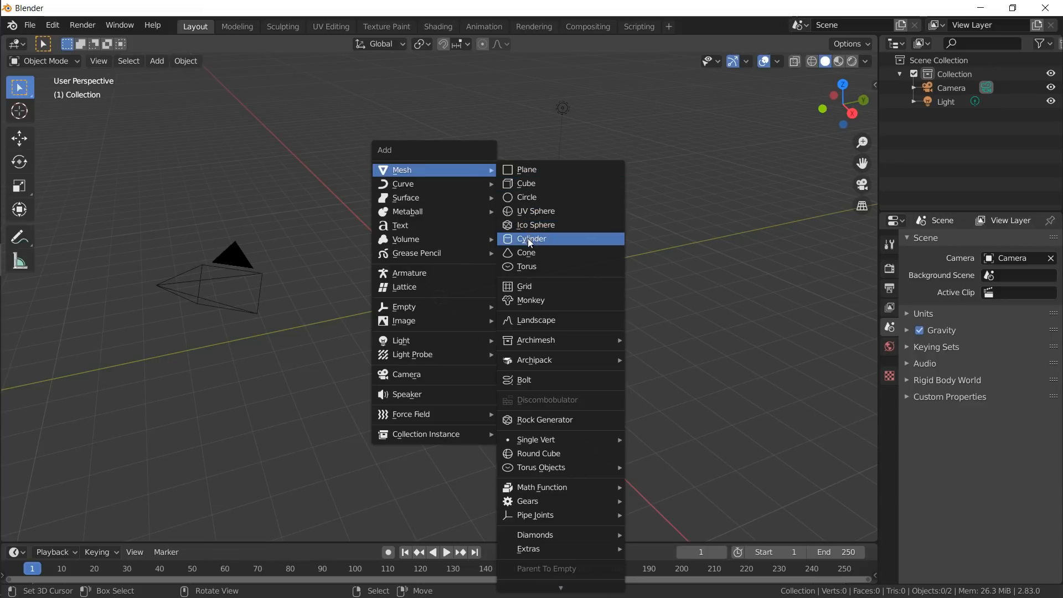
{"action": "left_click", "coordinate": [532, 240]}
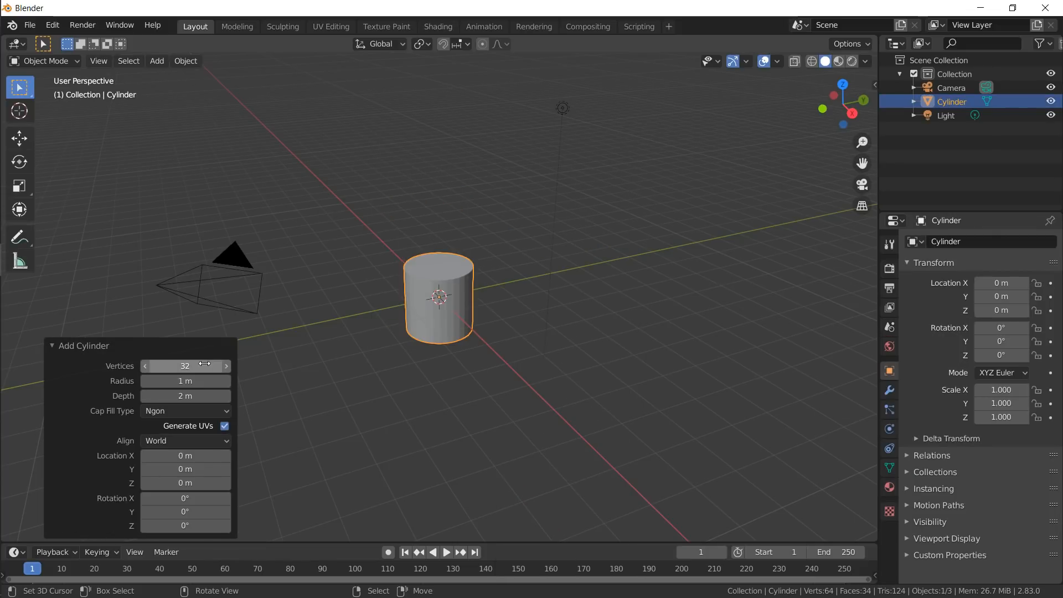
{"action": "left_click", "coordinate": [185, 367]}
{"action": "type", "text": "64"}
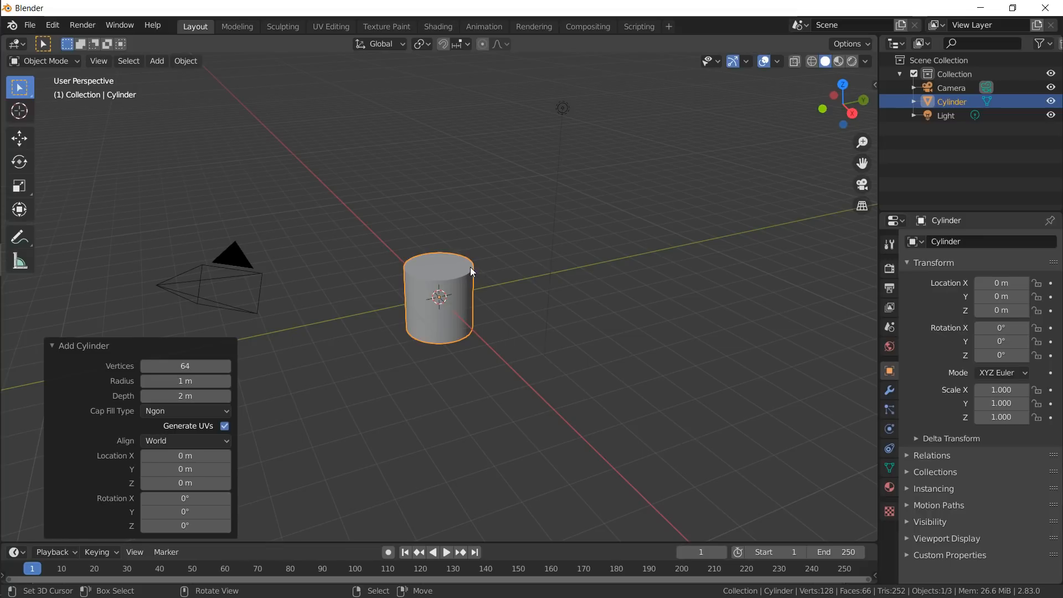
{"action": "mouse_move", "coordinate": [473, 289]}
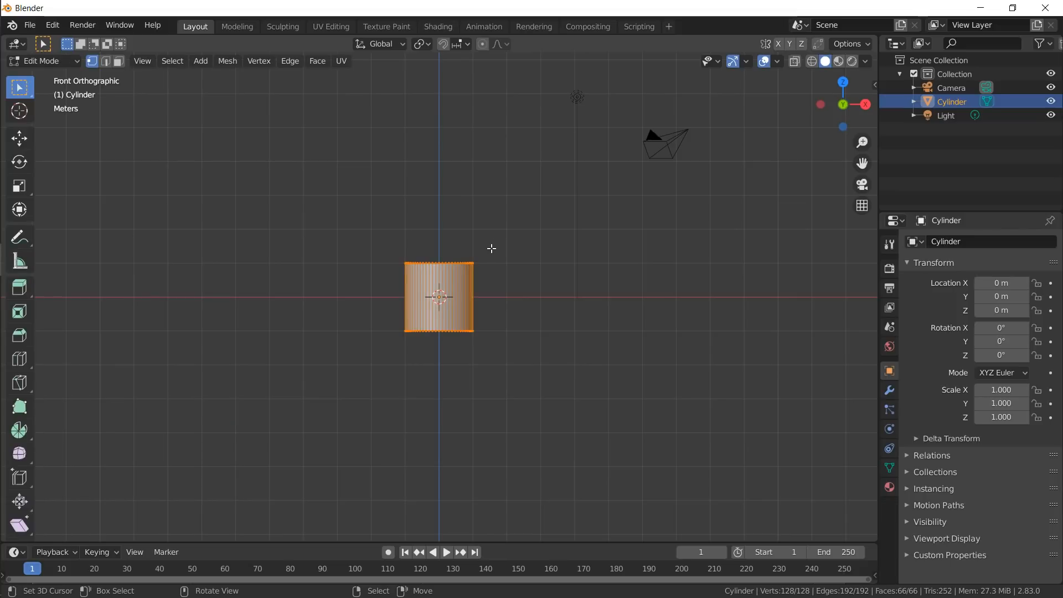
- Snap the 3D cursor to the cylinder's top rim and select its top face in Edit Mode
{"action": "key", "text": "s"}
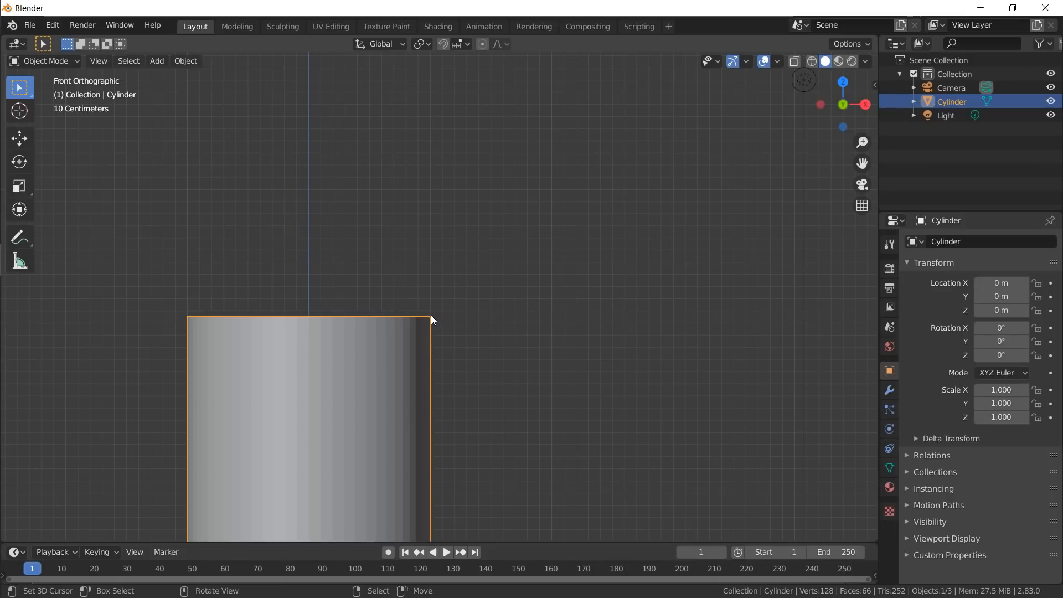
{"action": "left_click", "coordinate": [19, 111]}
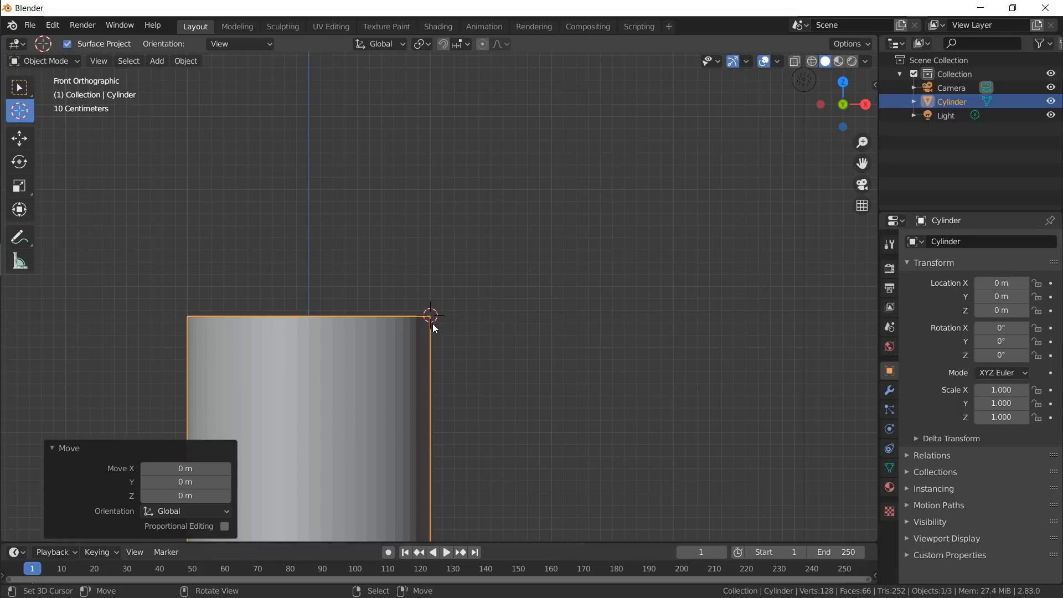
{"action": "mouse_move", "coordinate": [425, 320]}
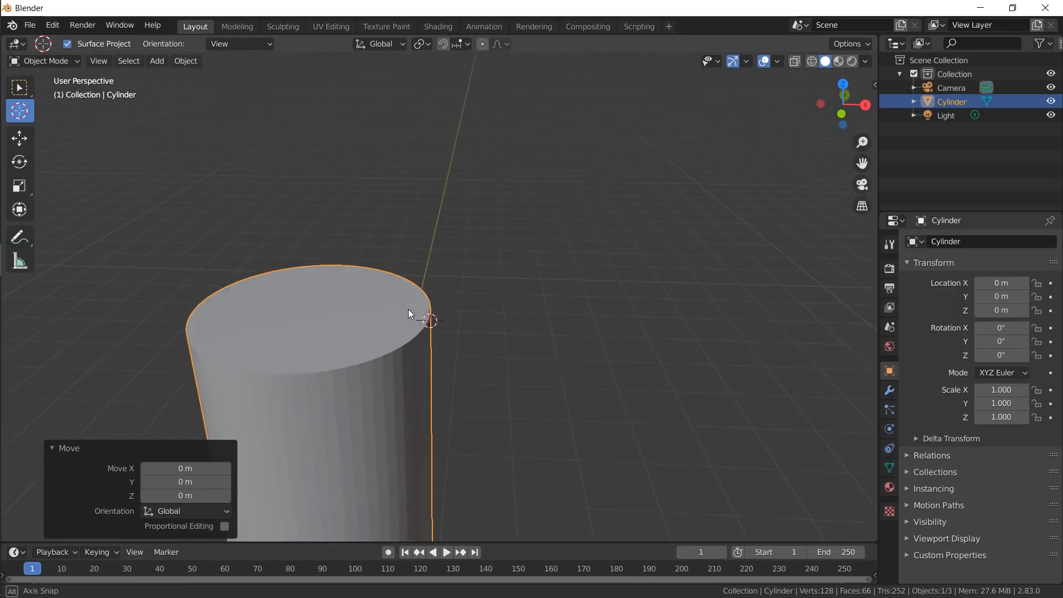
{"action": "key", "text": "Tab"}
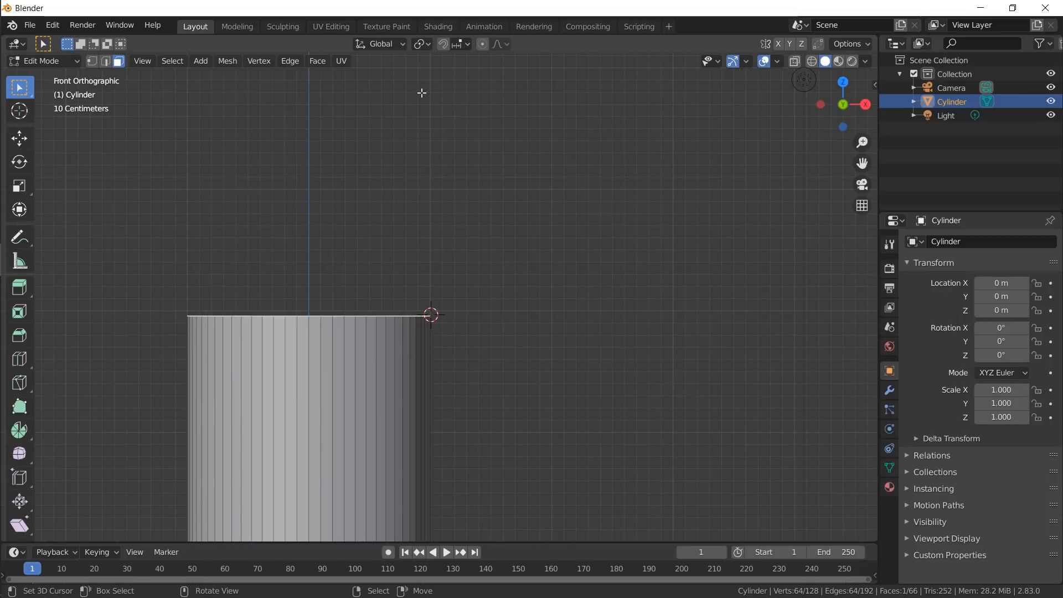
{"action": "mouse_move", "coordinate": [236, 259]}
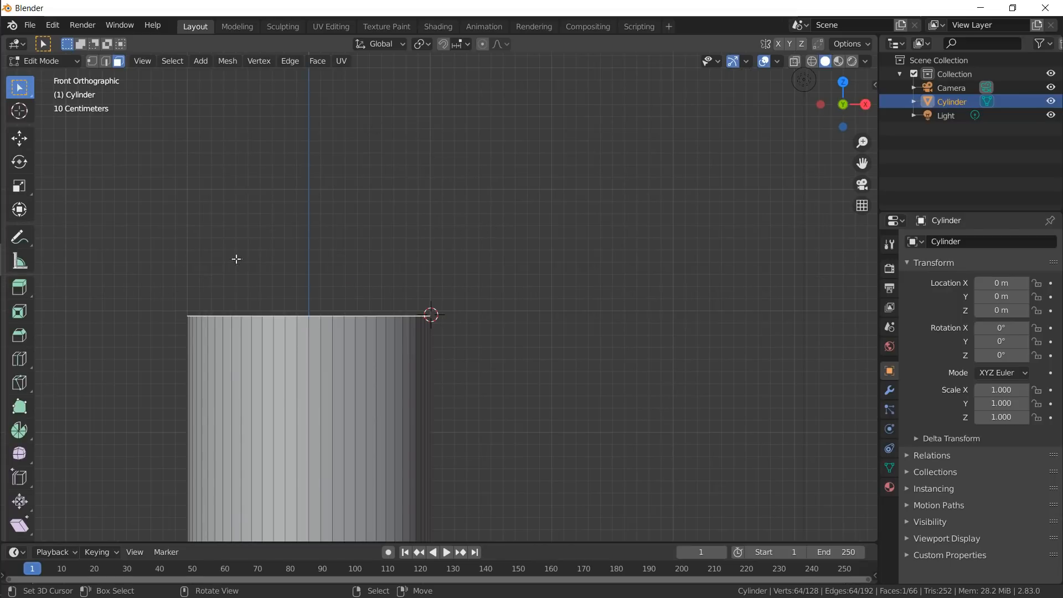
{"action": "mouse_move", "coordinate": [19, 431]}
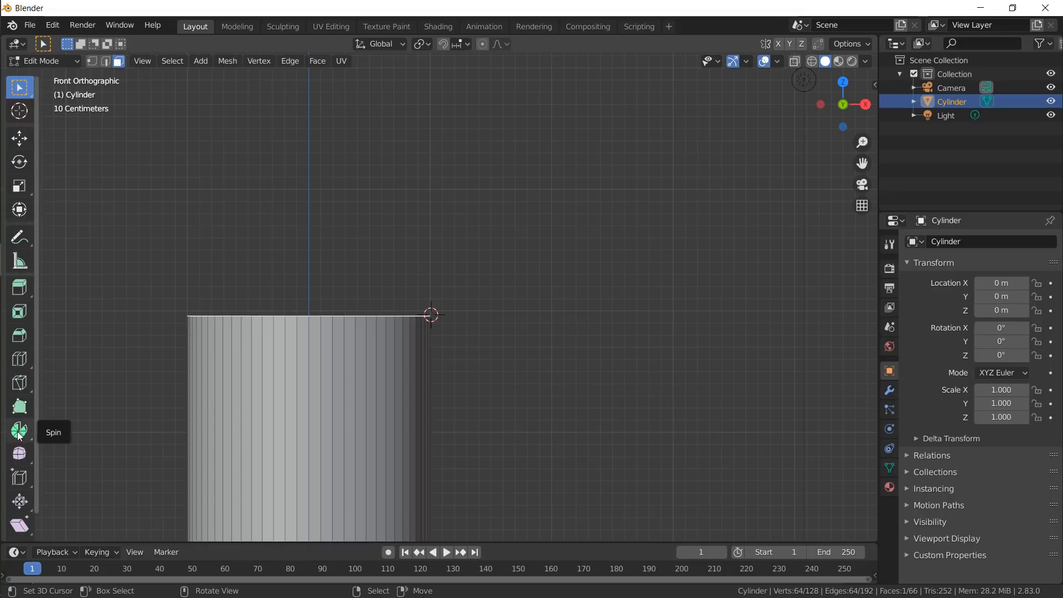
- Spin the extruded top around the 3D cursor on the Y axis into a pipe elbow
{"action": "left_click", "coordinate": [19, 430]}
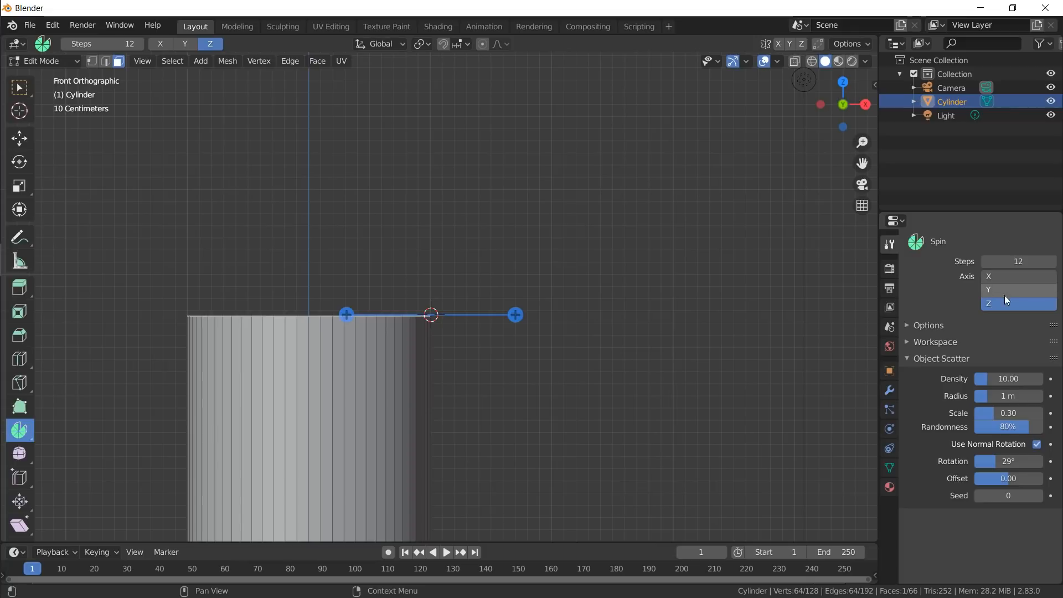
{"action": "left_click", "coordinate": [1017, 291]}
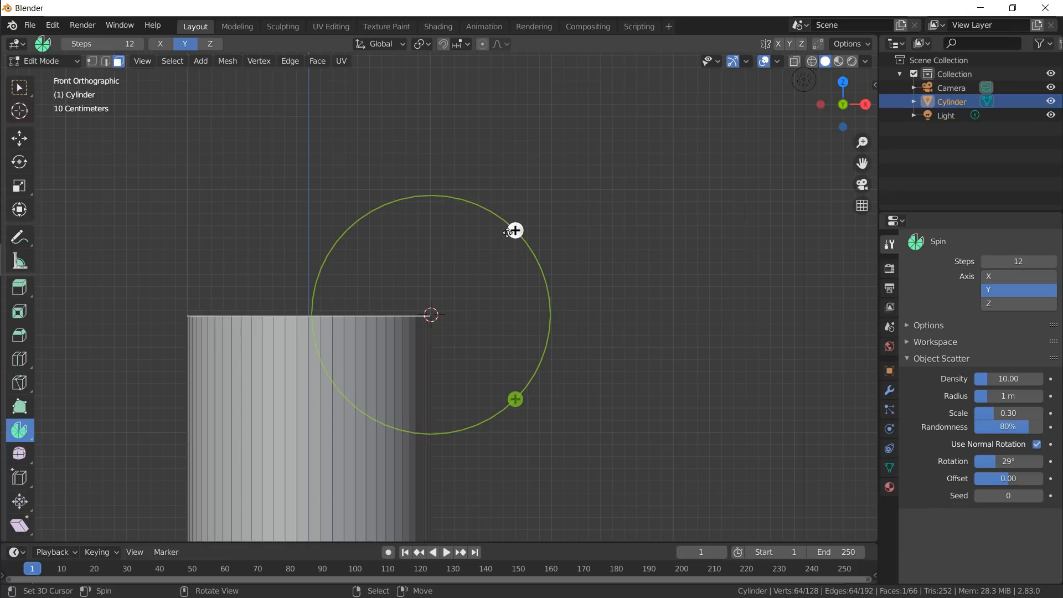
{"action": "left_click", "coordinate": [1017, 303]}
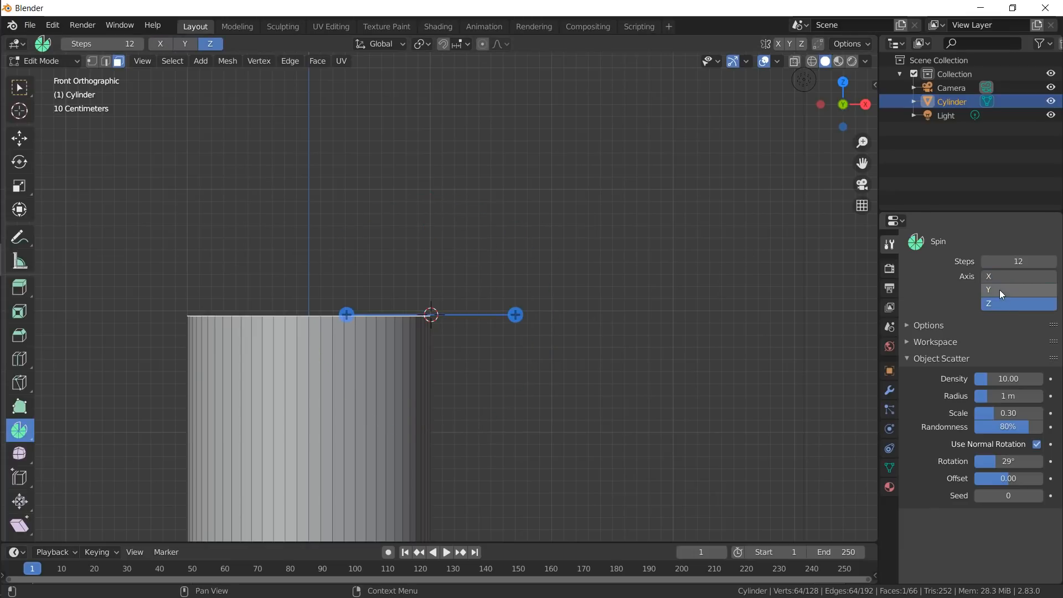
{"action": "left_click", "coordinate": [1017, 289]}
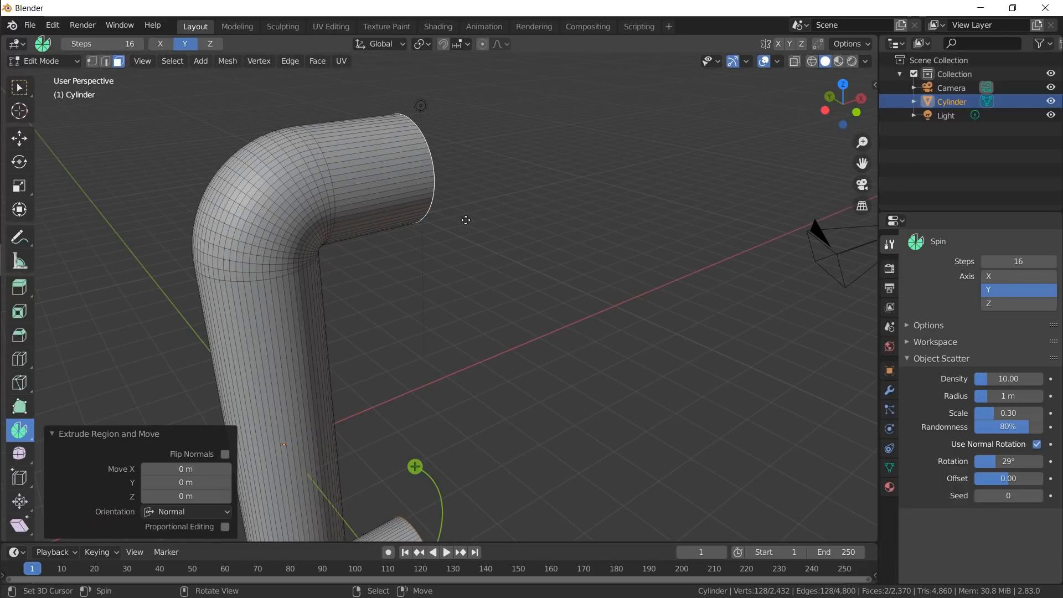
- Scale the pipe's end face, then delete the bent pipe leaving camera and light
{"action": "key", "text": "s"}
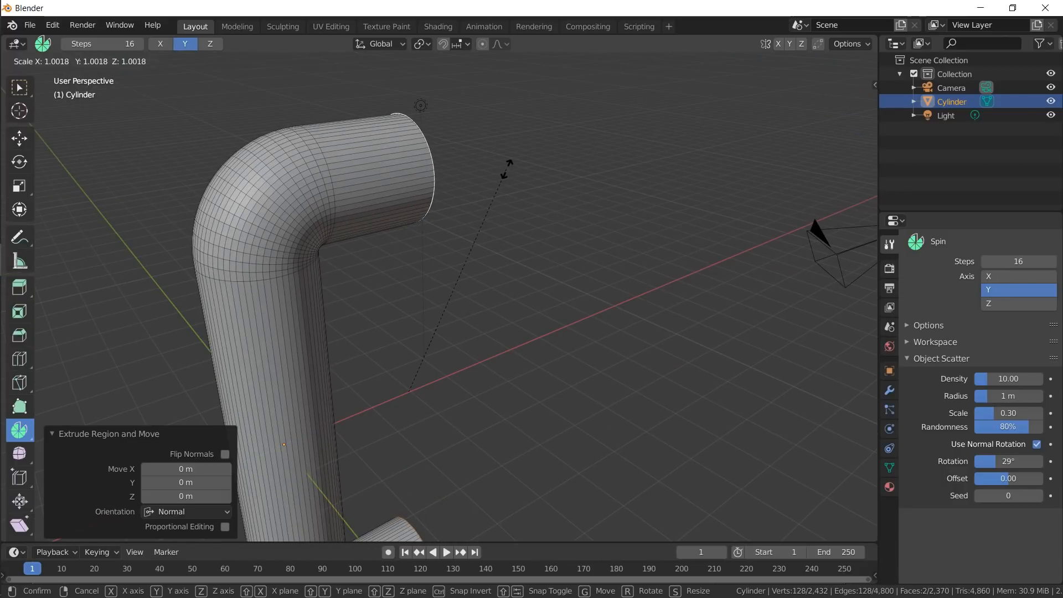
{"action": "left_click", "coordinate": [421, 43]}
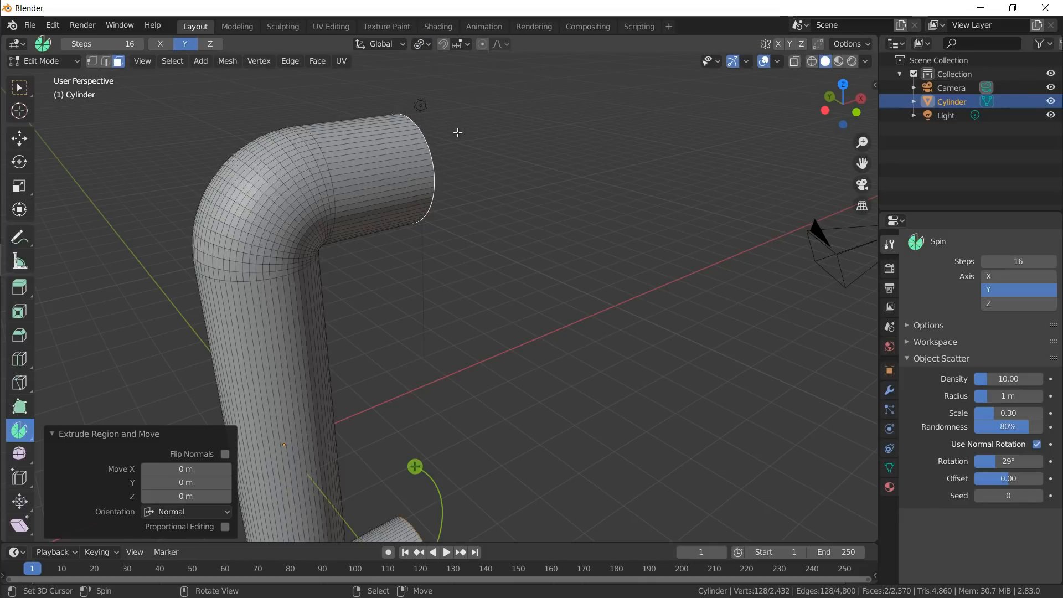
{"action": "key", "text": "s"}
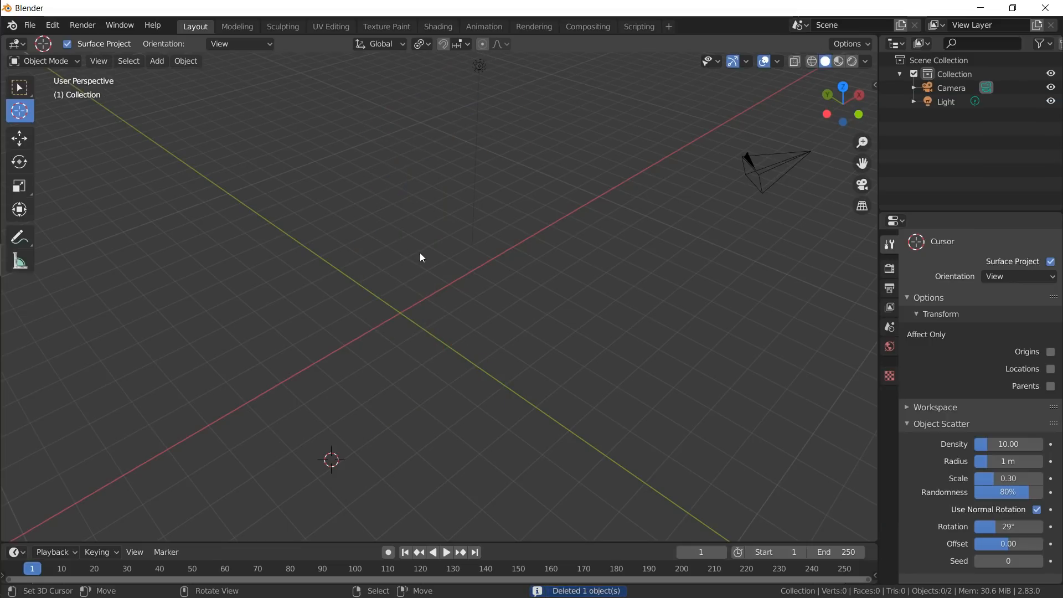
{"action": "mouse_move", "coordinate": [397, 325]}
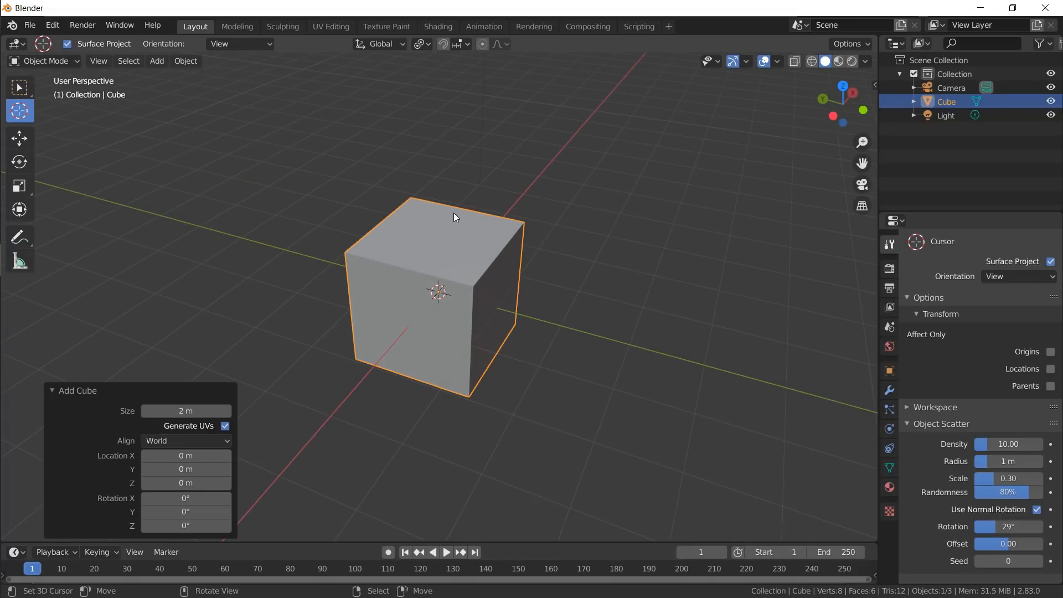
{"action": "mouse_move", "coordinate": [460, 221]}
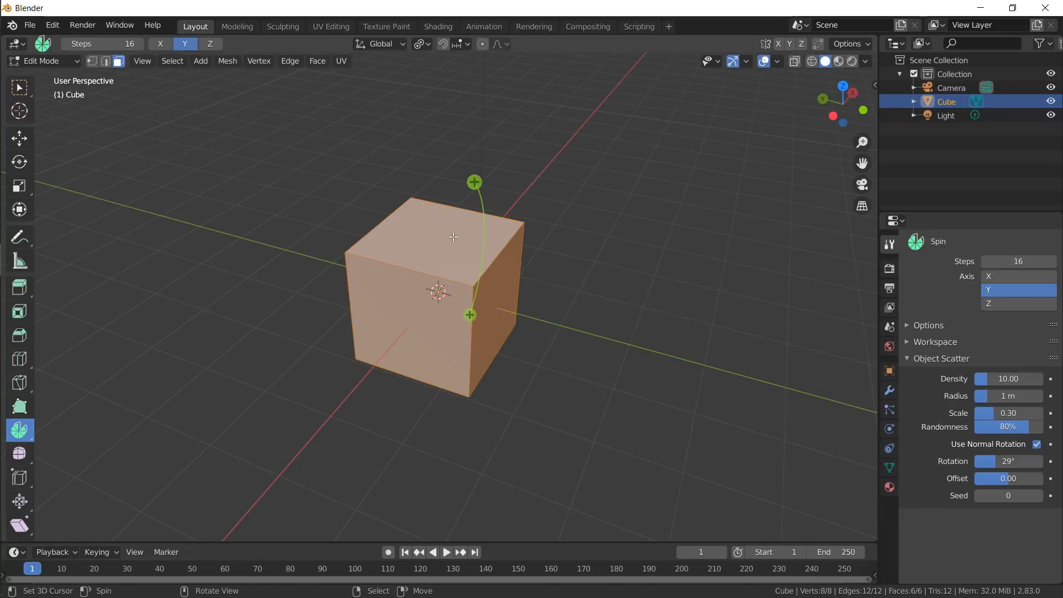
{"action": "mouse_move", "coordinate": [449, 240]}
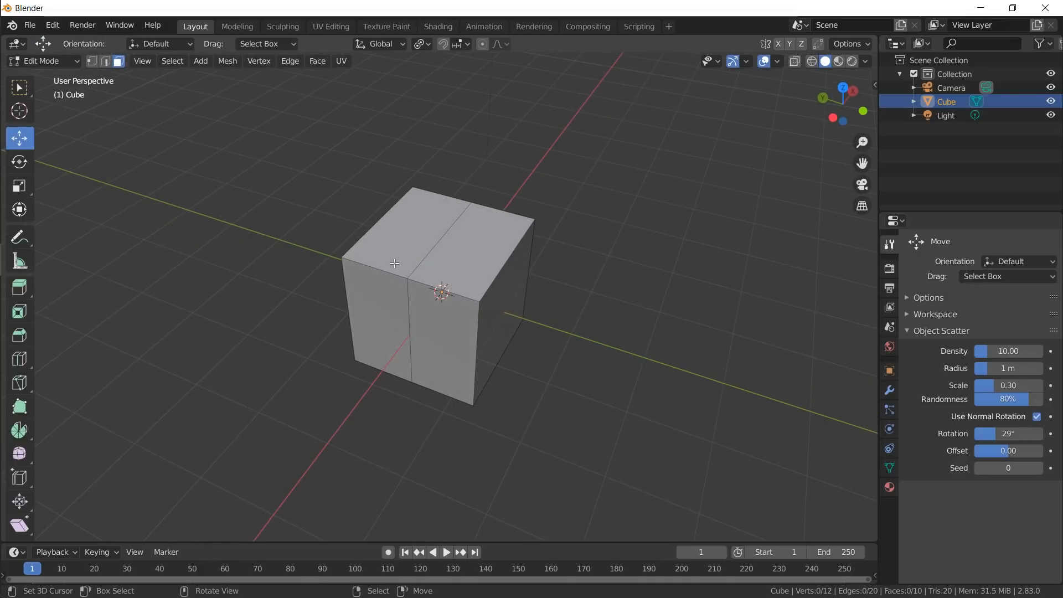
{"action": "mouse_move", "coordinate": [359, 264]}
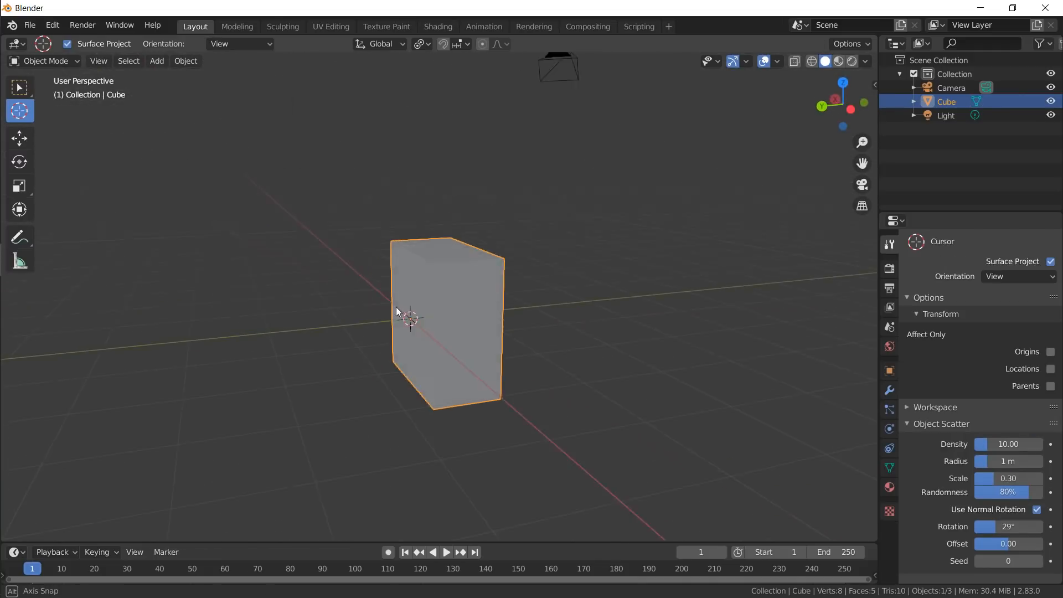
- Add a Mirror modifier to the half cube set to the Y axis instead of X
{"action": "left_click", "coordinate": [890, 389]}
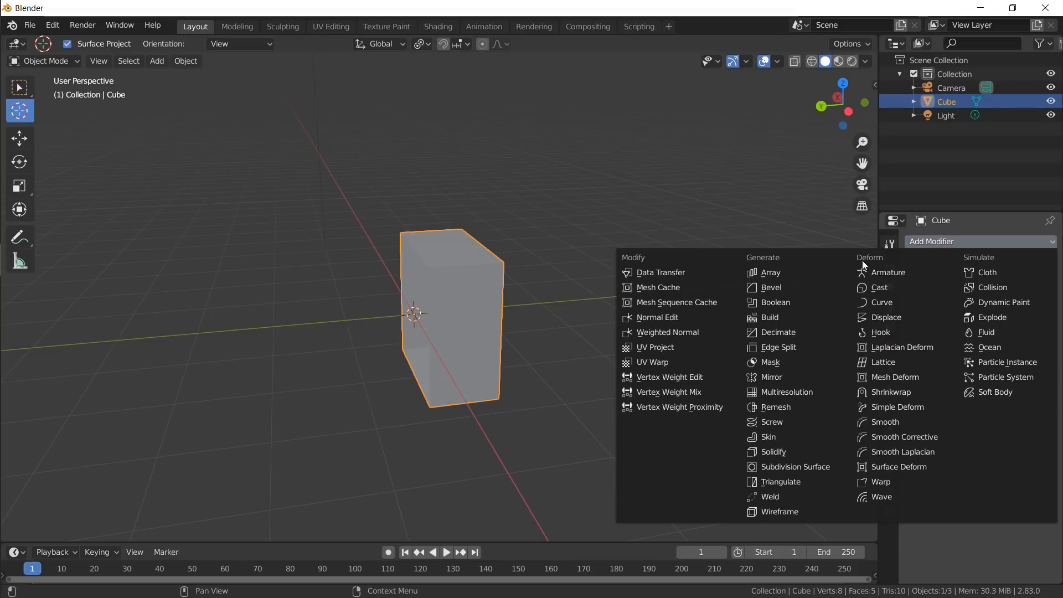
{"action": "left_click", "coordinate": [770, 377]}
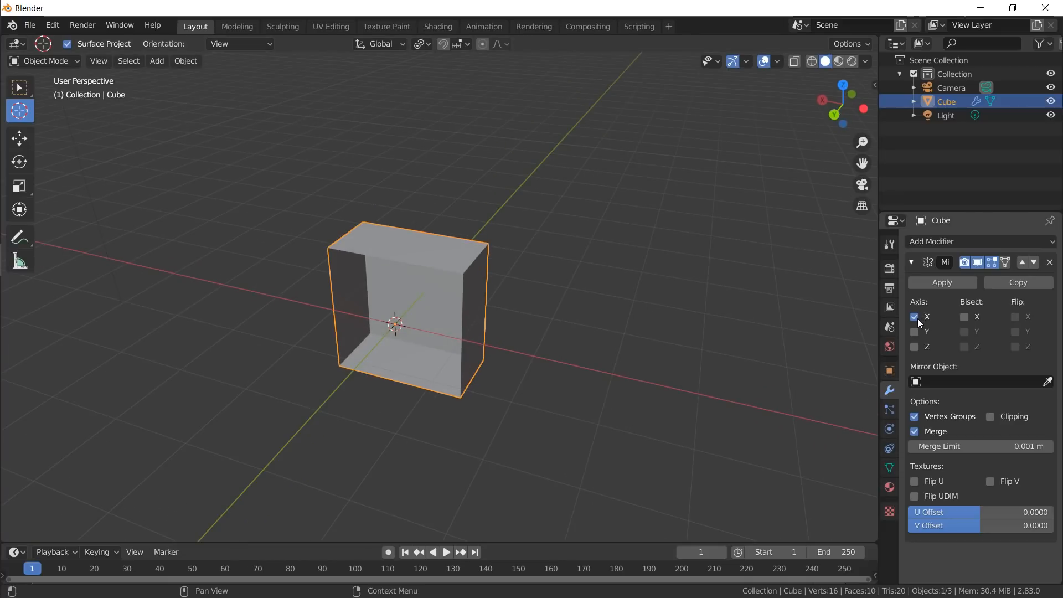
{"action": "left_click", "coordinate": [915, 331]}
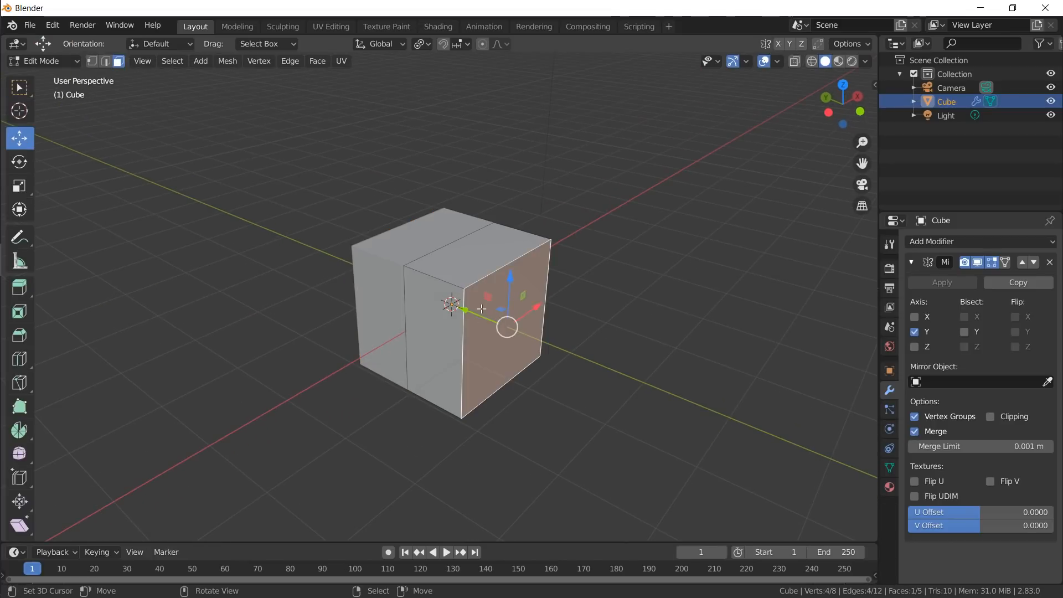
- Extrude faces into a symmetrical blocky shape, inspect it, then delete the cube
{"action": "key", "text": "i"}
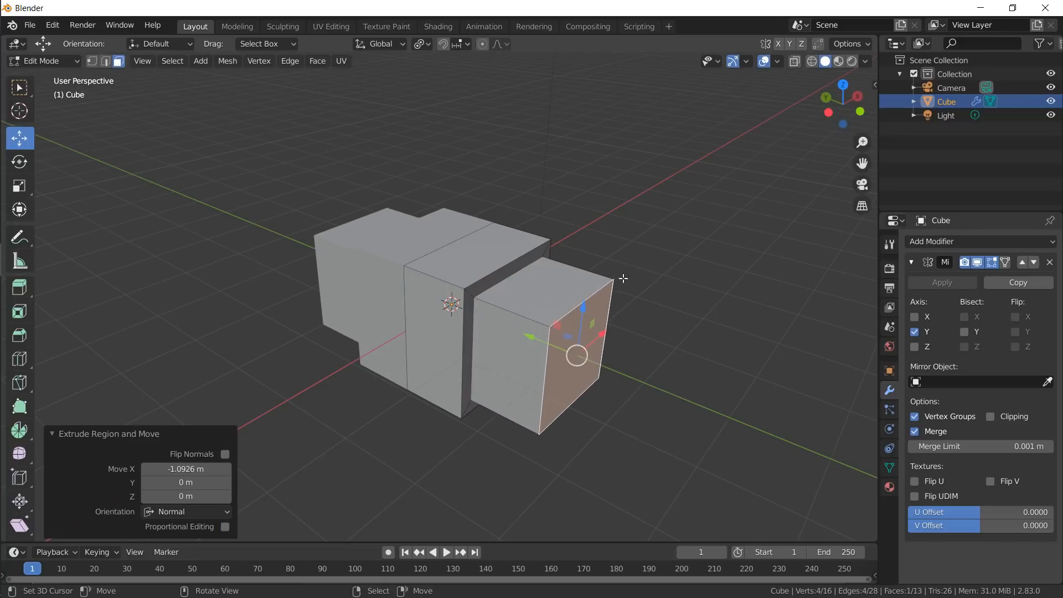
{"action": "key", "text": "i"}
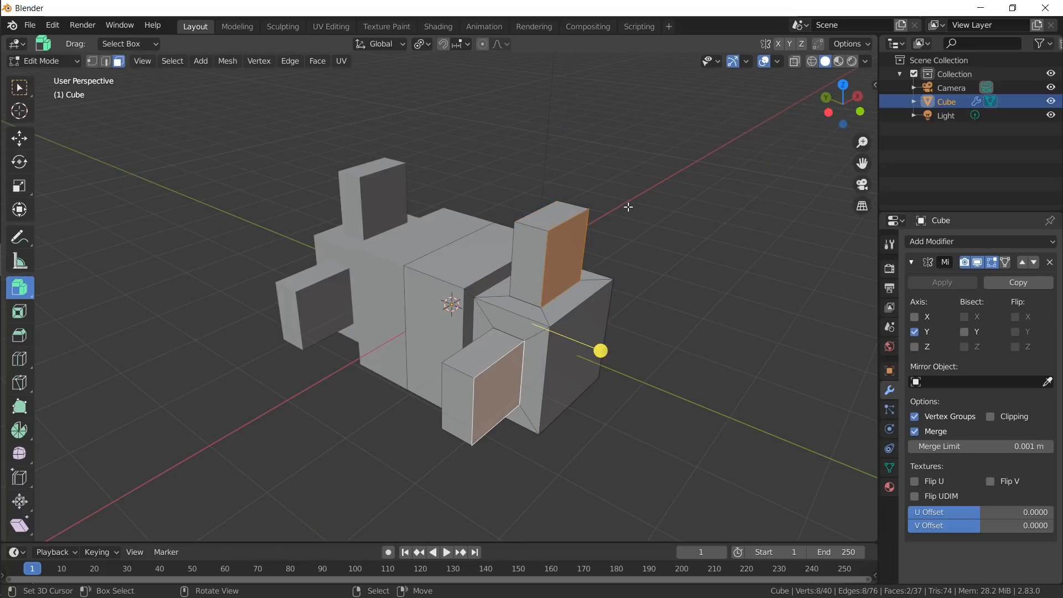
{"action": "key", "text": "i"}
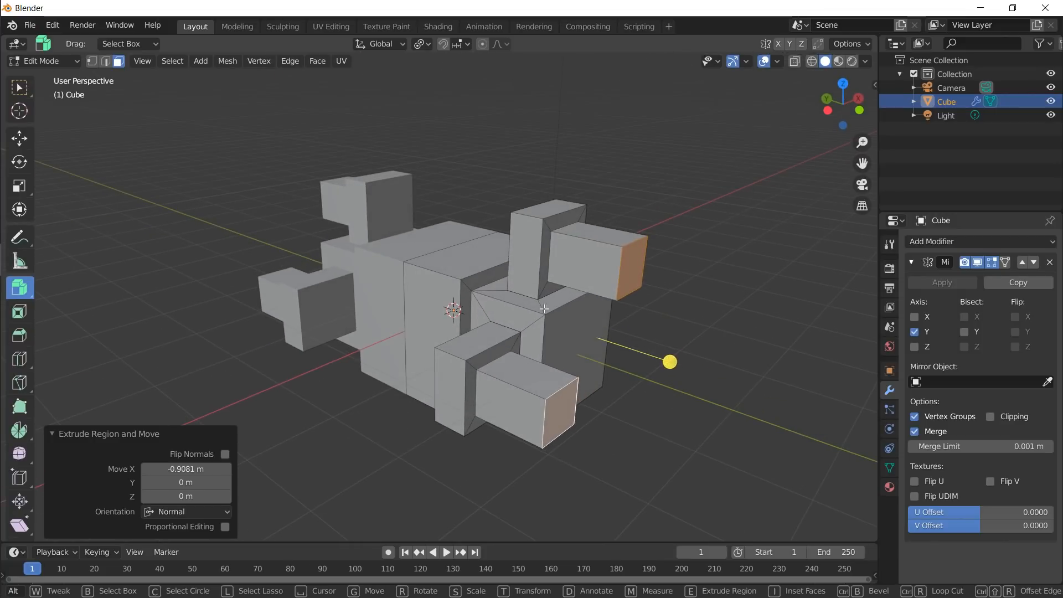
{"action": "key", "text": "Tab"}
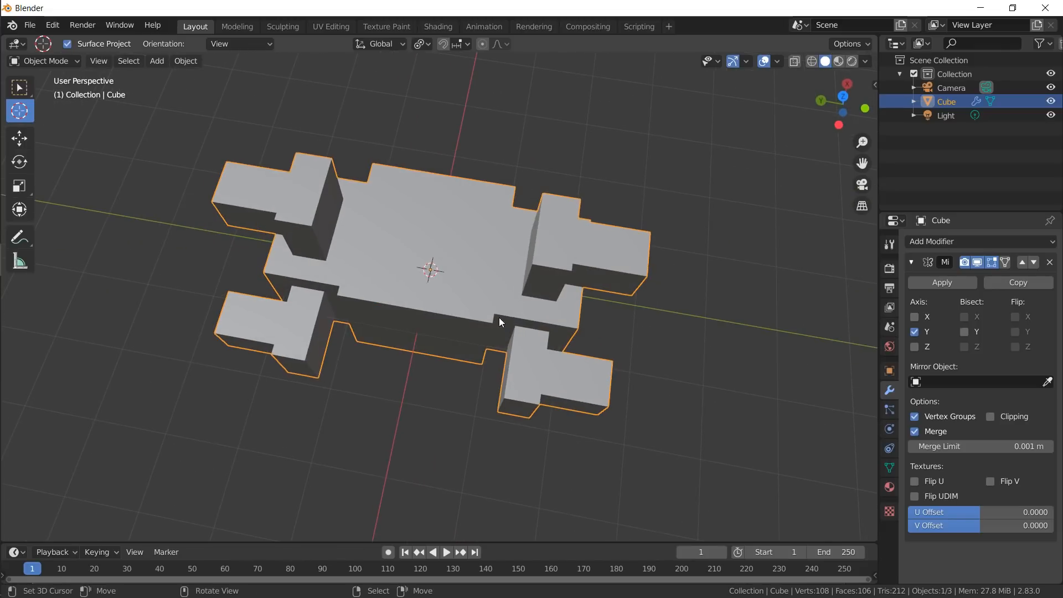
{"action": "mouse_move", "coordinate": [480, 345]}
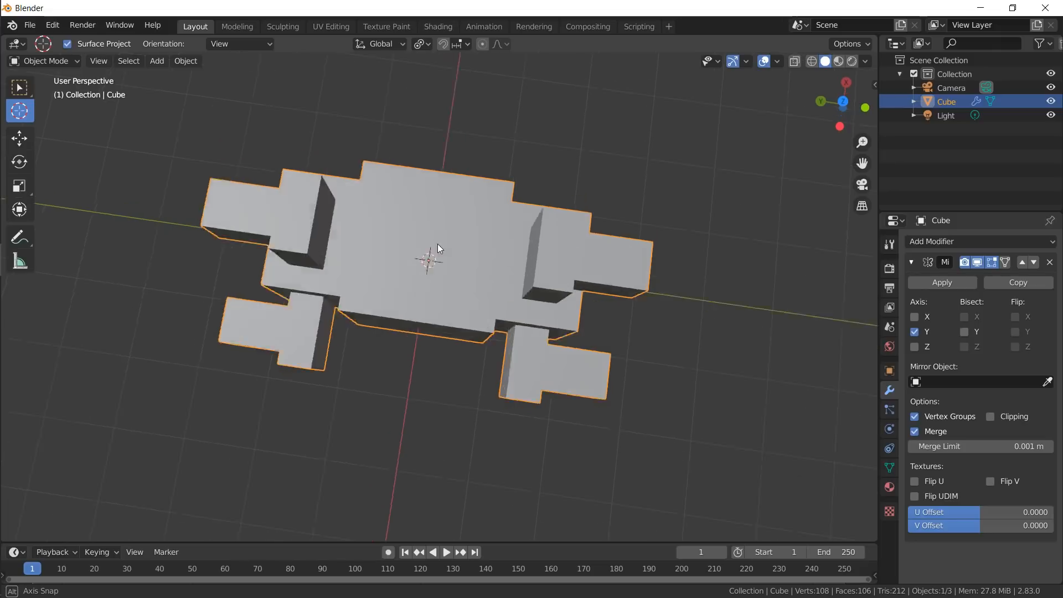
{"action": "left_click_drag", "start_coordinate": [438, 247], "coordinate": [424, 234]}
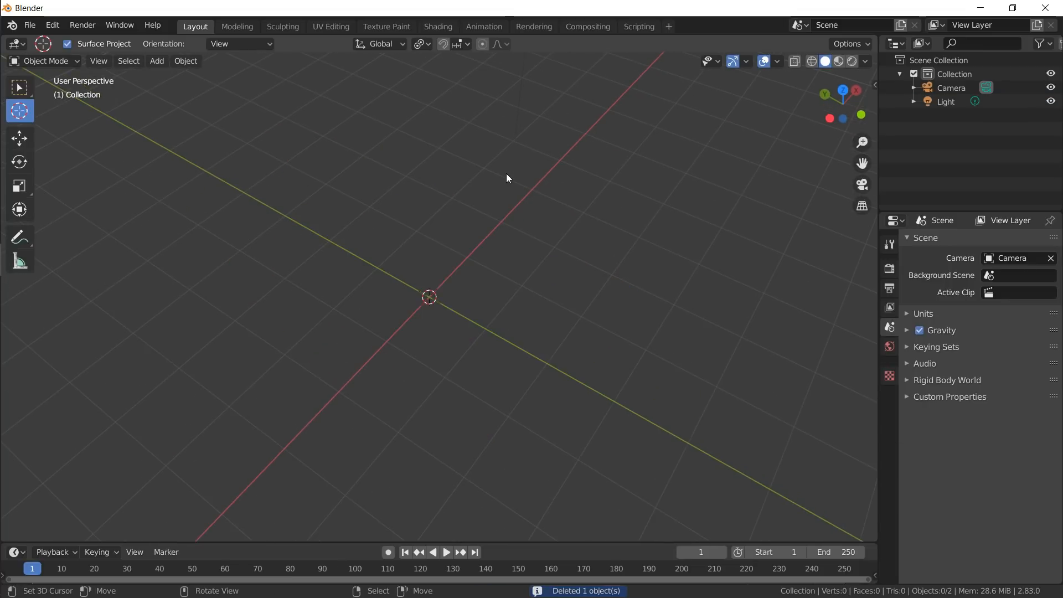
{"action": "mouse_move", "coordinate": [517, 143]}
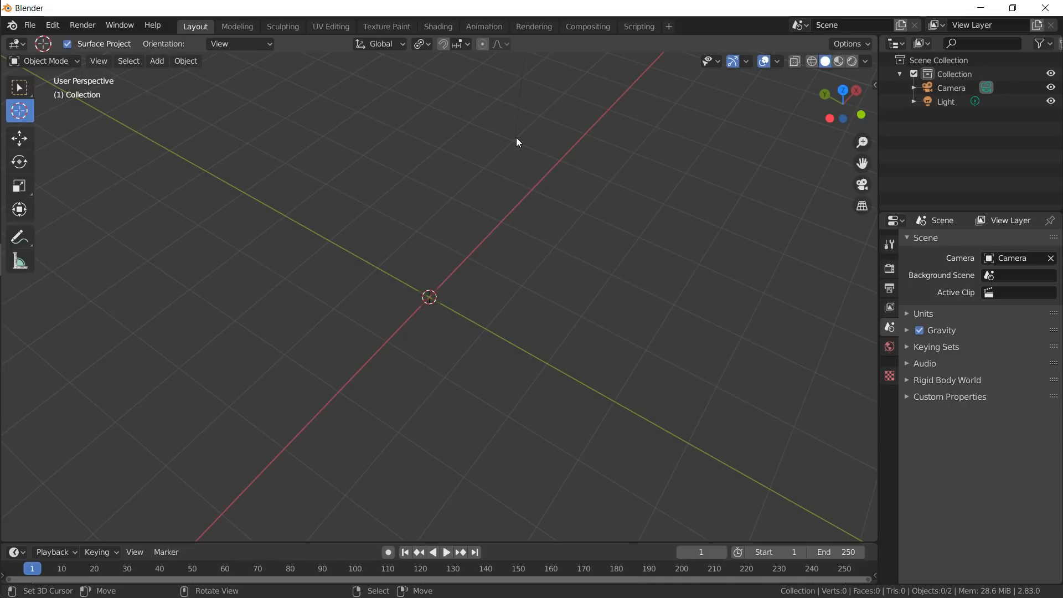
{"action": "mouse_move", "coordinate": [520, 137]}
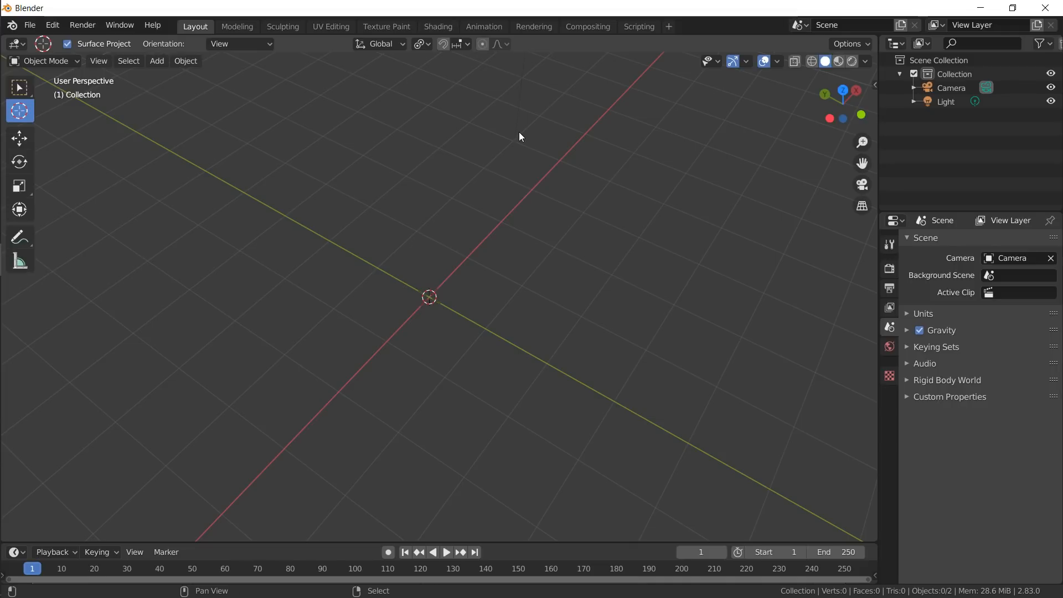
- Add a new cylinder and cut two edge loops around its middle
{"action": "left_click", "coordinate": [156, 61]}
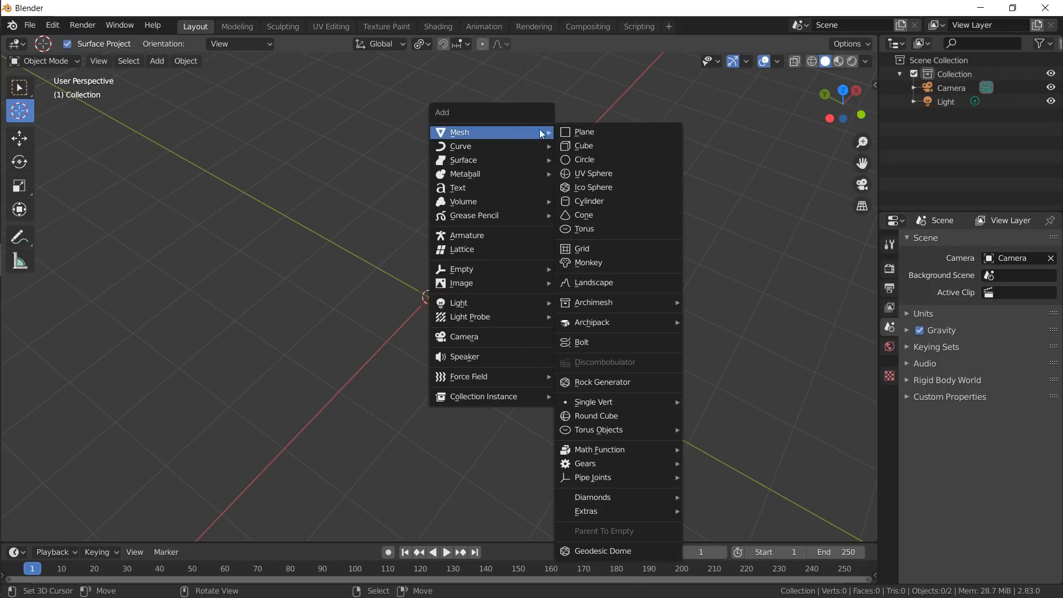
{"action": "left_click", "coordinate": [586, 200]}
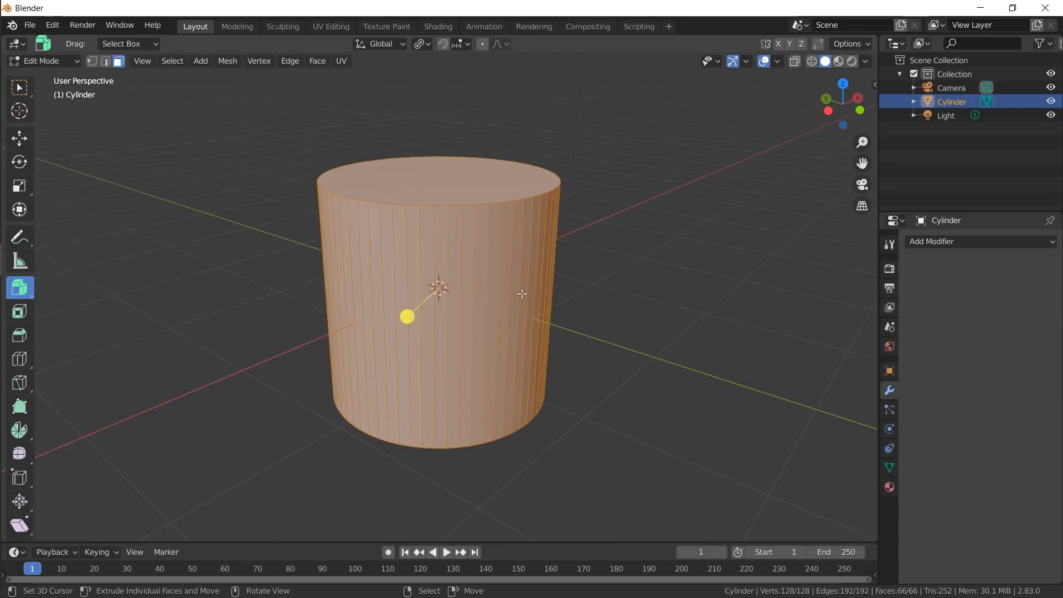
{"action": "mouse_move", "coordinate": [504, 298]}
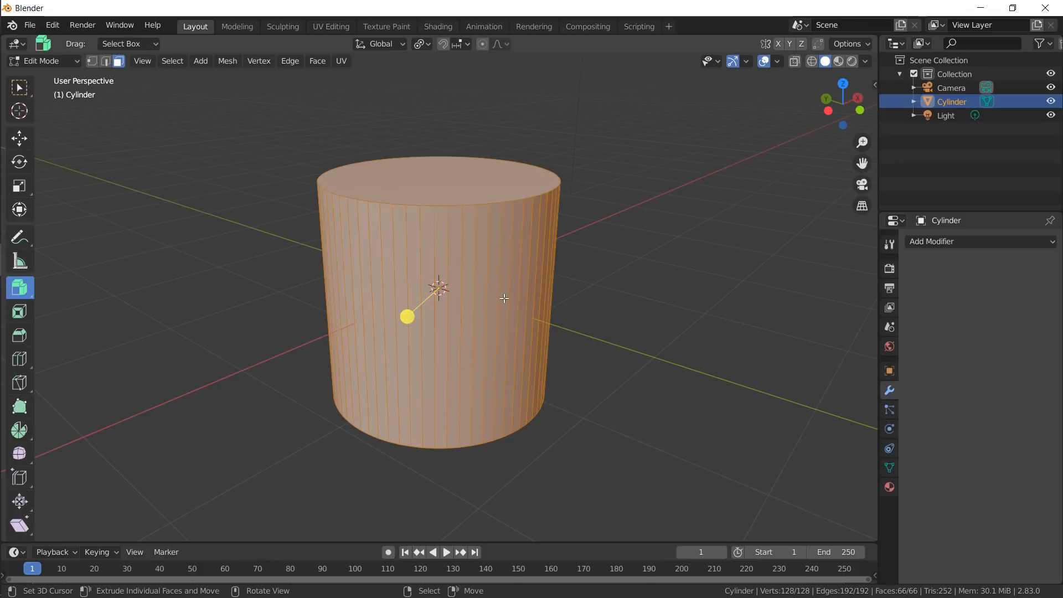
{"action": "mouse_move", "coordinate": [526, 294]}
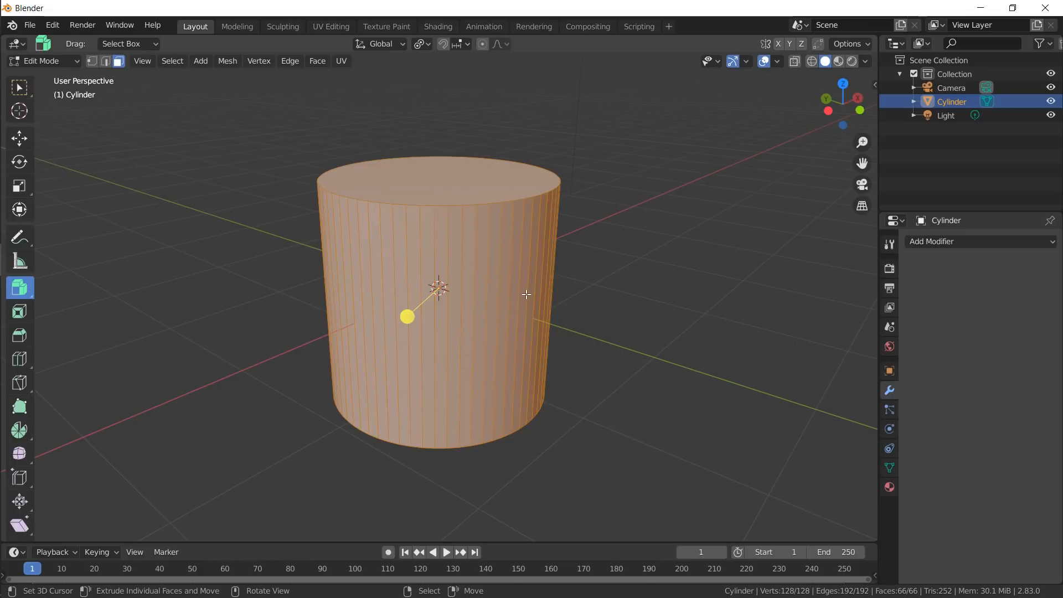
{"action": "key", "text": "ctrl+r"}
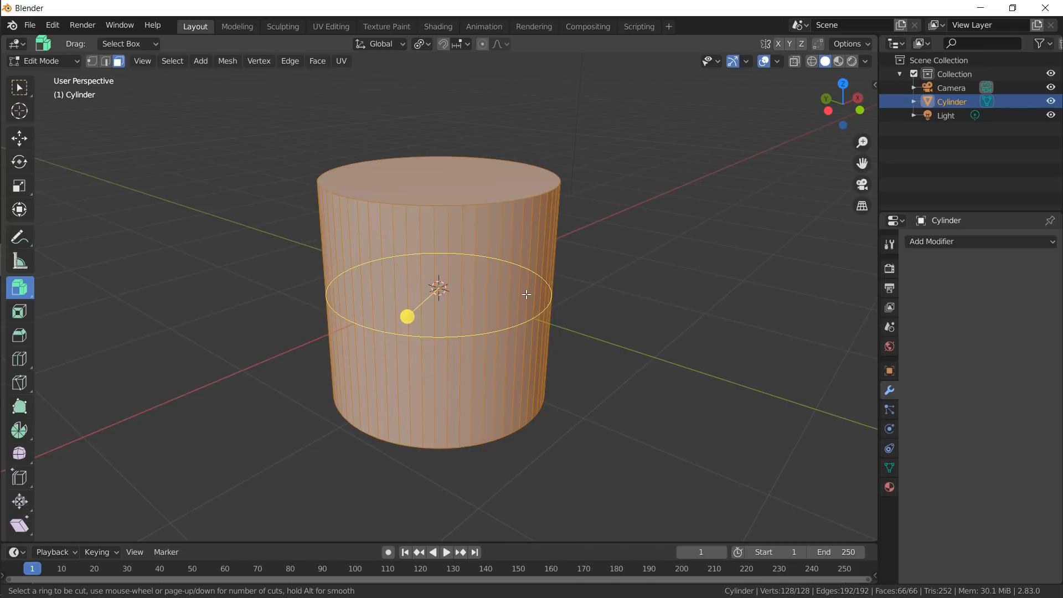
{"action": "scroll", "scroll_direction": "up", "scroll_amount": 3}
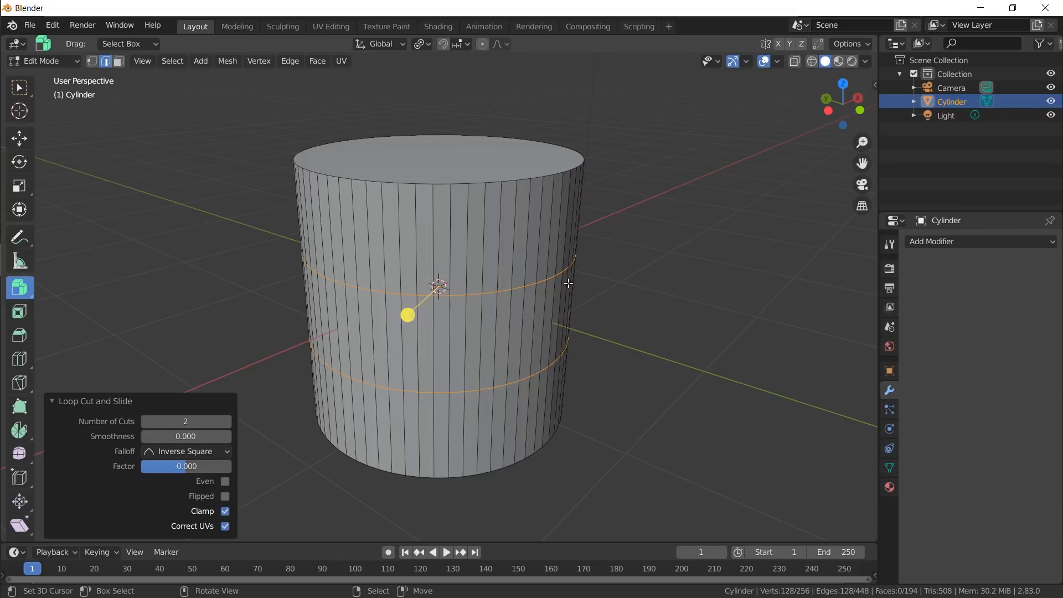
{"action": "mouse_move", "coordinate": [599, 282]}
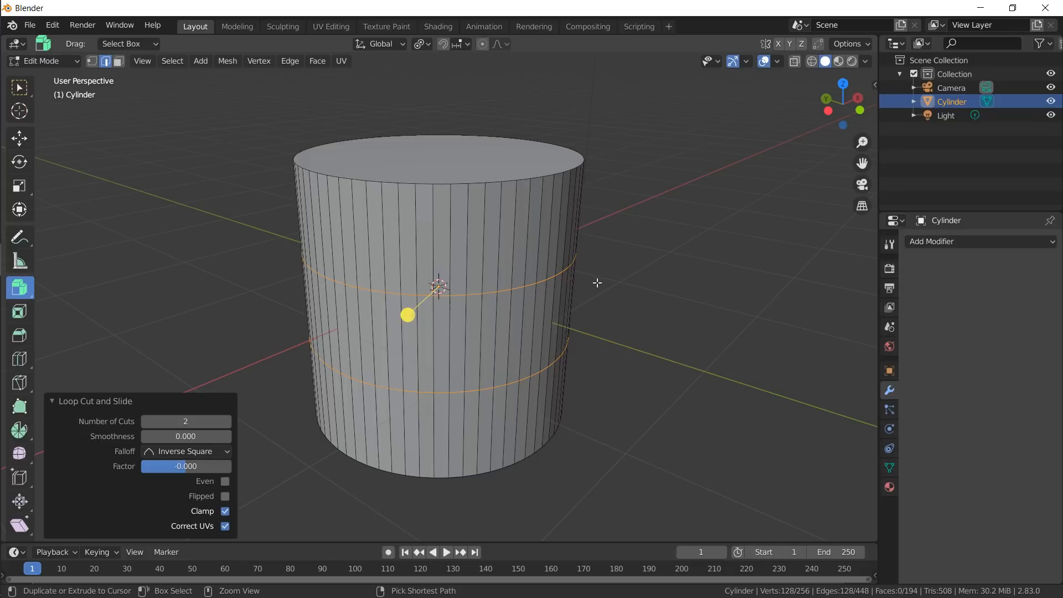
{"action": "mouse_move", "coordinate": [524, 288]}
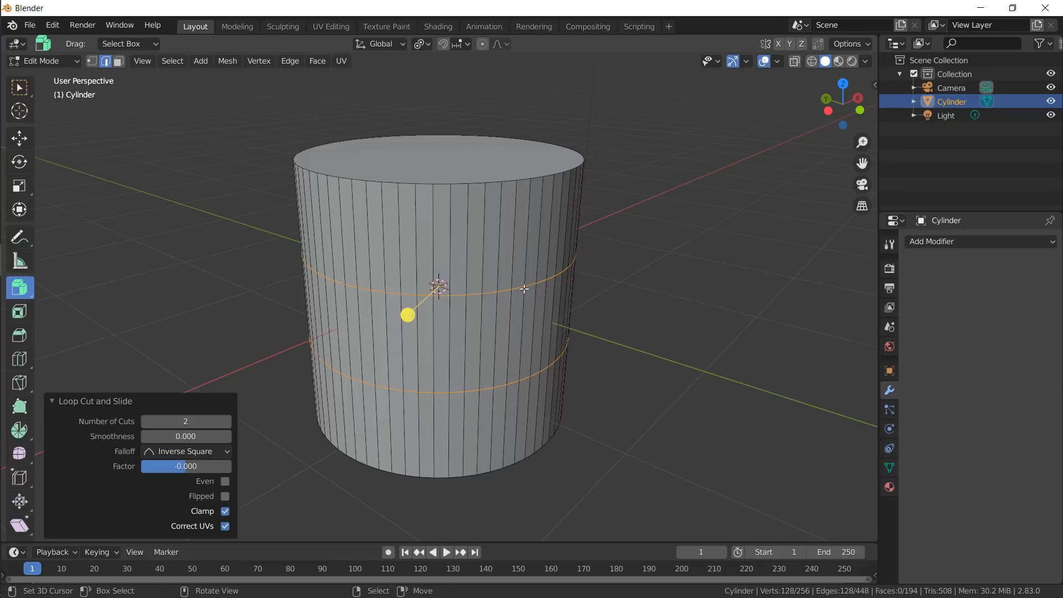
{"action": "mouse_move", "coordinate": [591, 291]}
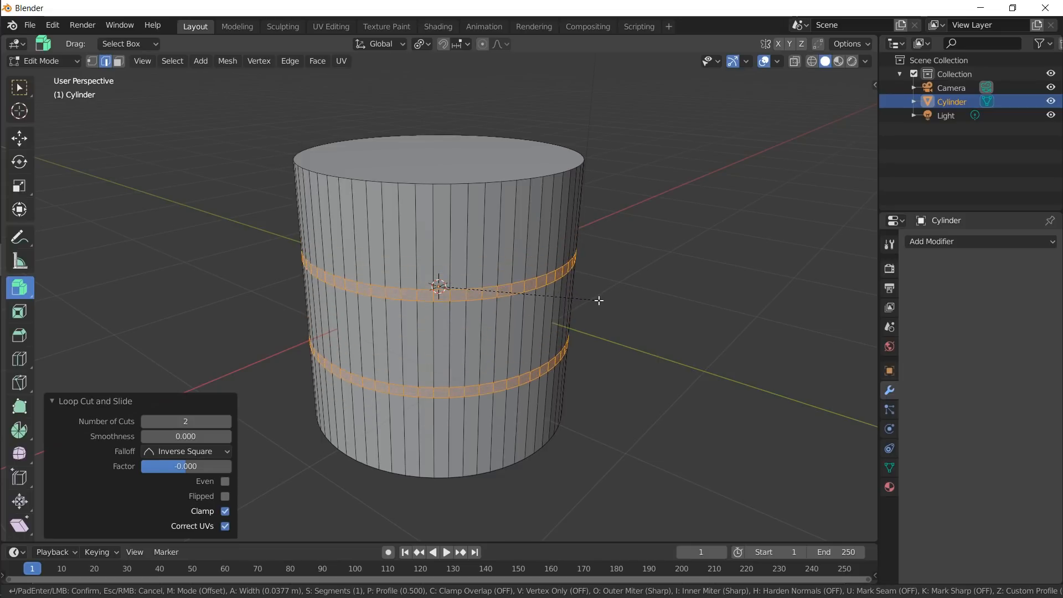
{"action": "mouse_move", "coordinate": [608, 307]}
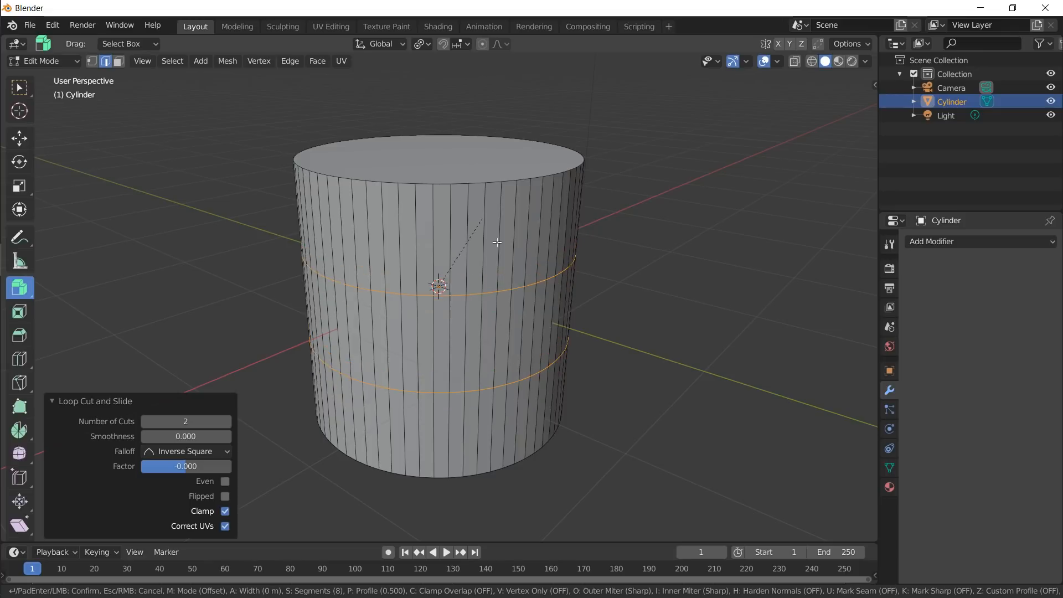
{"action": "mouse_move", "coordinate": [566, 191]}
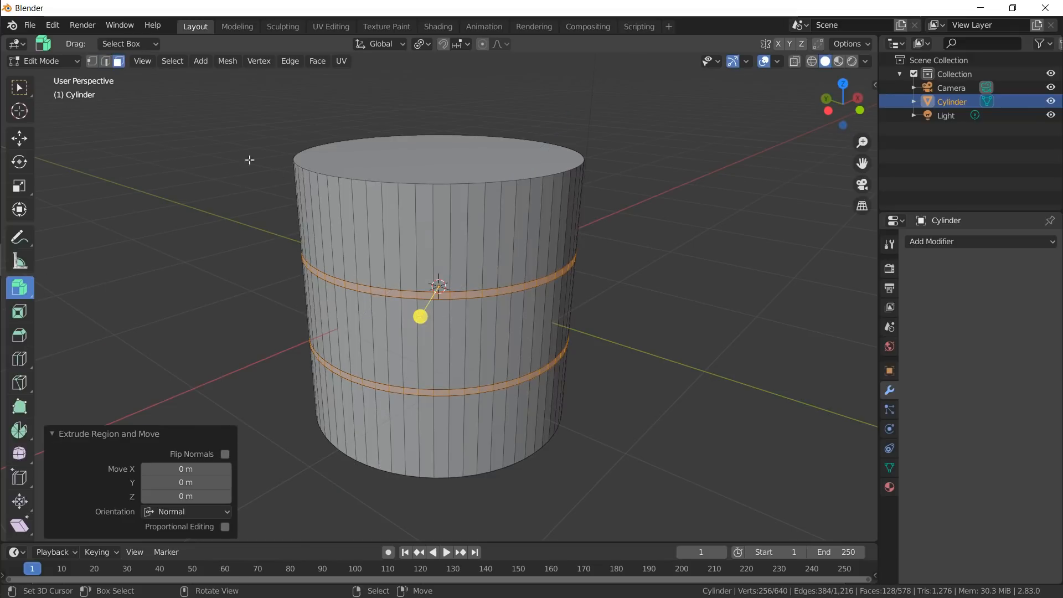
{"action": "mouse_move", "coordinate": [597, 253]}
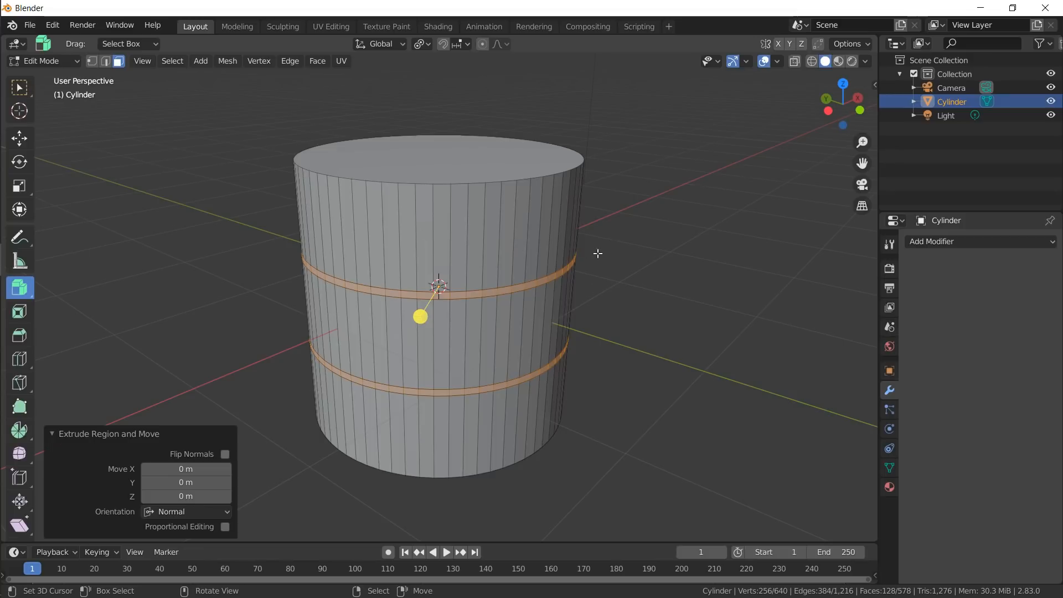
- Scale the band faces inward into grooves and add a loop cut near the cylinder's top
{"action": "key", "text": "s"}
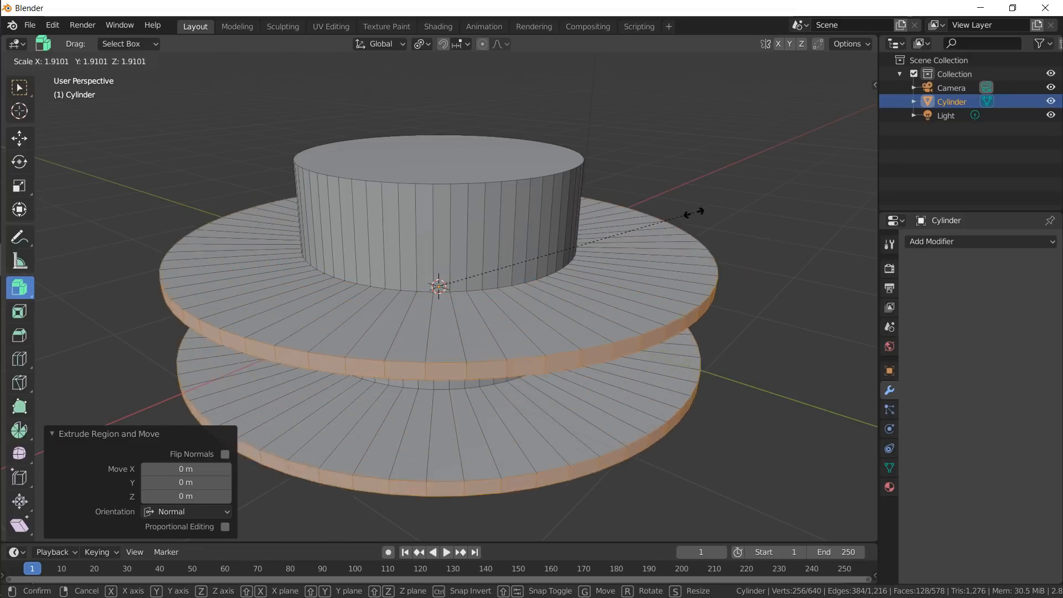
{"action": "left_click", "coordinate": [419, 43]}
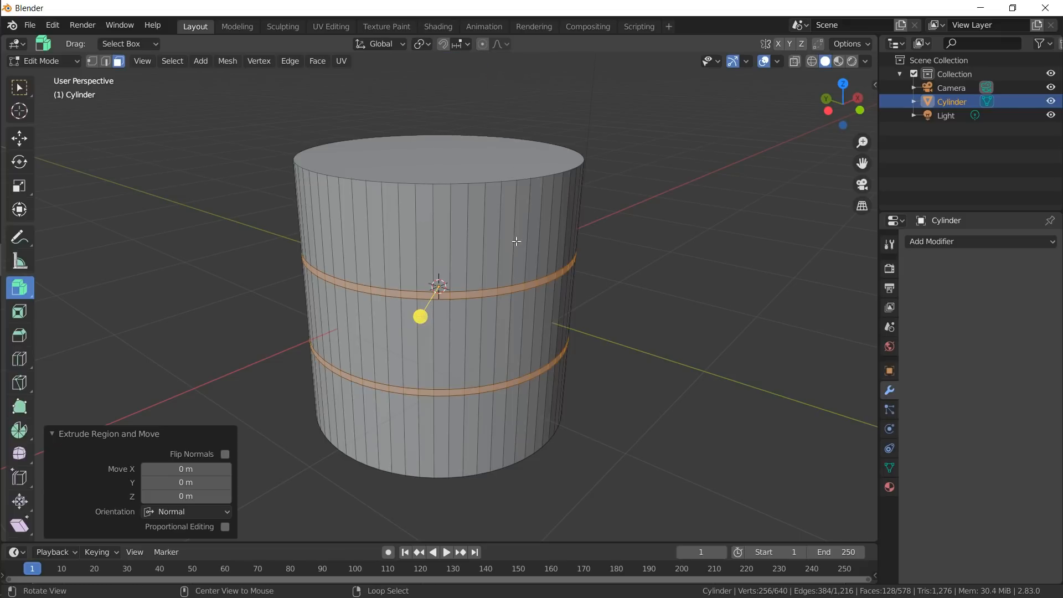
{"action": "key", "text": "s"}
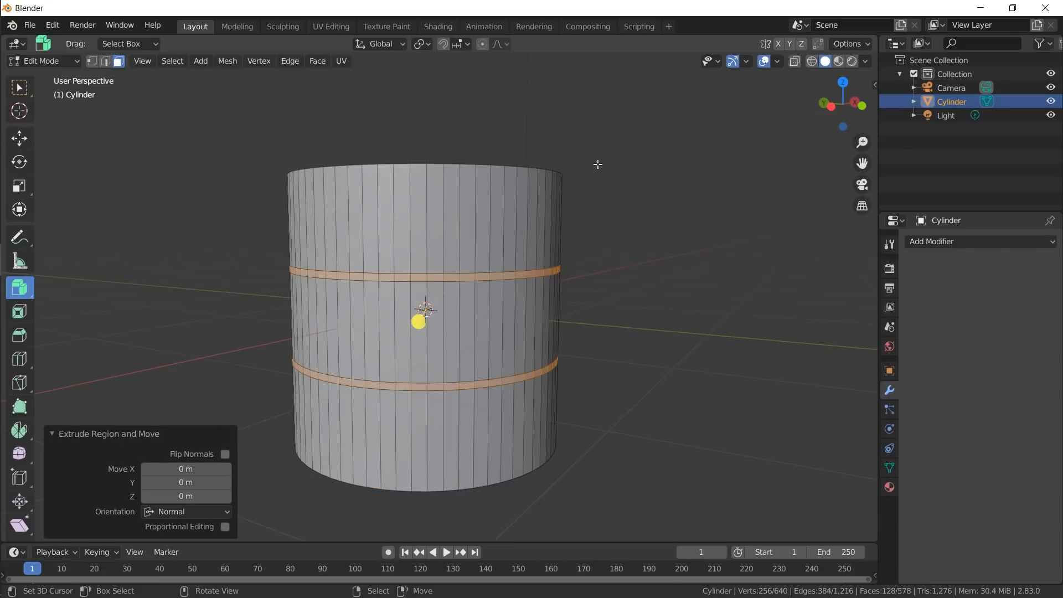
{"action": "left_click", "coordinate": [421, 43]}
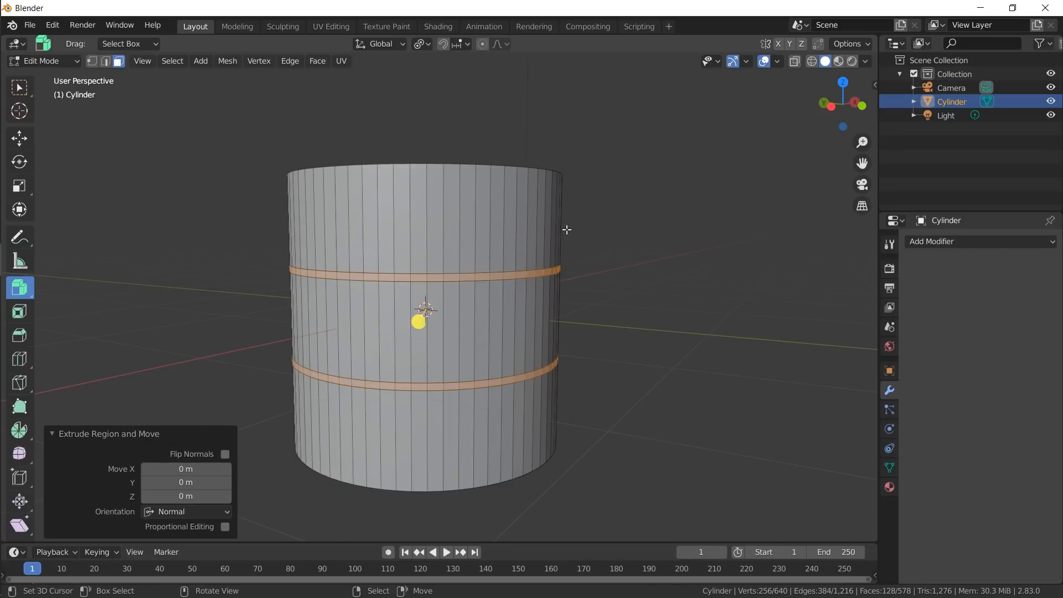
{"action": "key", "text": "s"}
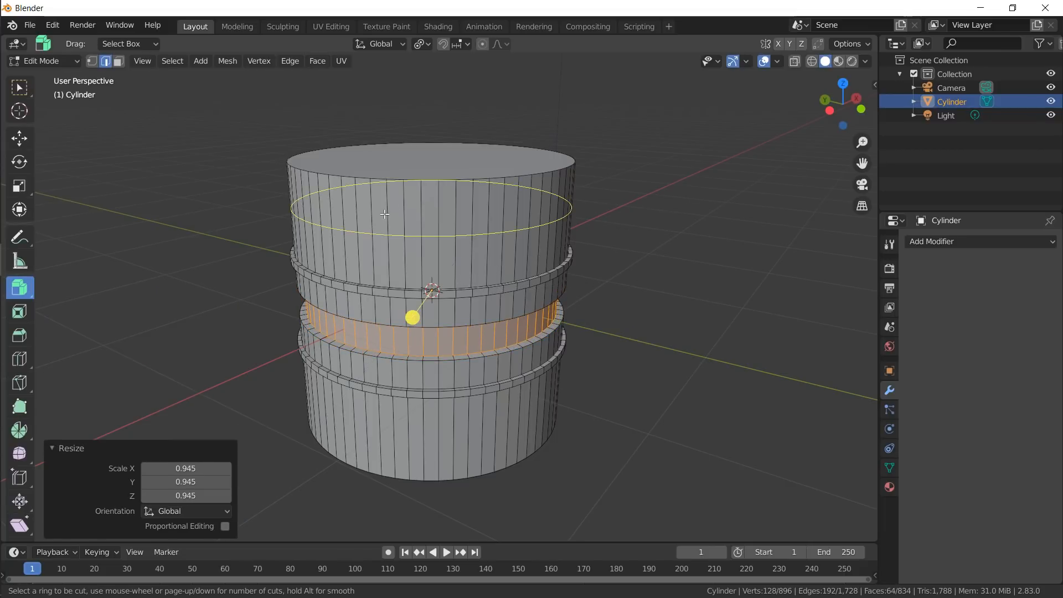
{"action": "left_click", "coordinate": [397, 216]}
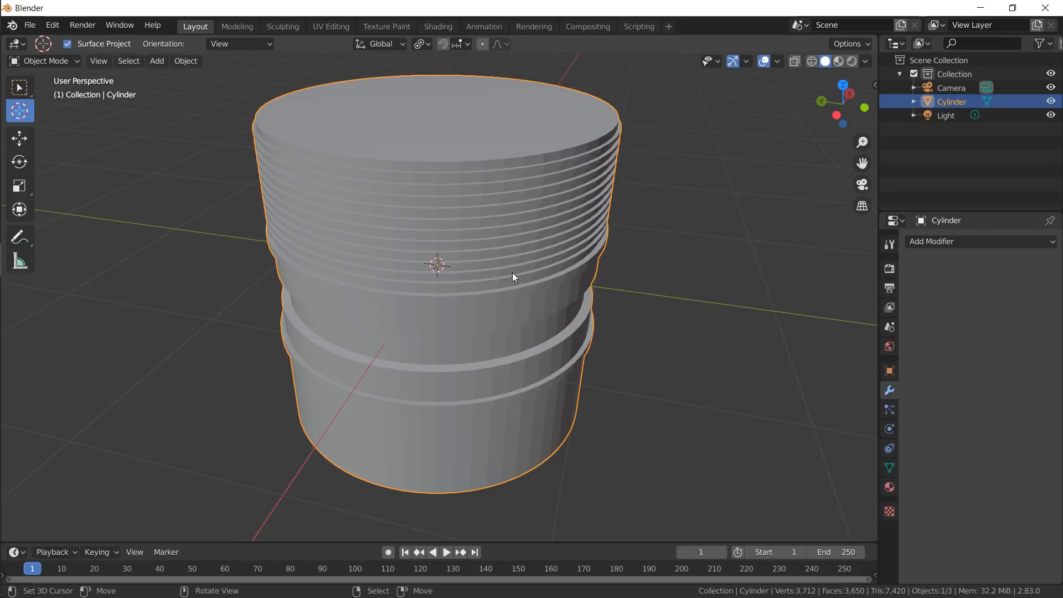
{"action": "mouse_move", "coordinate": [517, 273]}
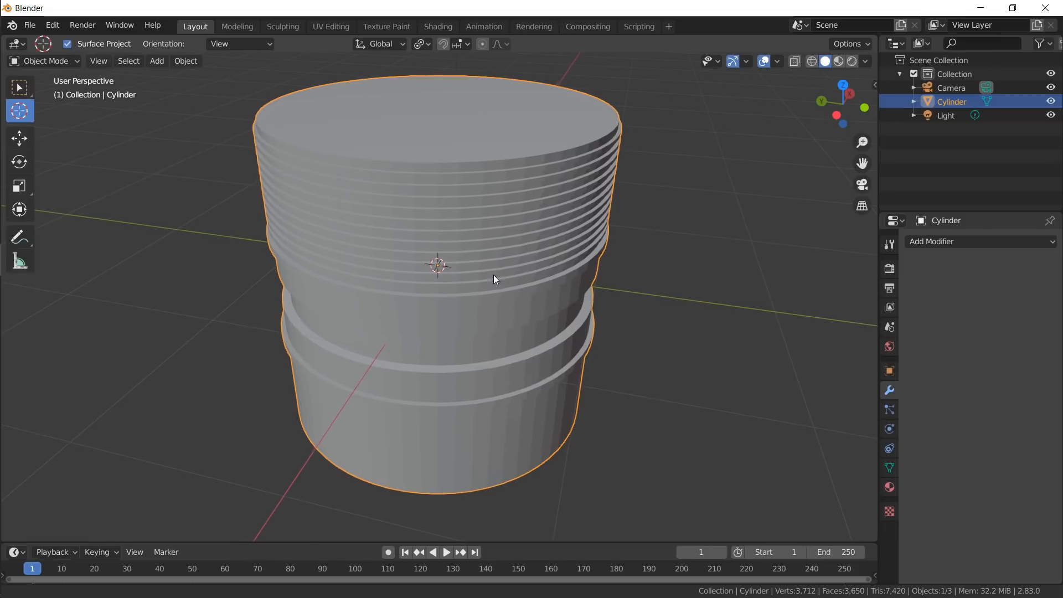
- Shade the cylinder smooth and enable Auto Smooth at 30° in the Normals settings
{"action": "left_click_drag", "start_coordinate": [440, 271], "coordinate": [441, 211]}
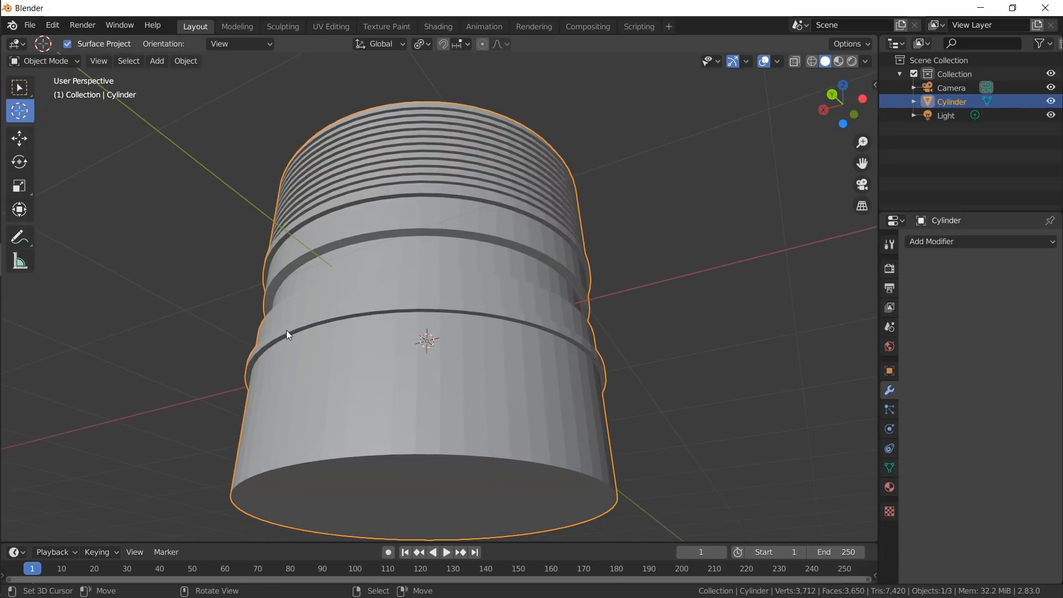
{"action": "mouse_move", "coordinate": [309, 326]}
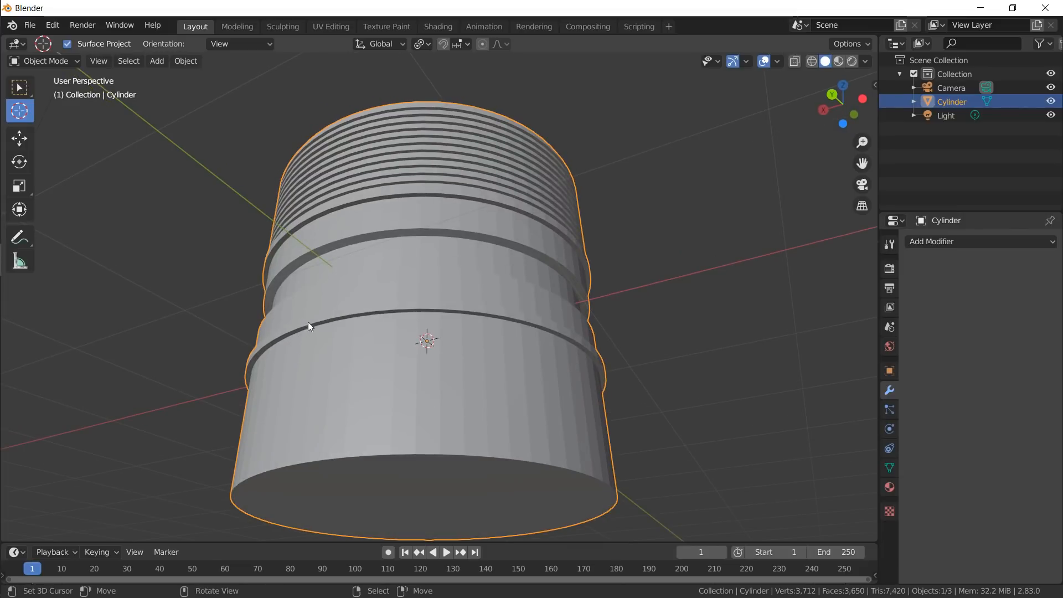
{"action": "mouse_move", "coordinate": [363, 275]}
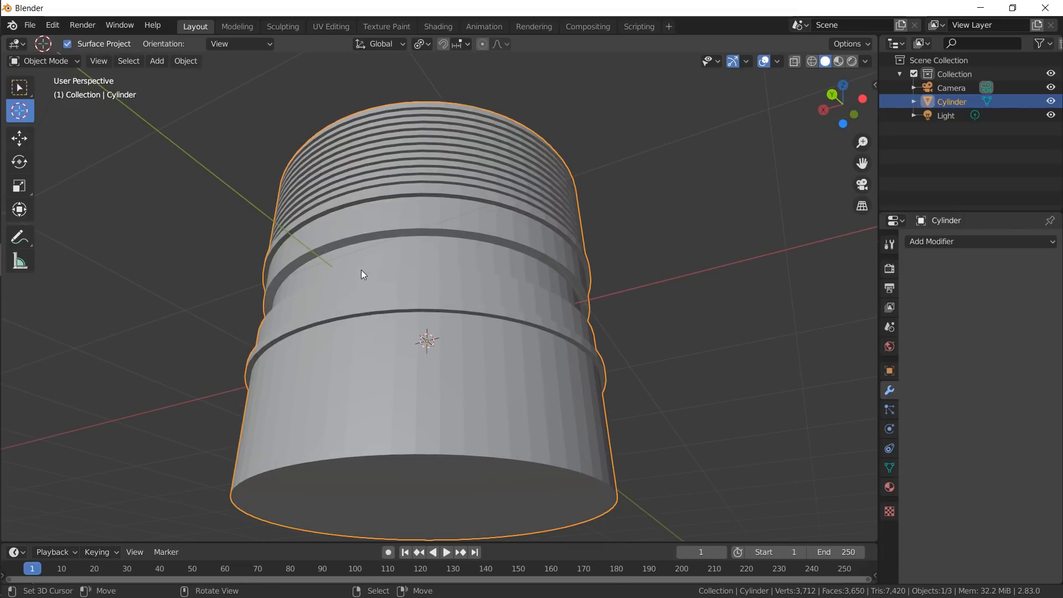
{"action": "key", "text": "F3"}
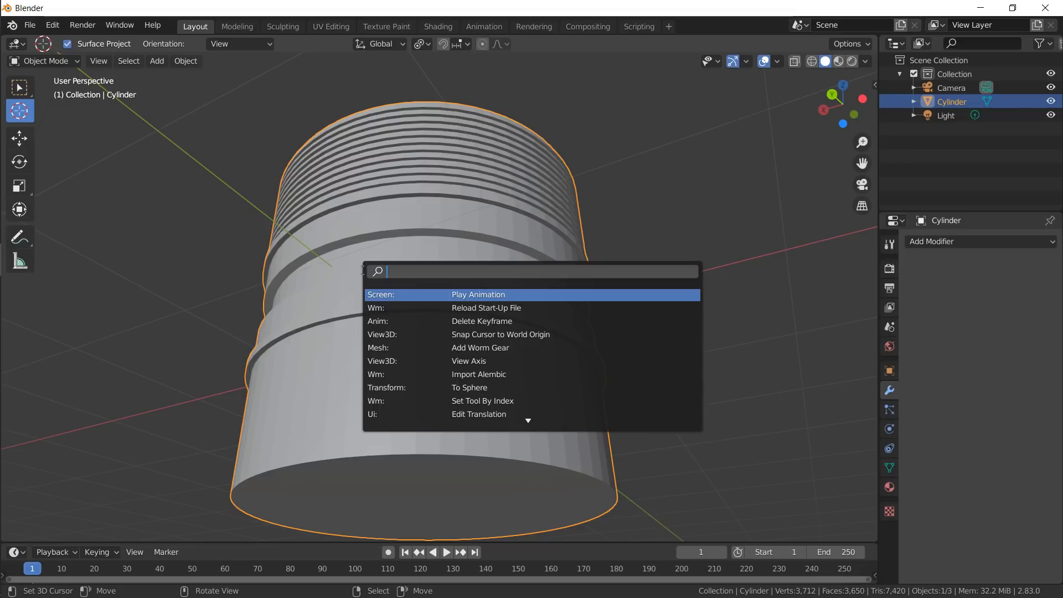
{"action": "type", "text": "smoo"}
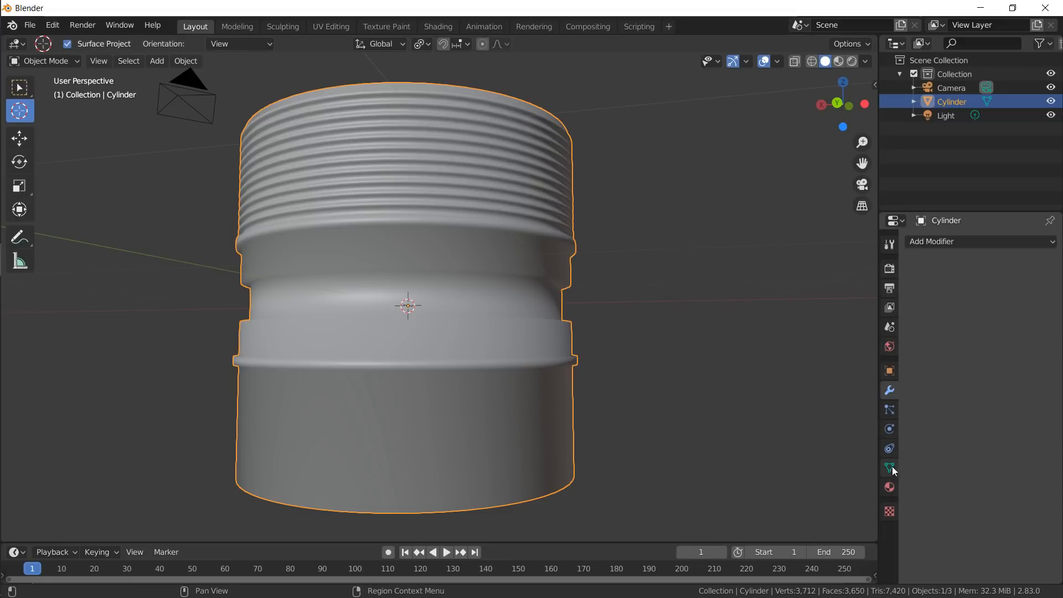
{"action": "left_click", "coordinate": [890, 467]}
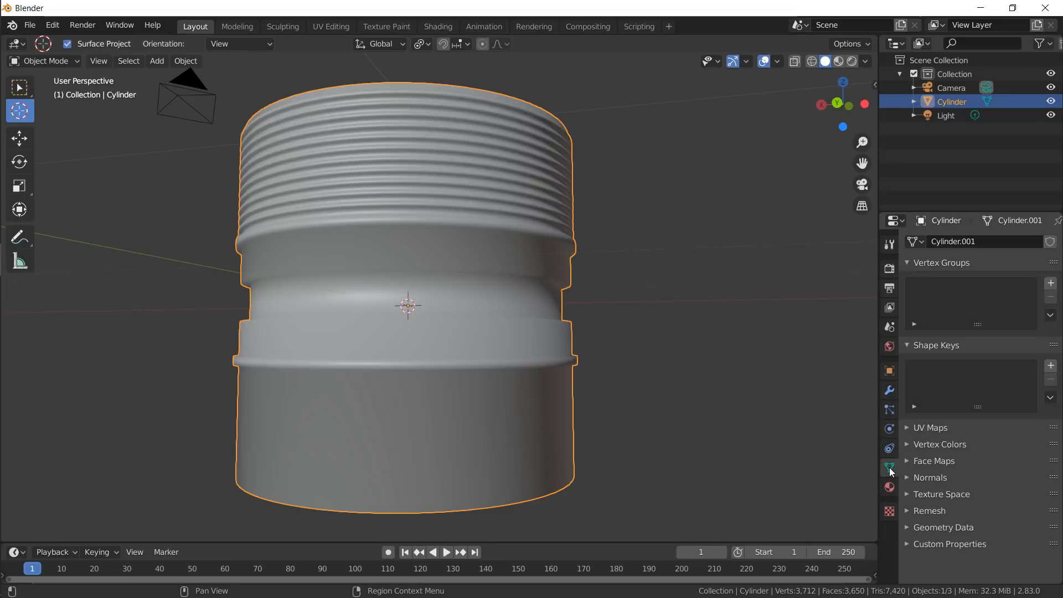
{"action": "left_click", "coordinate": [932, 476]}
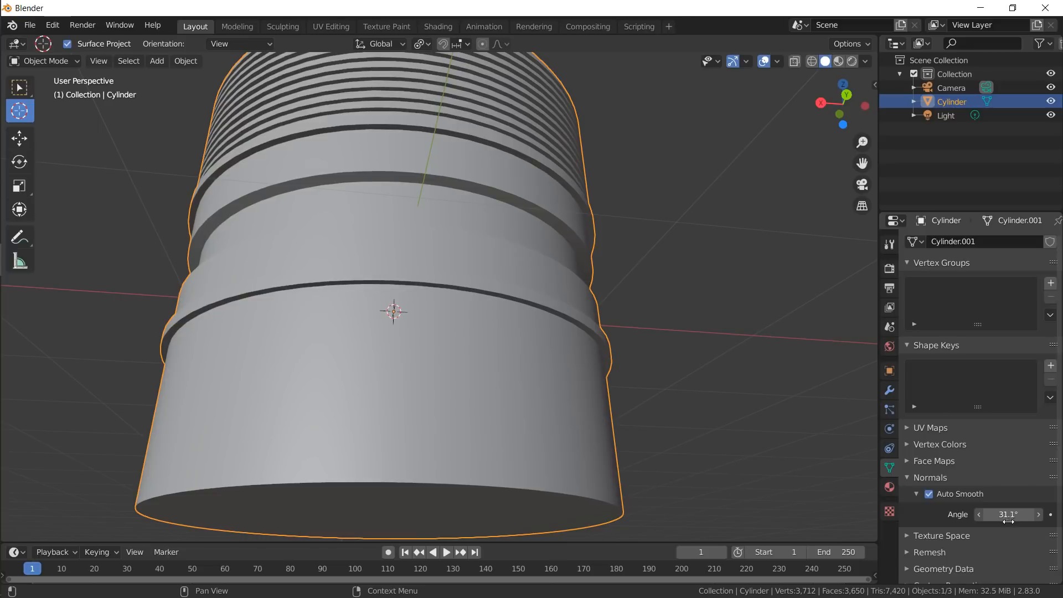
{"action": "left_click", "coordinate": [1008, 515]}
{"action": "type", "text": "30"}
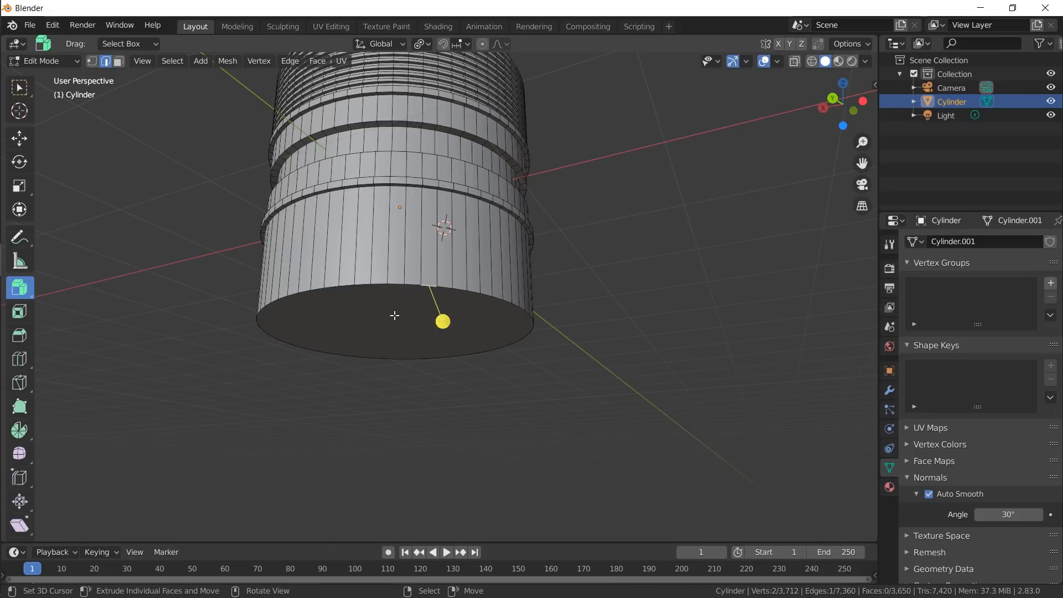
- Select the cylinder's bottom cap to move it down along Z
{"action": "left_click", "coordinate": [394, 315]}
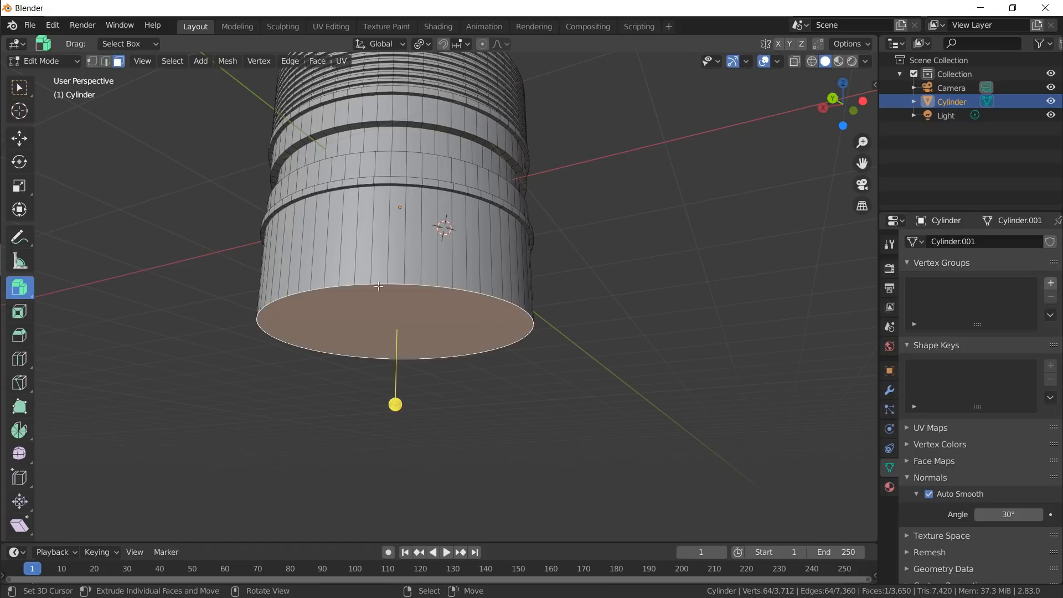
{"action": "mouse_move", "coordinate": [482, 199]}
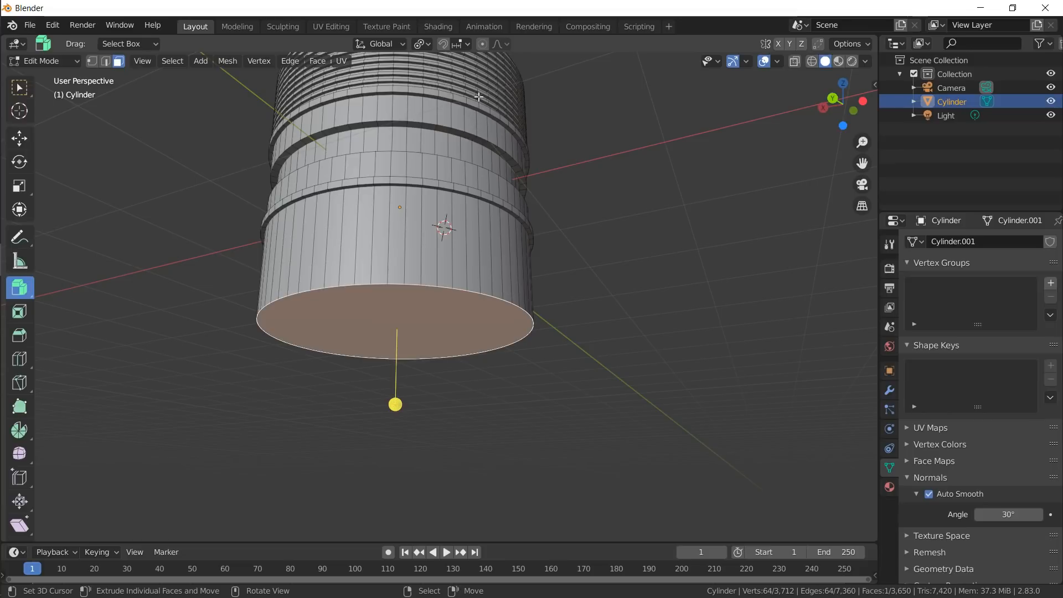
{"action": "mouse_move", "coordinate": [452, 113]}
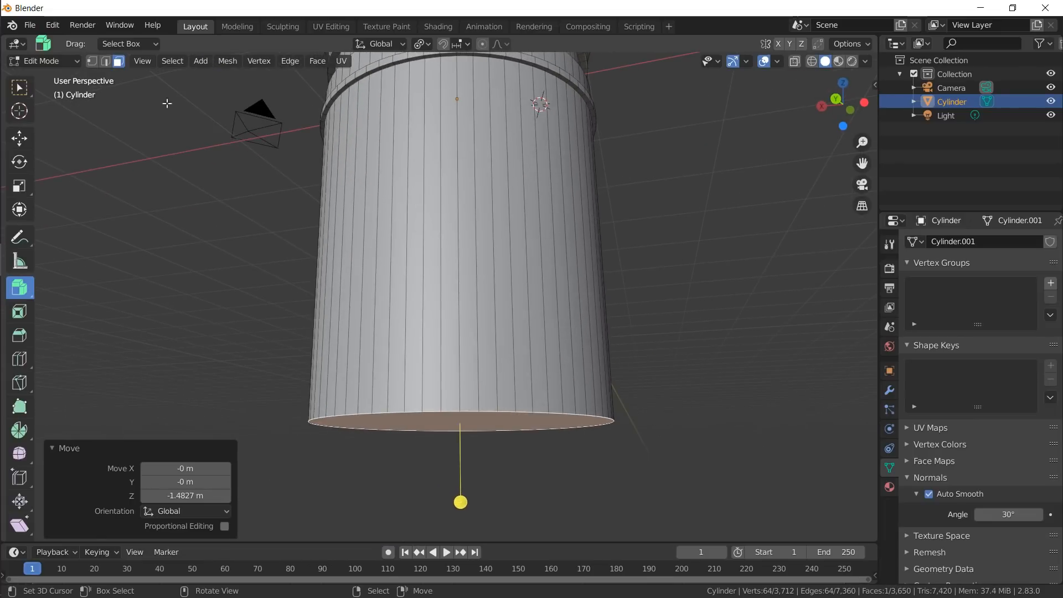
{"action": "mouse_move", "coordinate": [466, 209]}
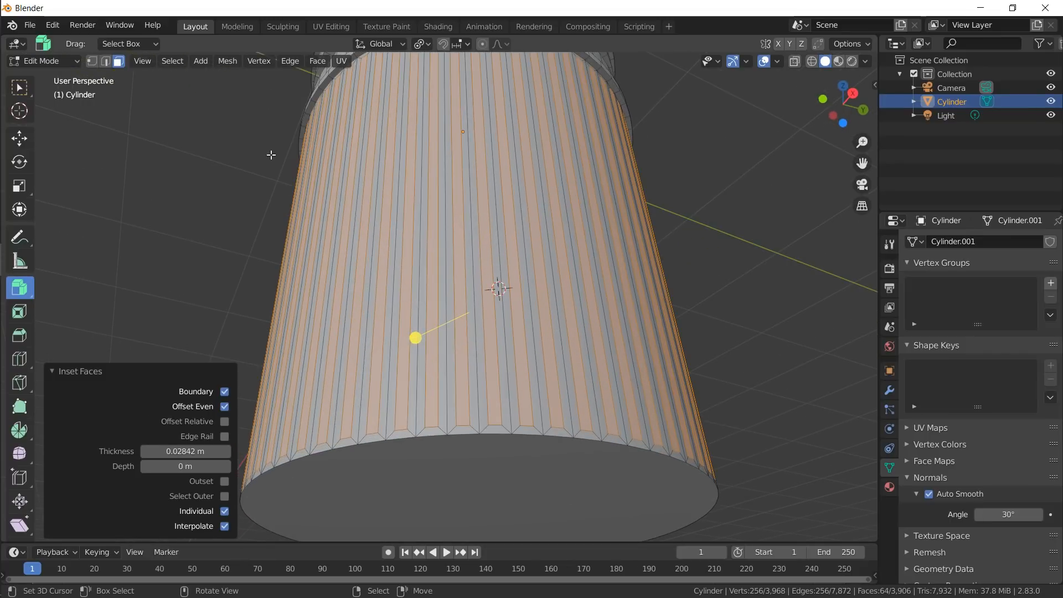
- Extrude the lower side faces individually into bevelled vertical ribs and view the result
{"action": "left_click", "coordinate": [20, 287]}
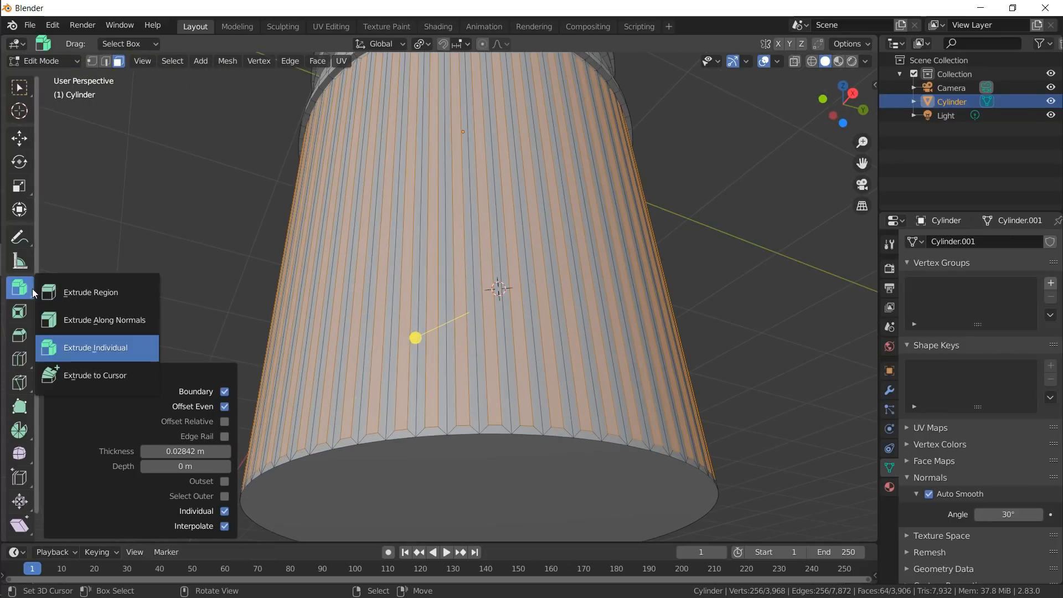
{"action": "mouse_move", "coordinate": [95, 347]}
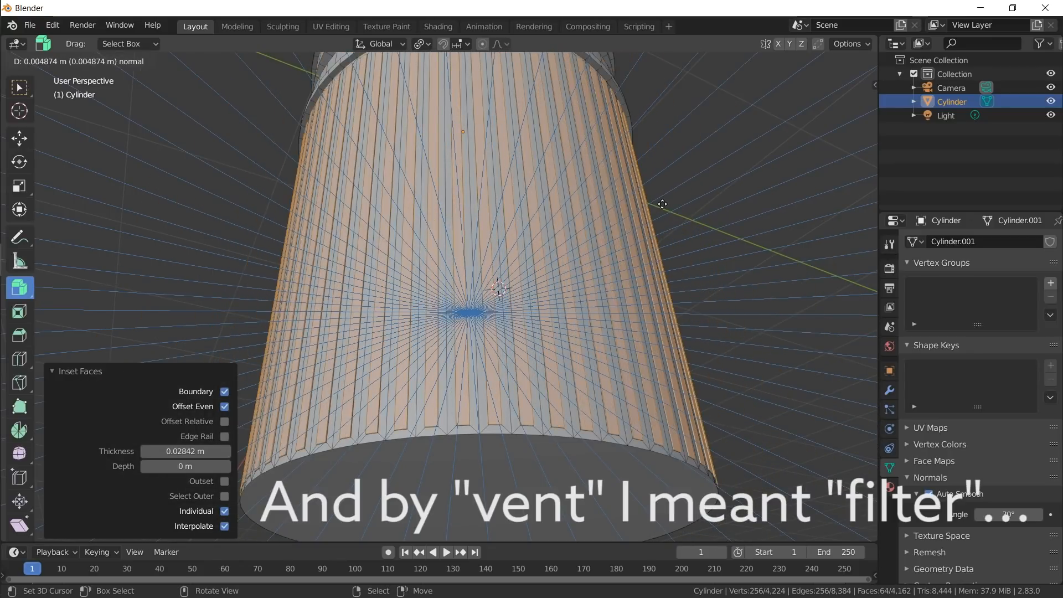
{"action": "mouse_move", "coordinate": [659, 209]}
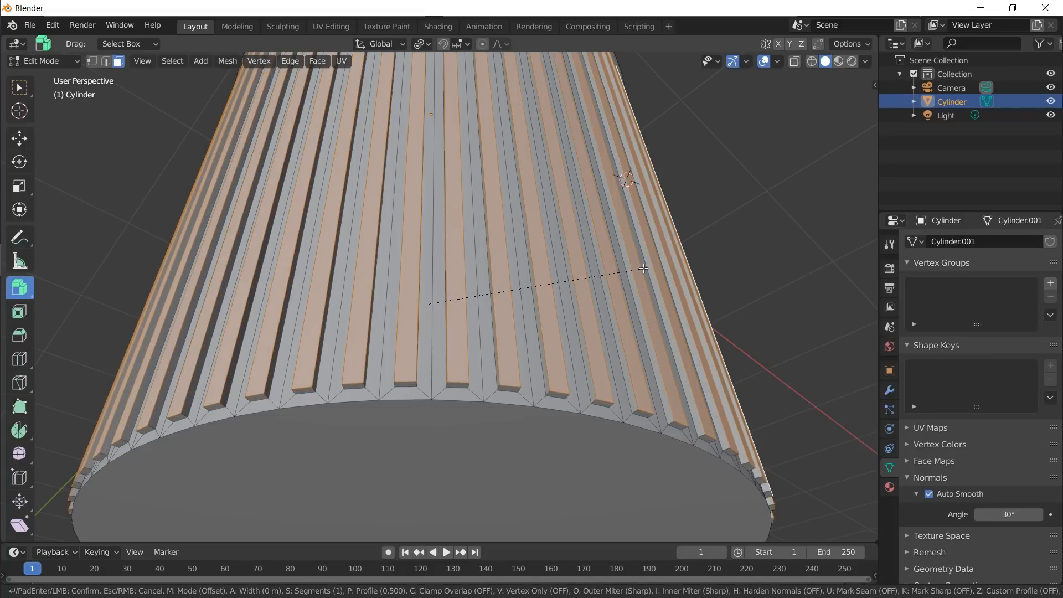
{"action": "mouse_move", "coordinate": [650, 267]}
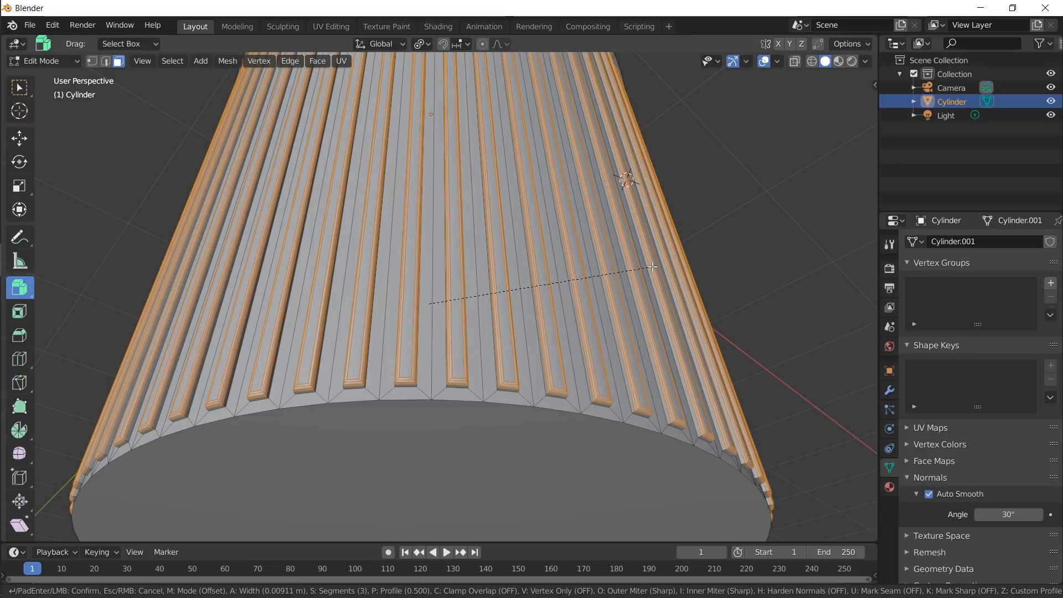
{"action": "mouse_move", "coordinate": [658, 263]}
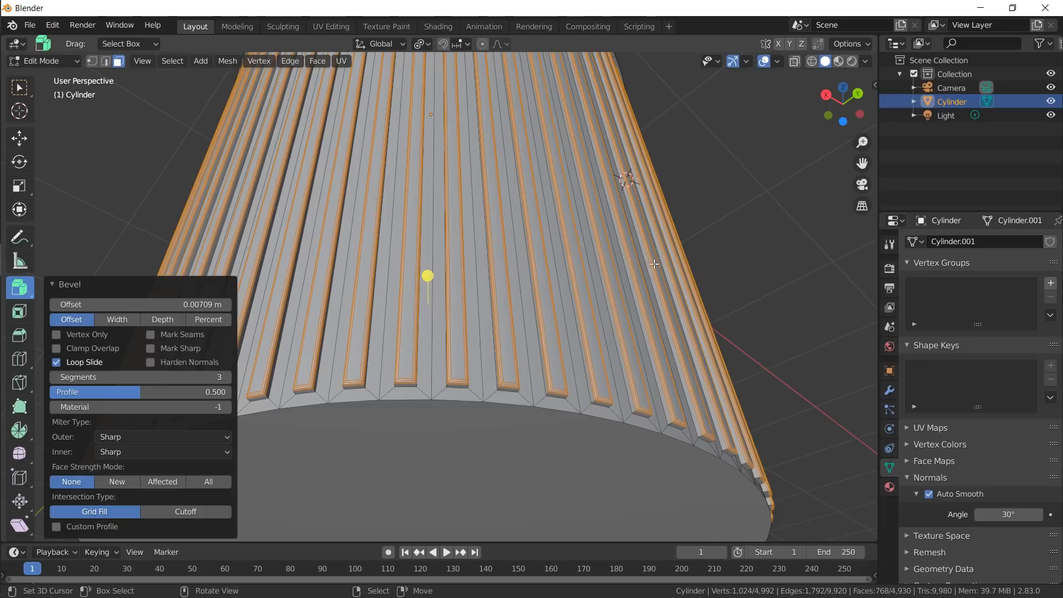
{"action": "key", "text": "Tab"}
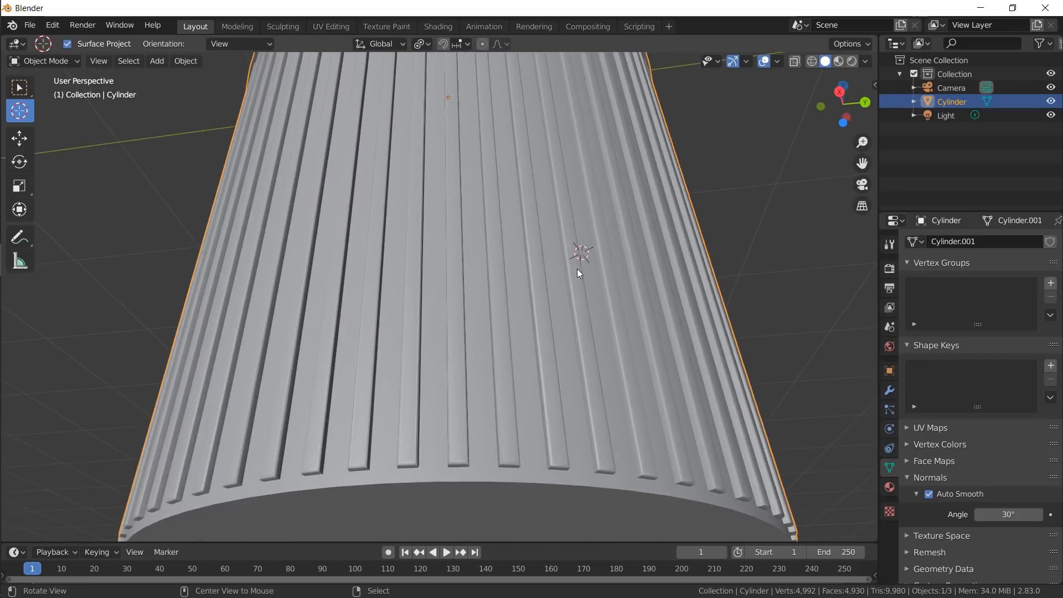
- Add a circle mesh and extrude it into a flat ring raised into a wall
{"action": "left_click", "coordinate": [156, 60]}
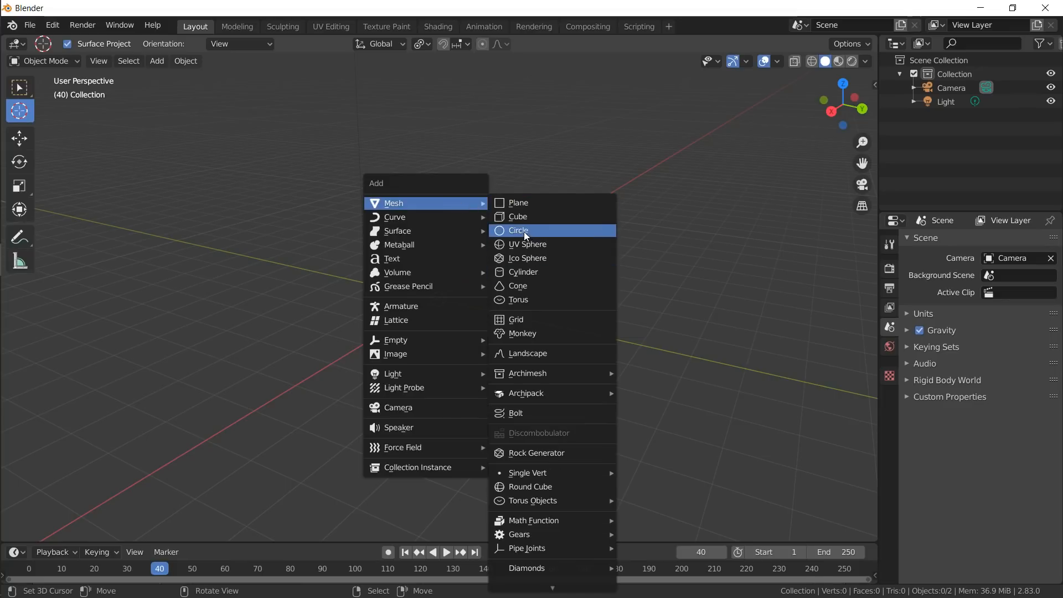
{"action": "mouse_move", "coordinate": [519, 230]}
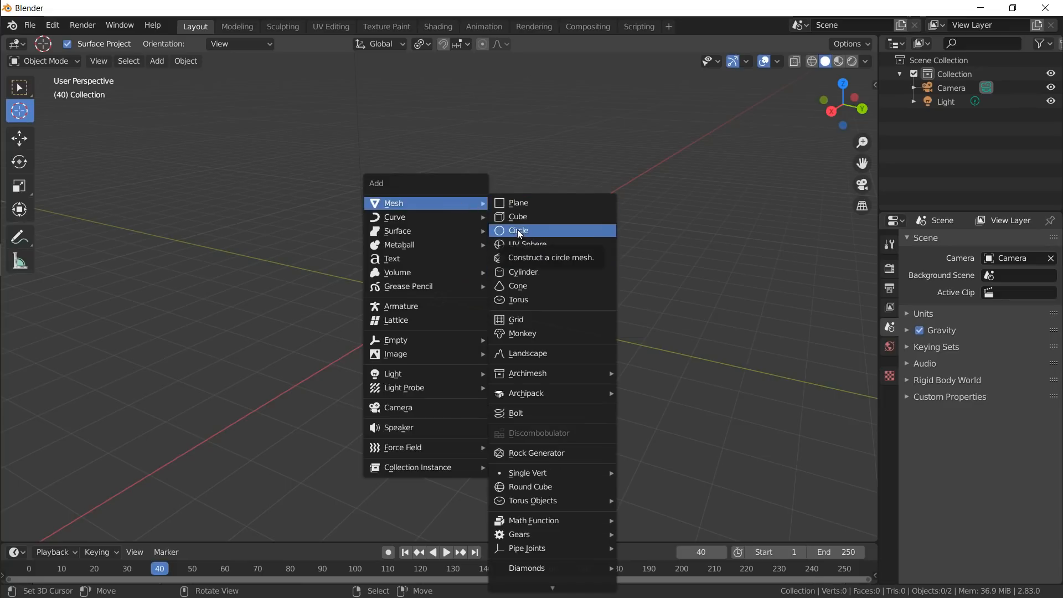
{"action": "left_click", "coordinate": [518, 230]}
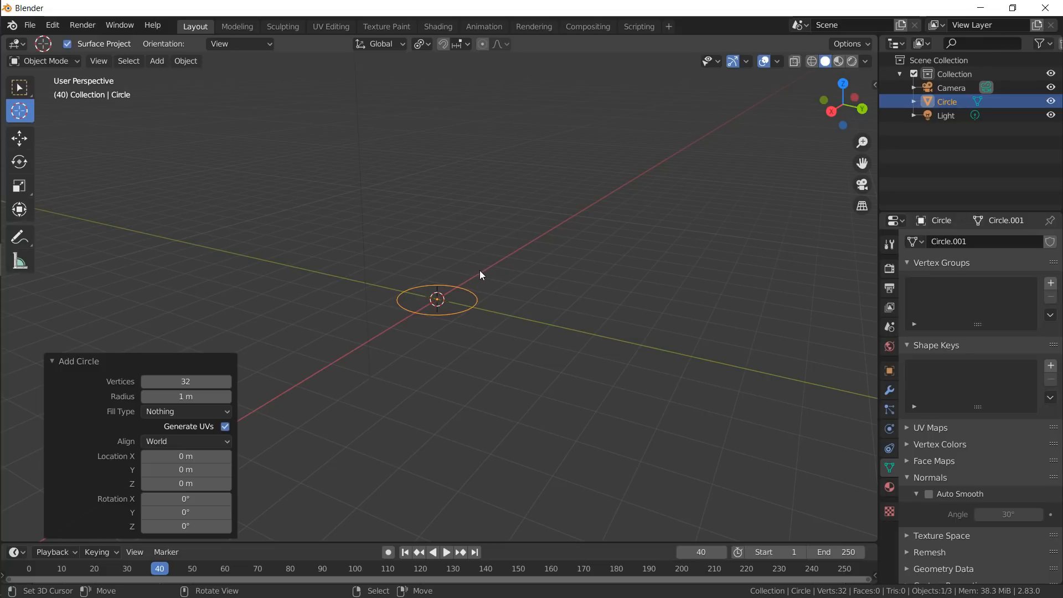
{"action": "key", "text": "Tab"}
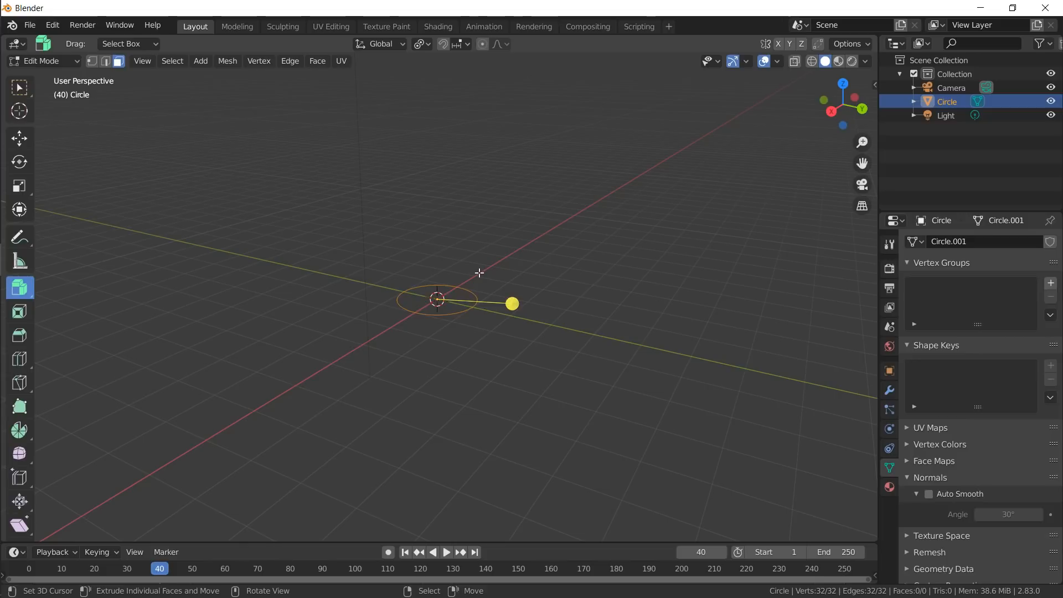
{"action": "key", "text": "s"}
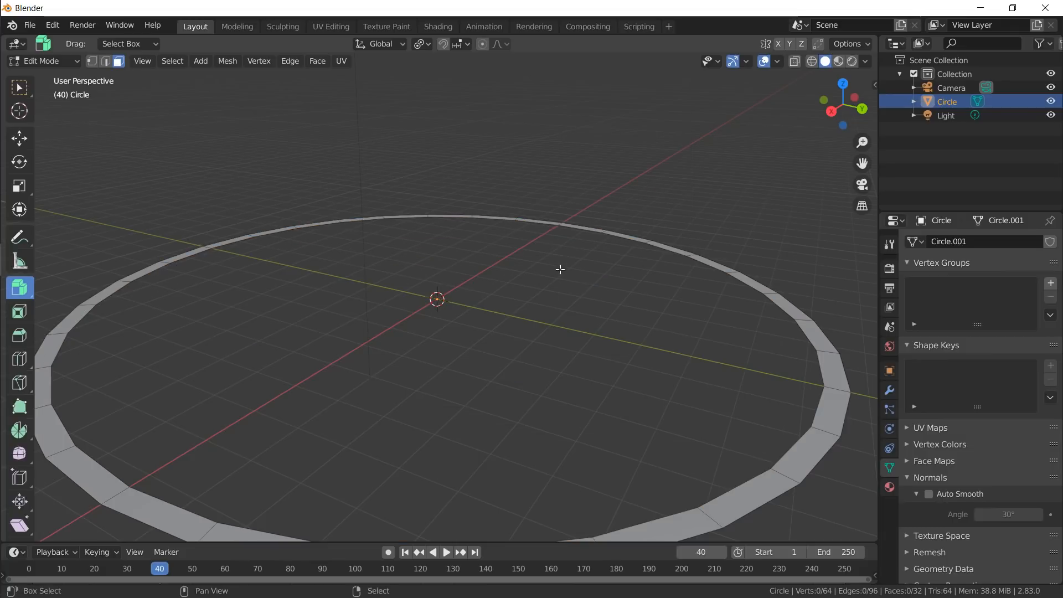
{"action": "mouse_move", "coordinate": [538, 274]}
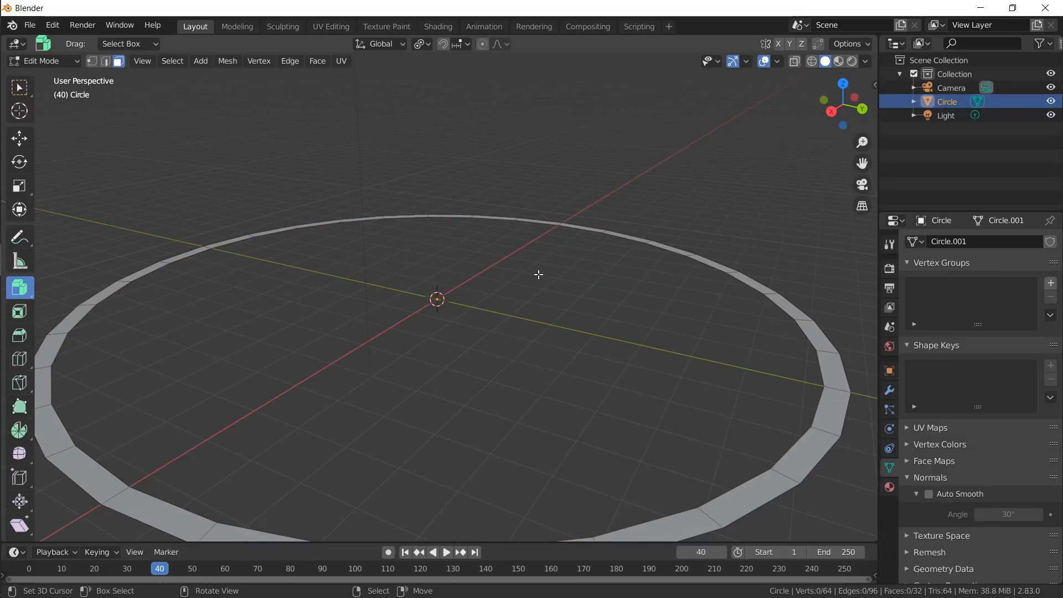
{"action": "key", "text": "Tab"}
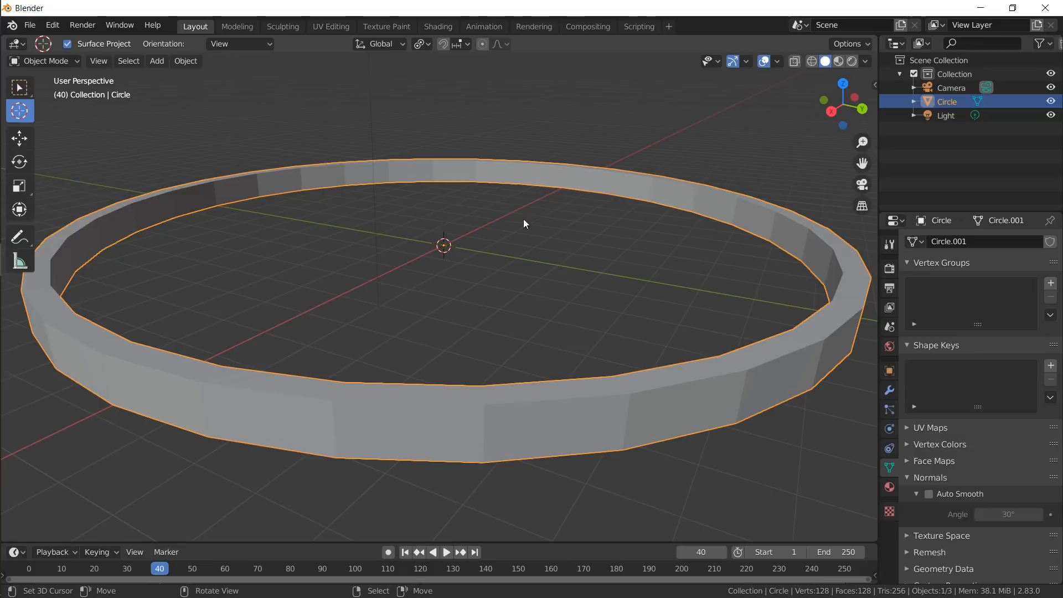
- Extrude the ring's top faces into raised blocks and scale them along Normal orientation
{"action": "key", "text": "Tab"}
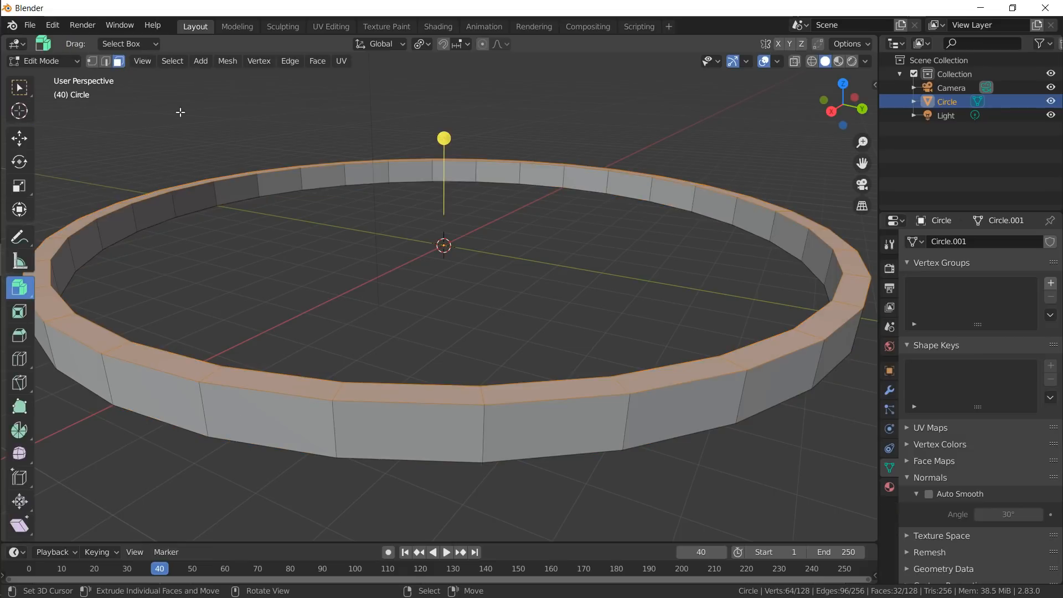
{"action": "left_click", "coordinate": [278, 181]}
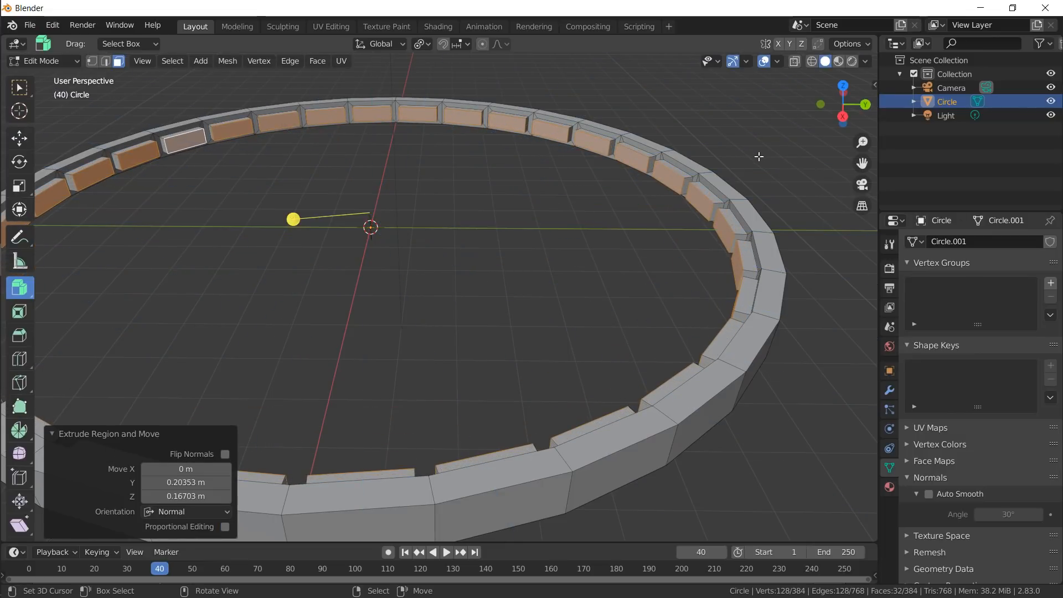
{"action": "left_click", "coordinate": [380, 43]}
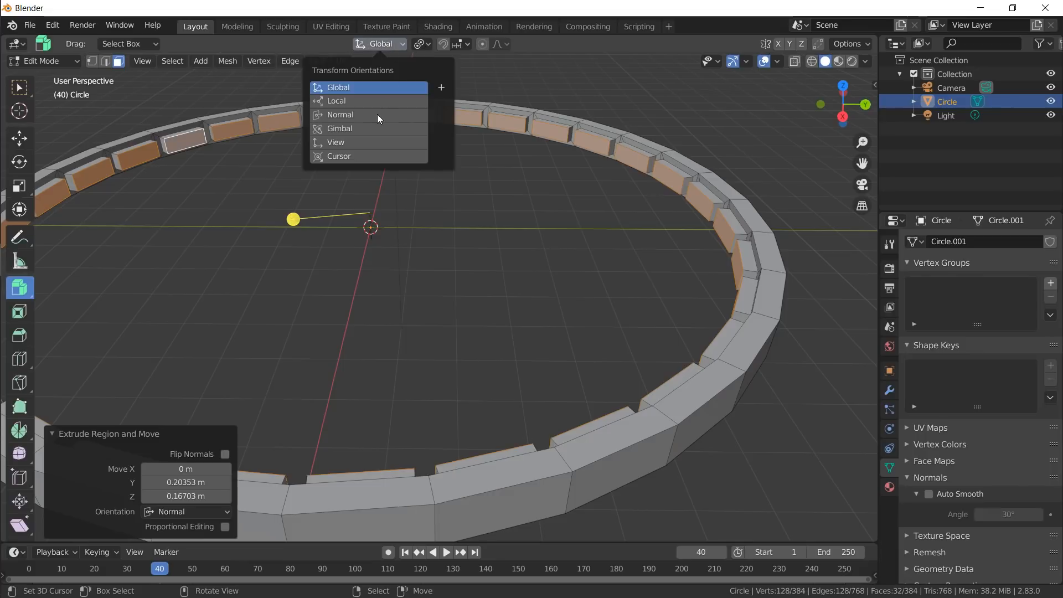
{"action": "left_click", "coordinate": [340, 114]}
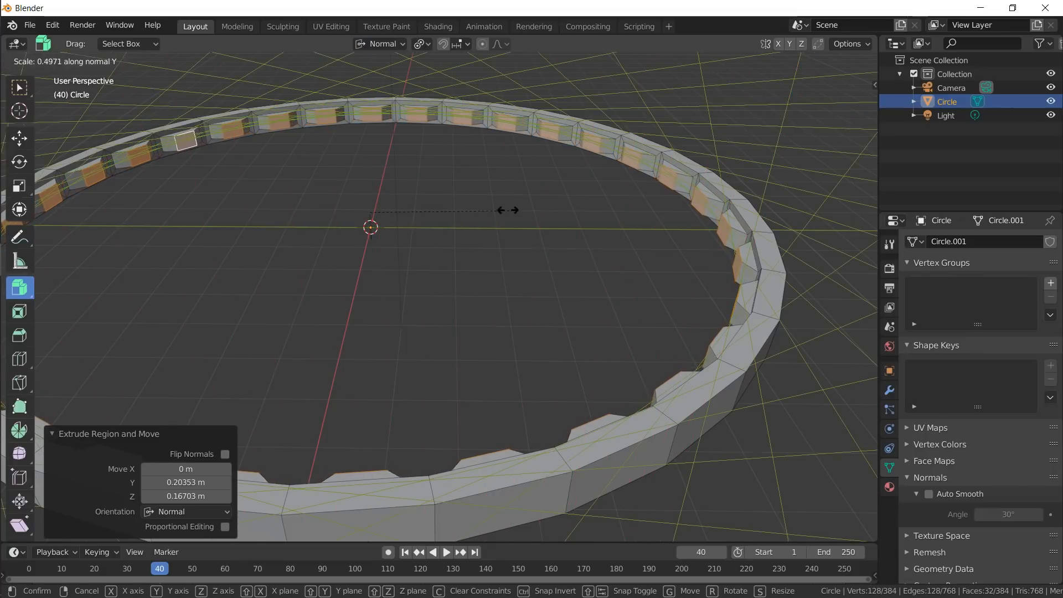
{"action": "key", "text": "Tab"}
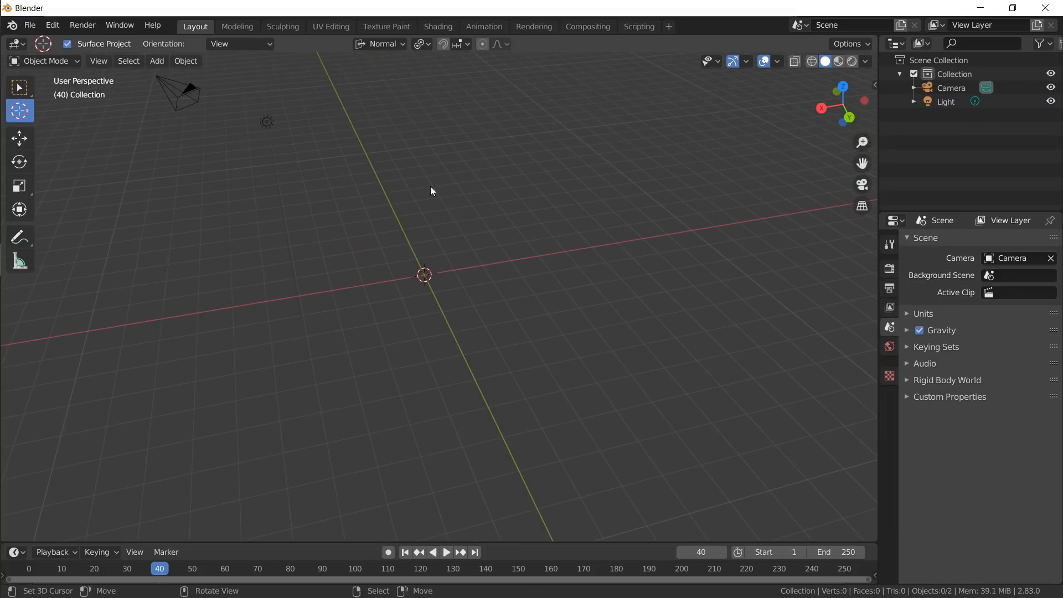
{"action": "mouse_move", "coordinate": [467, 180]}
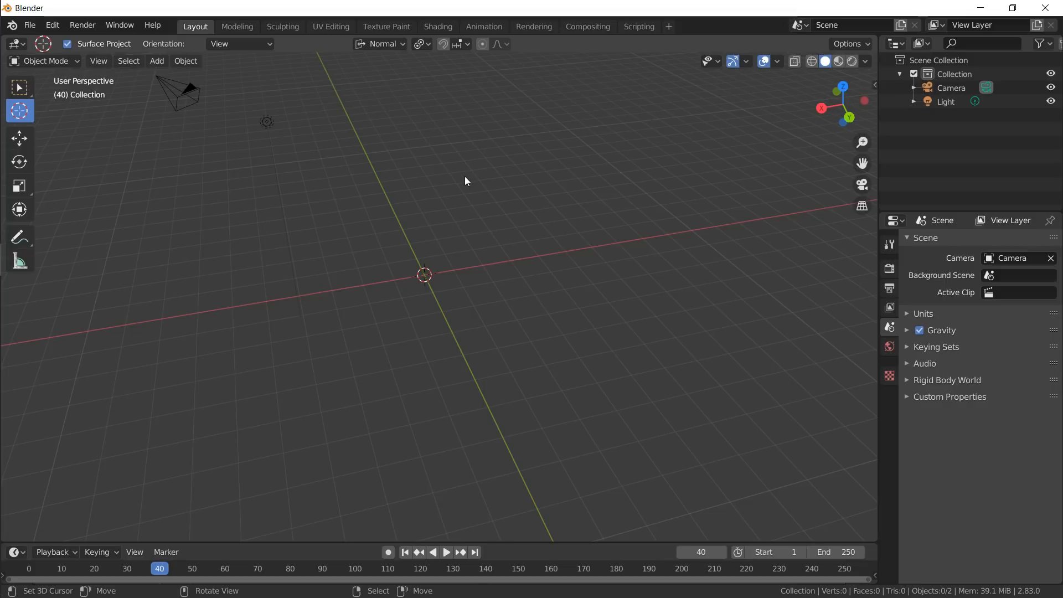
{"action": "mouse_move", "coordinate": [425, 184]}
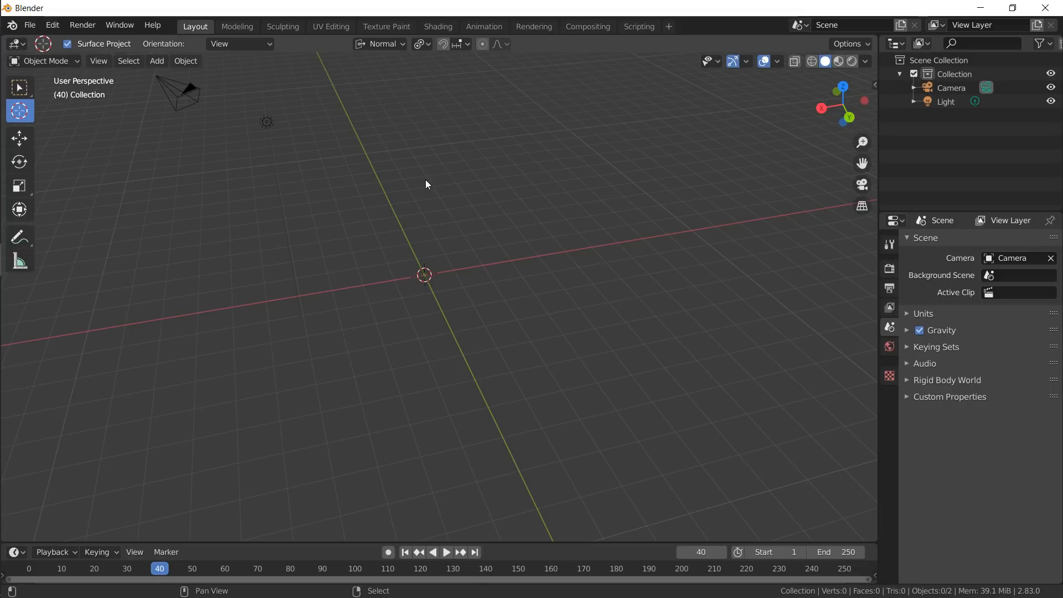
- Add a cube, inset one side face into a smaller panel and run Bridge Edge Loops
{"action": "left_click", "coordinate": [156, 60]}
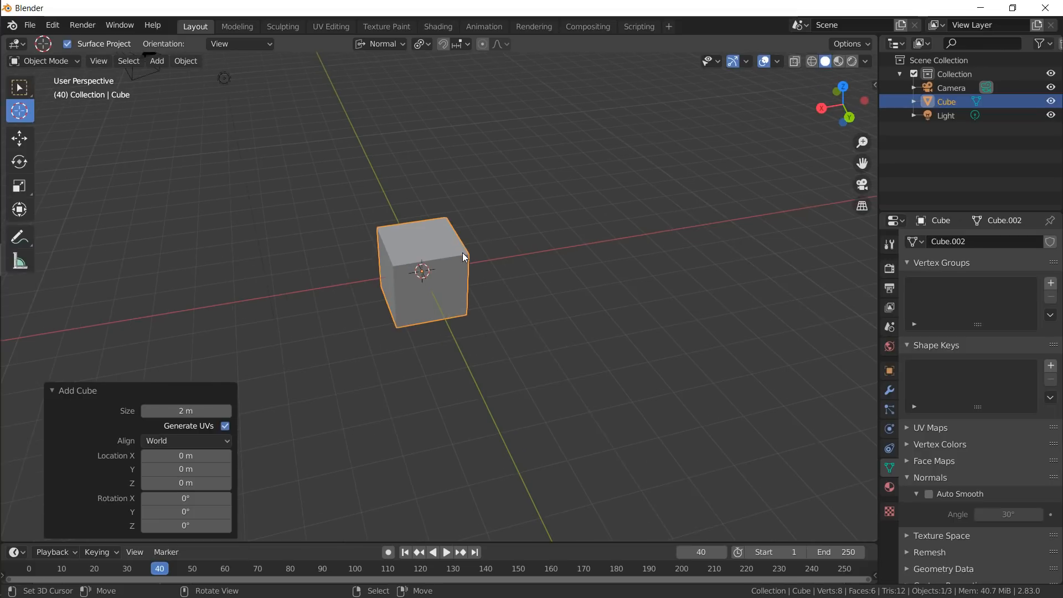
{"action": "key", "text": "Tab"}
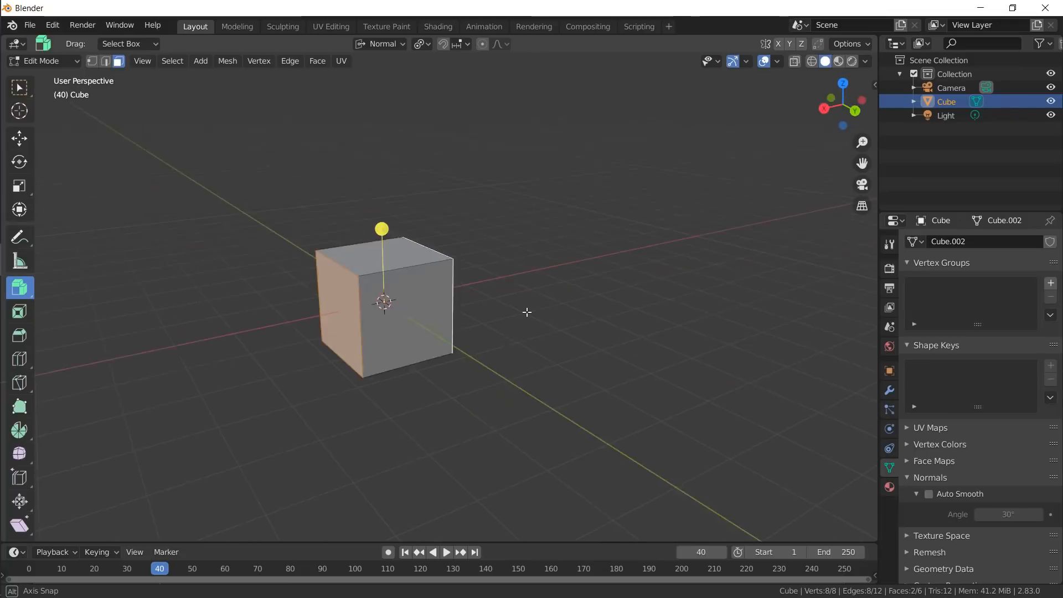
{"action": "key", "text": "i"}
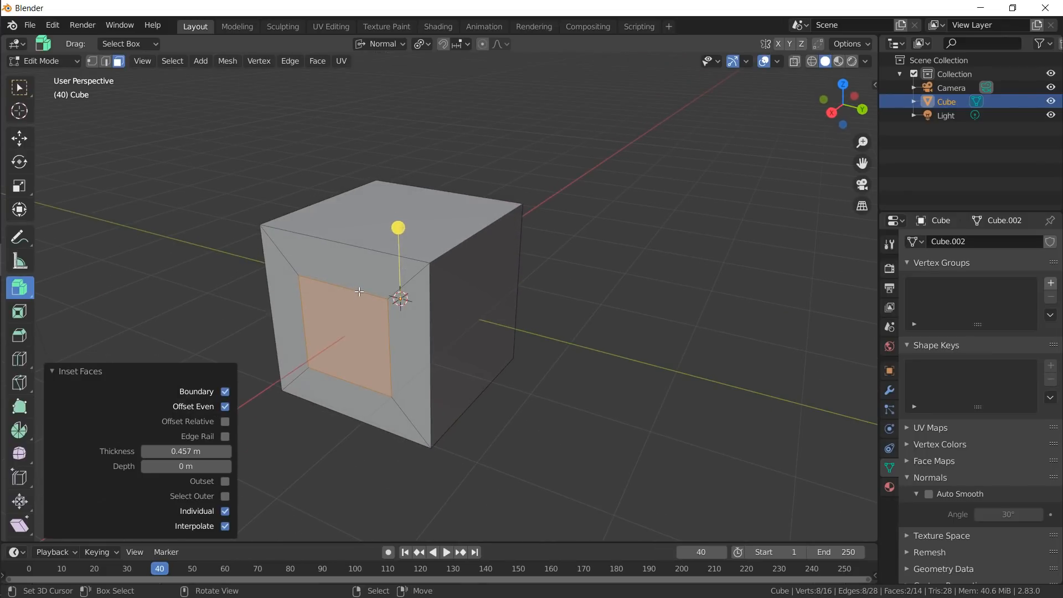
{"action": "mouse_move", "coordinate": [426, 220]}
{"action": "type", "text": "Shade Smooth"}
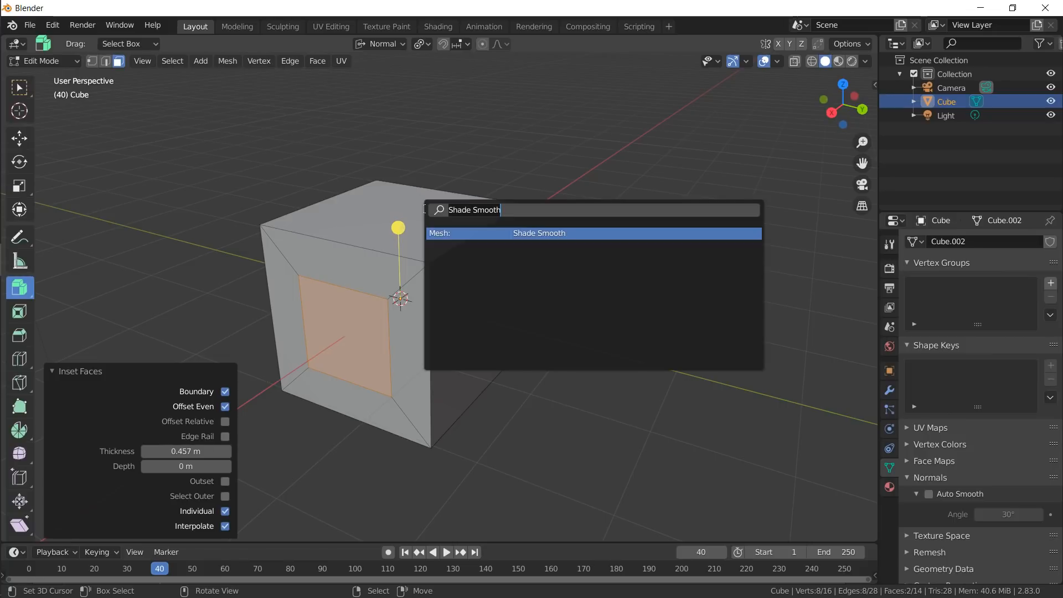
{"action": "type", "text": "bridg"}
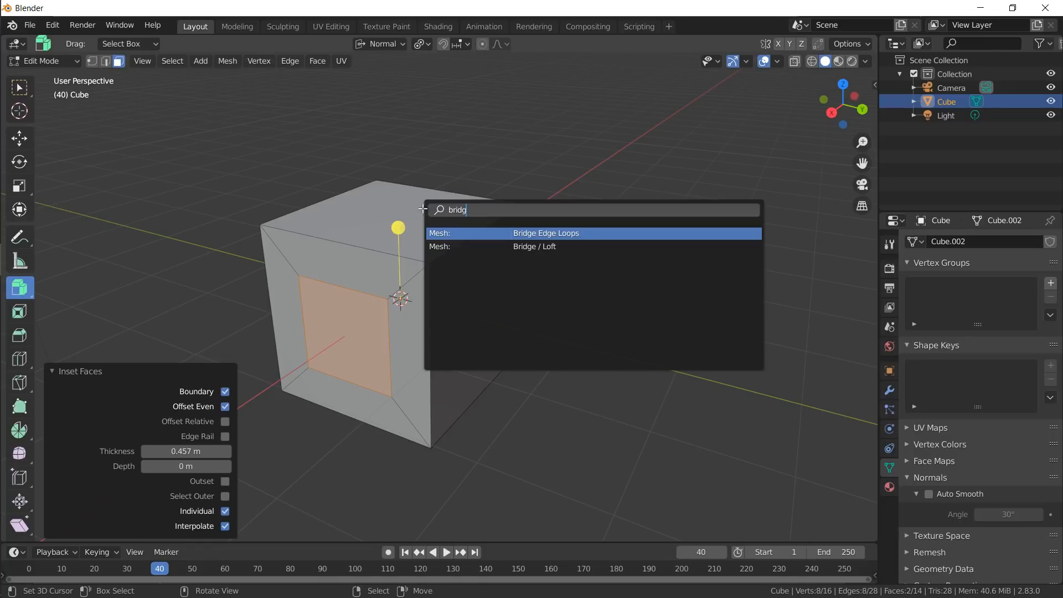
{"action": "left_click", "coordinate": [545, 233]}
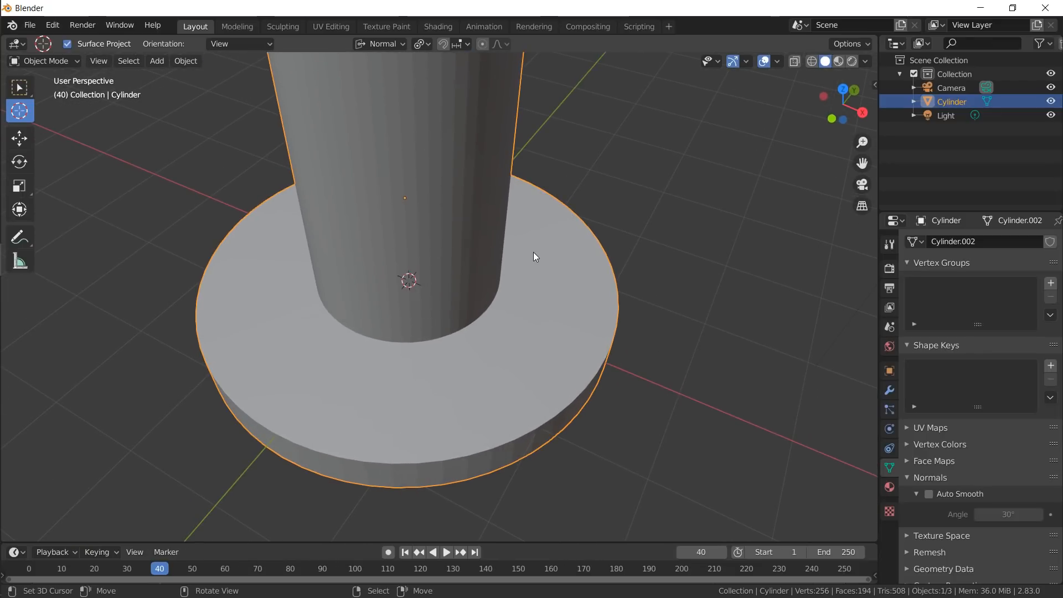
{"action": "mouse_move", "coordinate": [521, 272]}
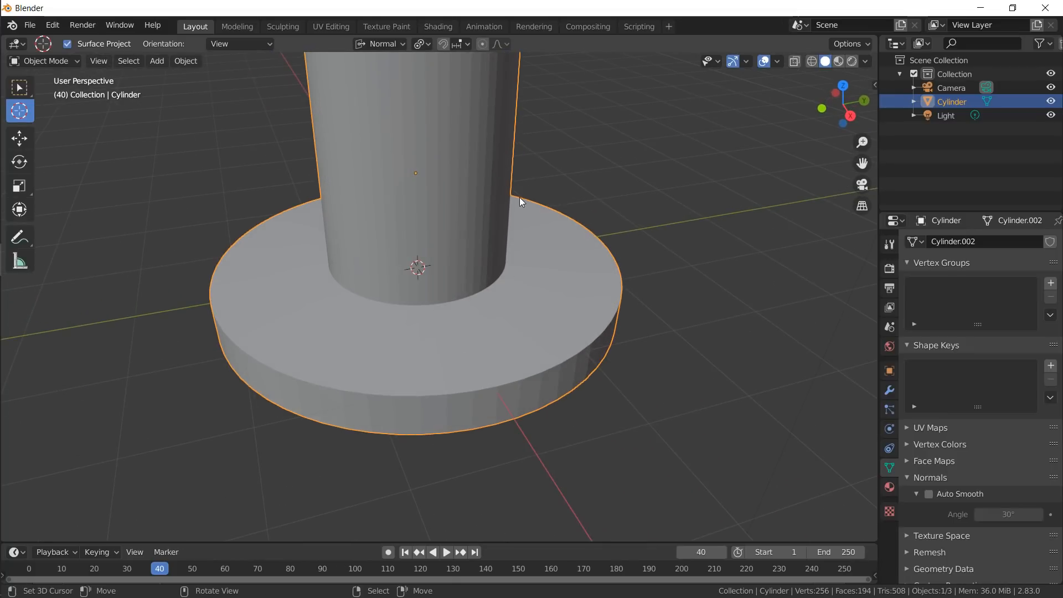
- Add a 6-vertex circle and shape it into a hexagonal bolt head on the flange
{"action": "left_click", "coordinate": [156, 60]}
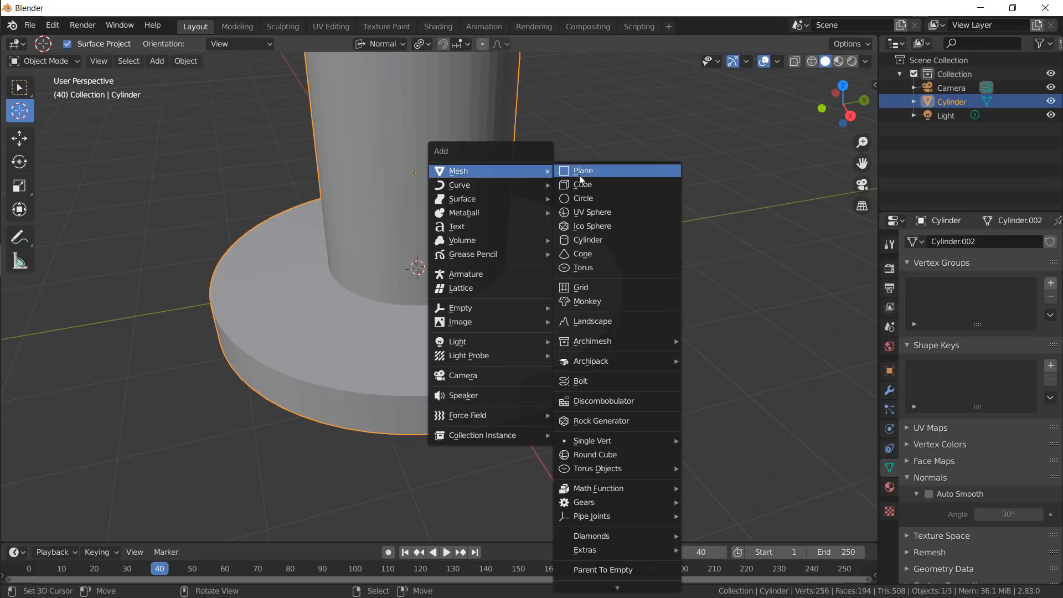
{"action": "left_click", "coordinate": [582, 198]}
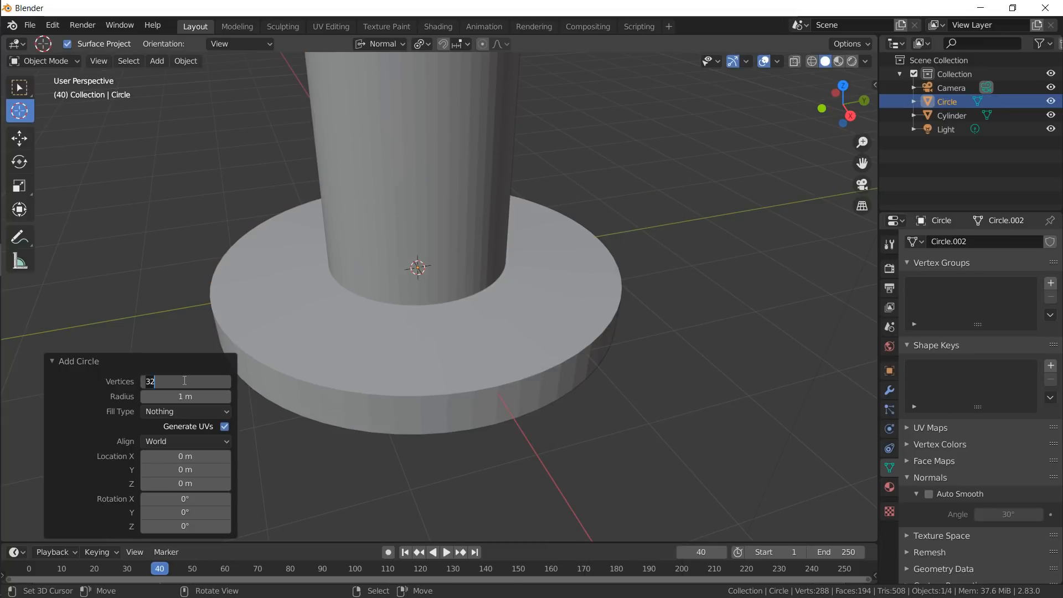
{"action": "type", "text": "6"}
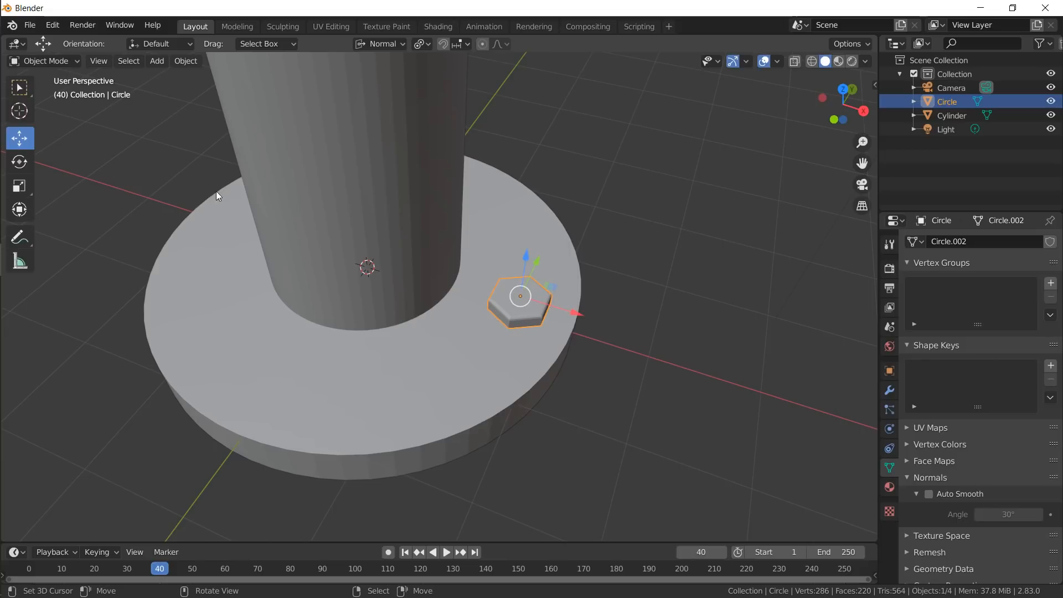
{"action": "mouse_move", "coordinate": [421, 242]}
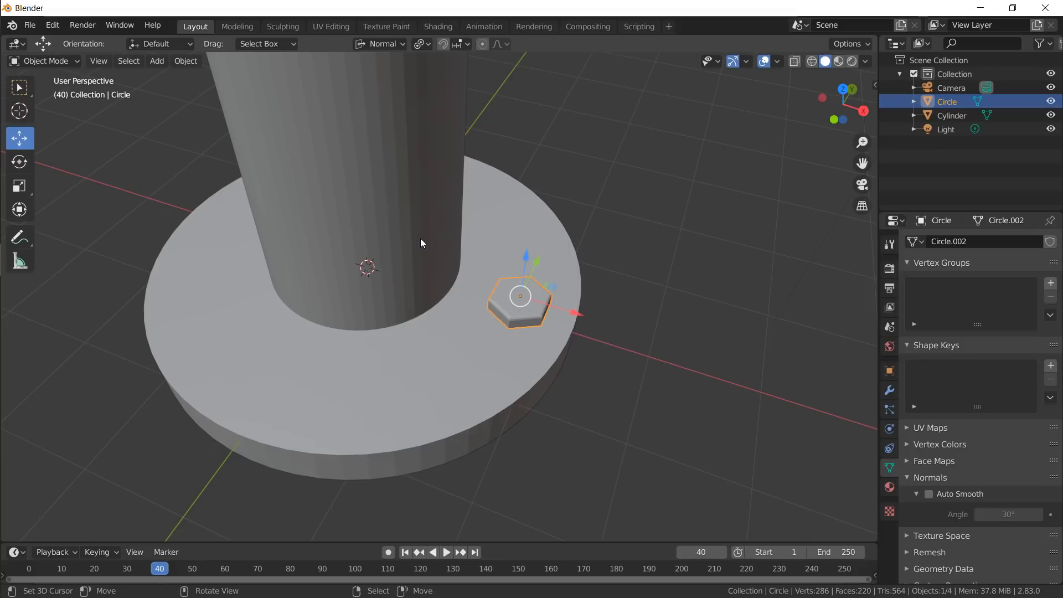
{"action": "left_click", "coordinate": [503, 198]}
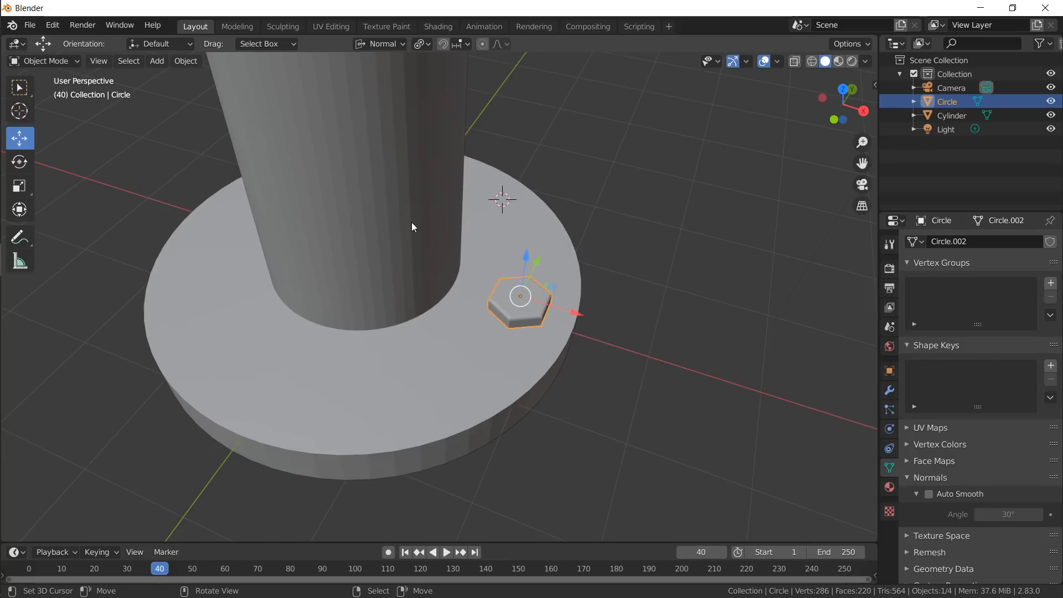
- Snap the 3D cursor to the cylinder's centre and select the bolt head
{"action": "left_click", "coordinate": [376, 340]}
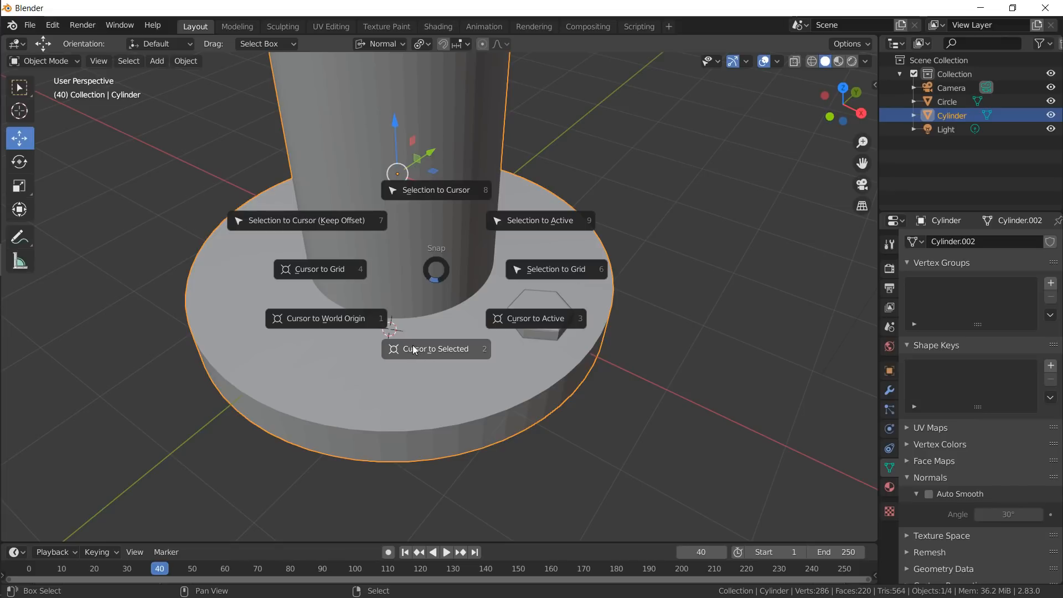
{"action": "left_click", "coordinate": [436, 349]}
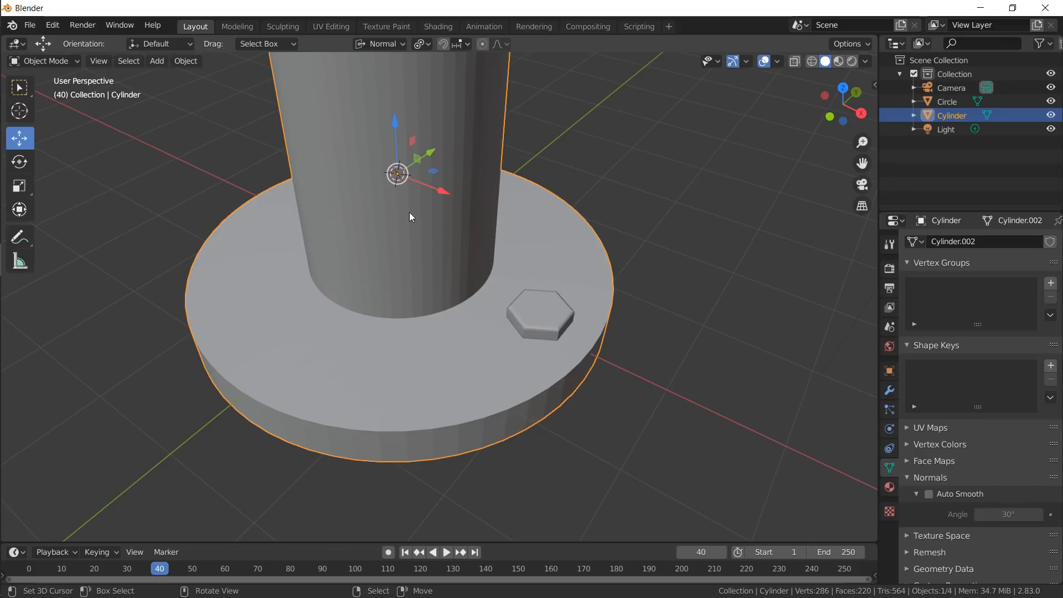
{"action": "mouse_move", "coordinate": [539, 252]}
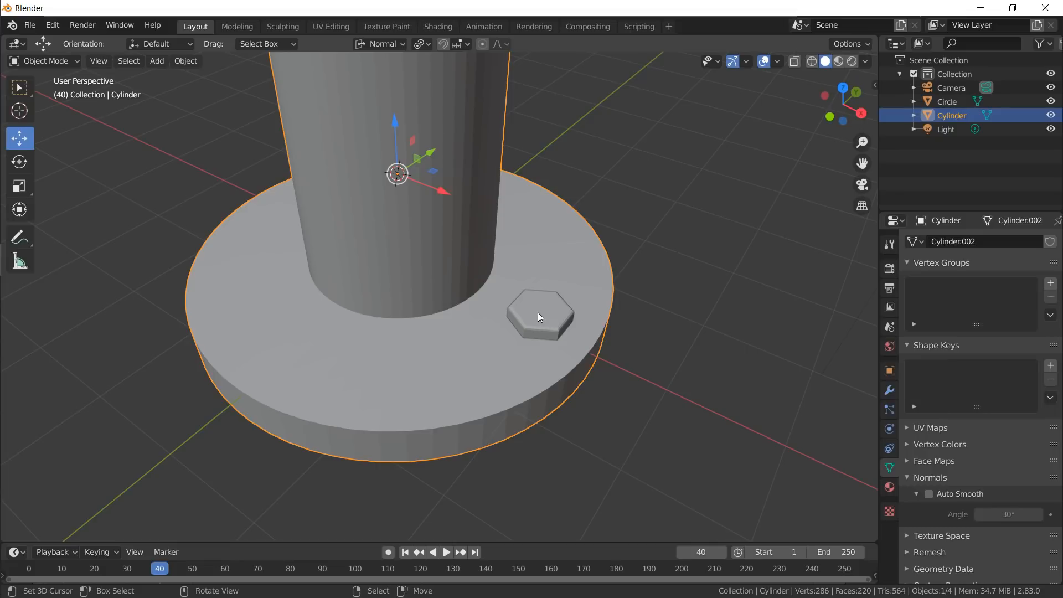
{"action": "left_click", "coordinate": [541, 316]}
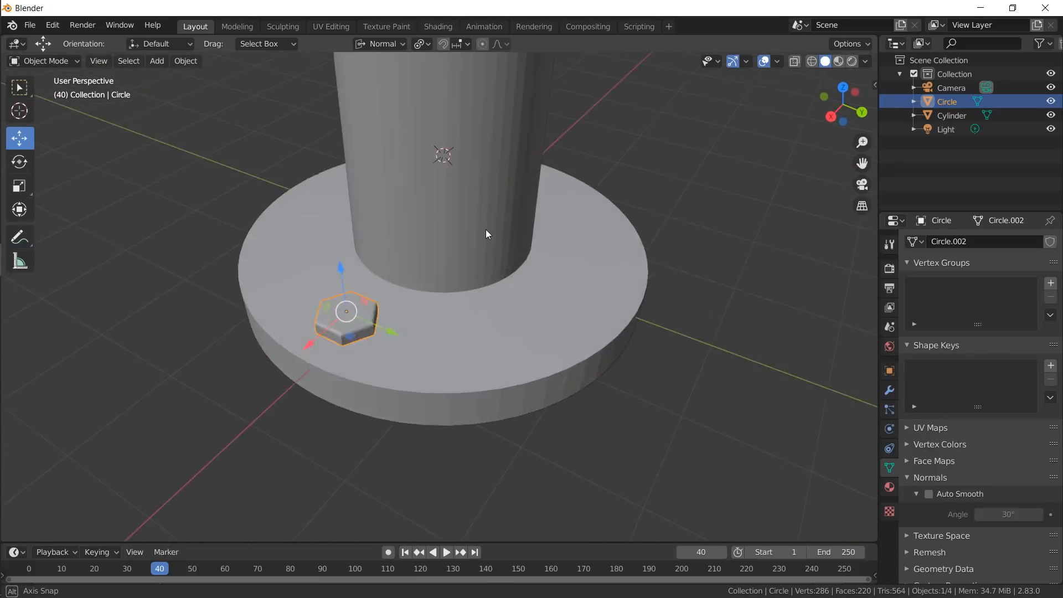
- Set the pivot point to 3D Cursor and start a linked duplicate of the bolt head
{"action": "left_click", "coordinate": [419, 43]}
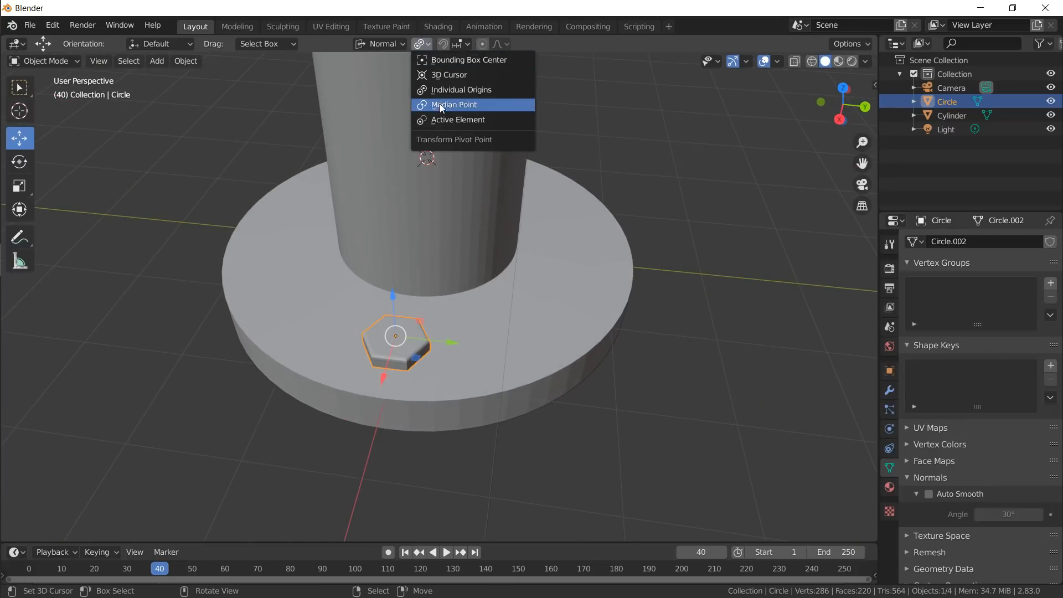
{"action": "left_click", "coordinate": [453, 104]}
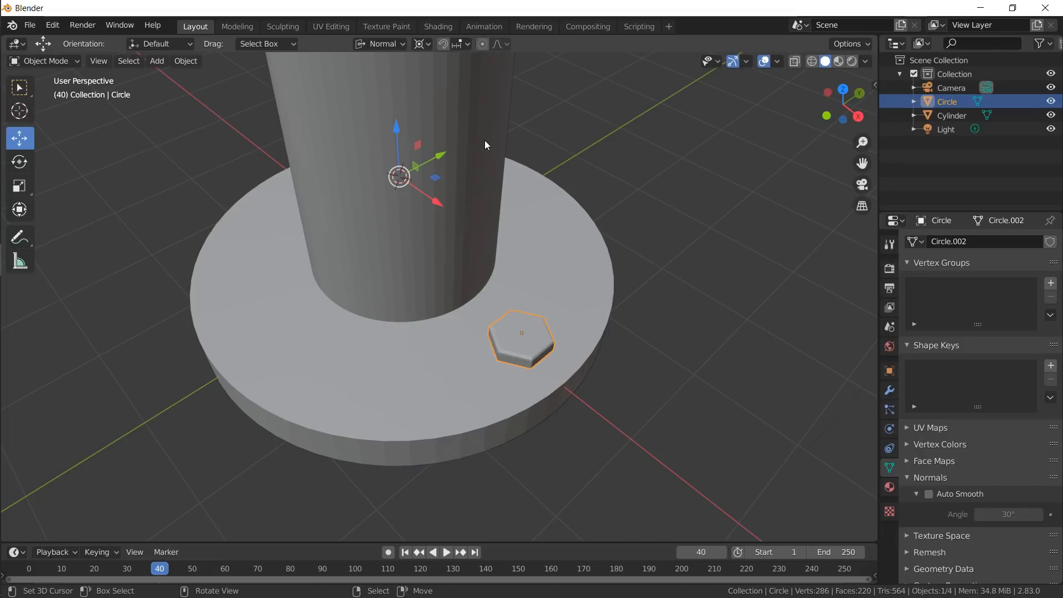
{"action": "mouse_move", "coordinate": [495, 267]}
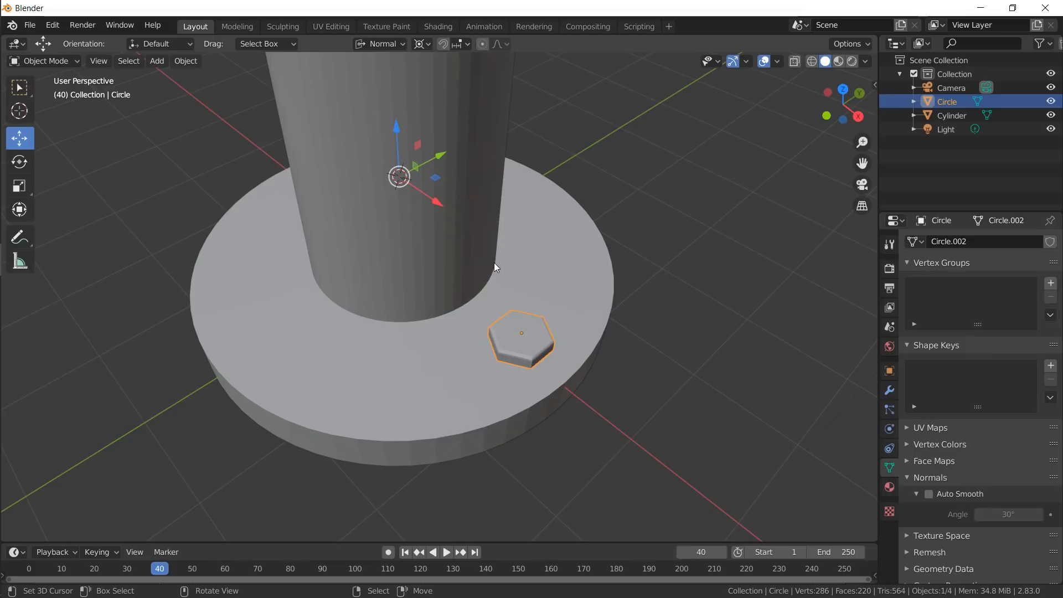
{"action": "key", "text": "x"}
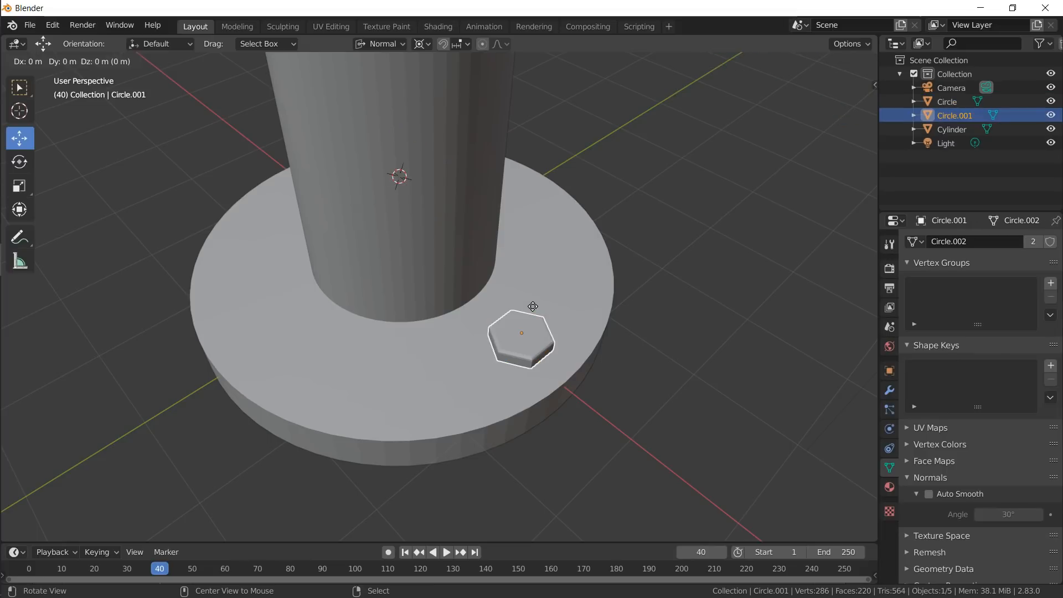
- From top view, repeat linked duplicates rotated 60° until six bolt heads ring the flange
{"action": "key", "text": "alt+d"}
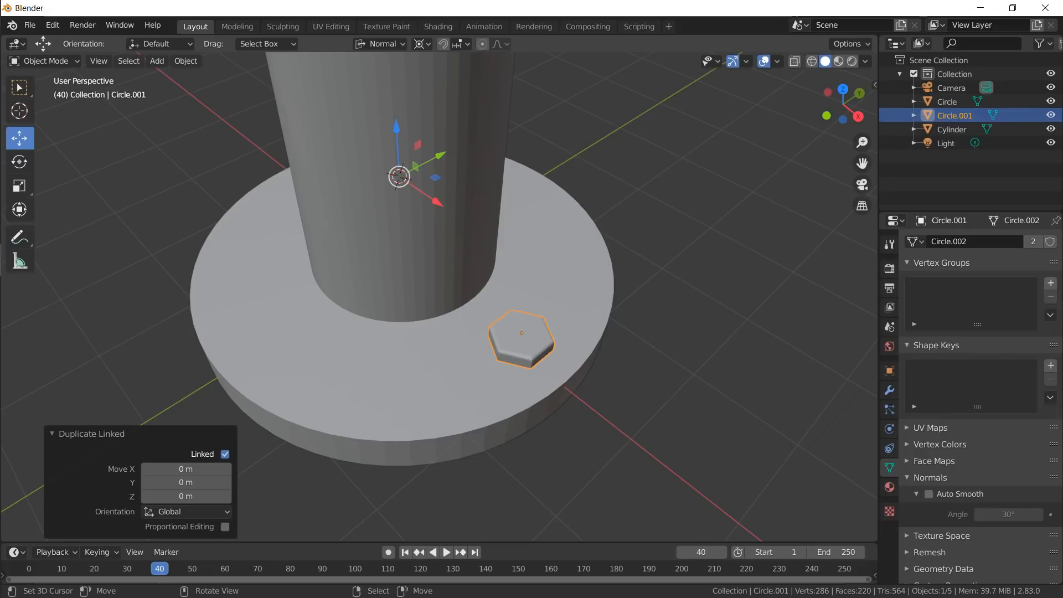
{"action": "key", "text": "r"}
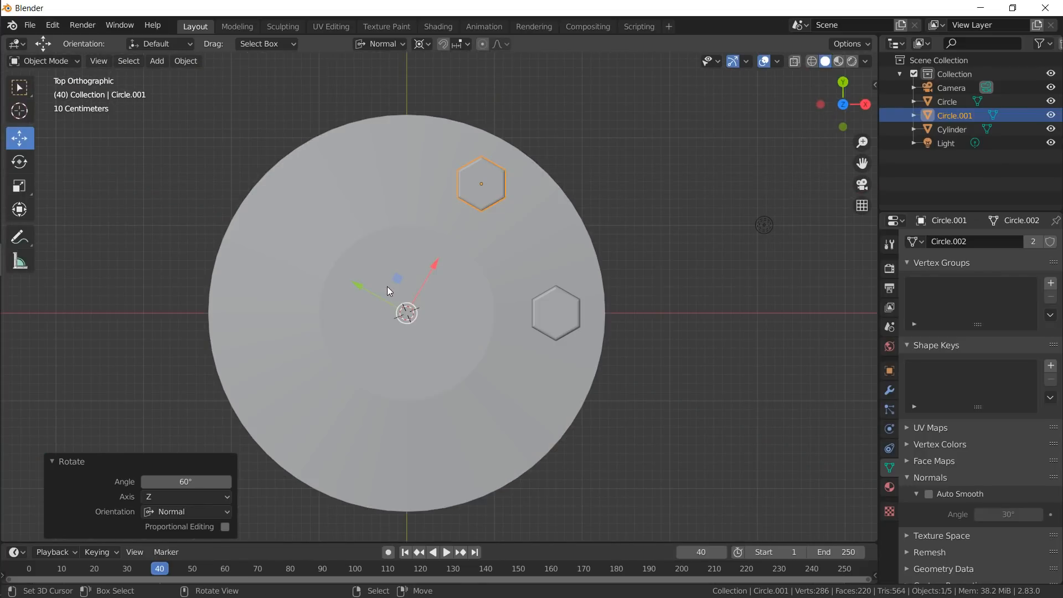
{"action": "key", "text": "x"}
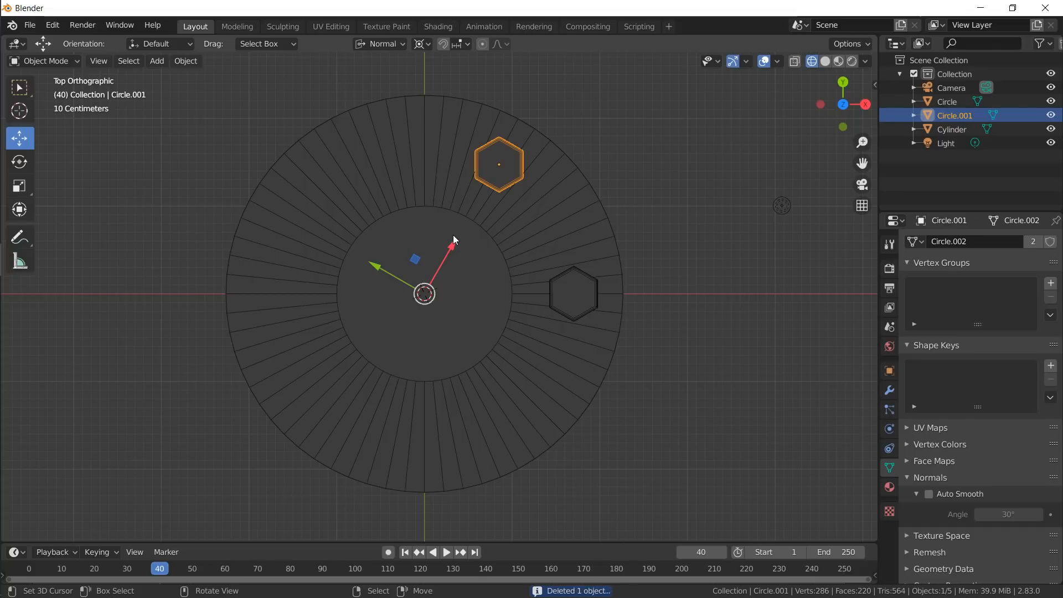
{"action": "mouse_move", "coordinate": [376, 230]}
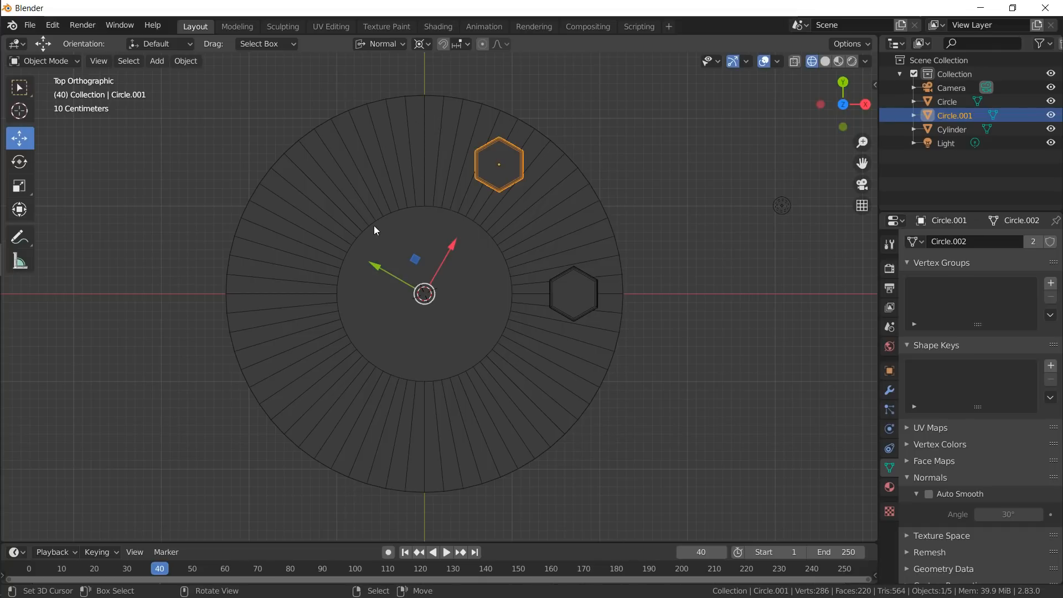
{"action": "mouse_move", "coordinate": [375, 234]}
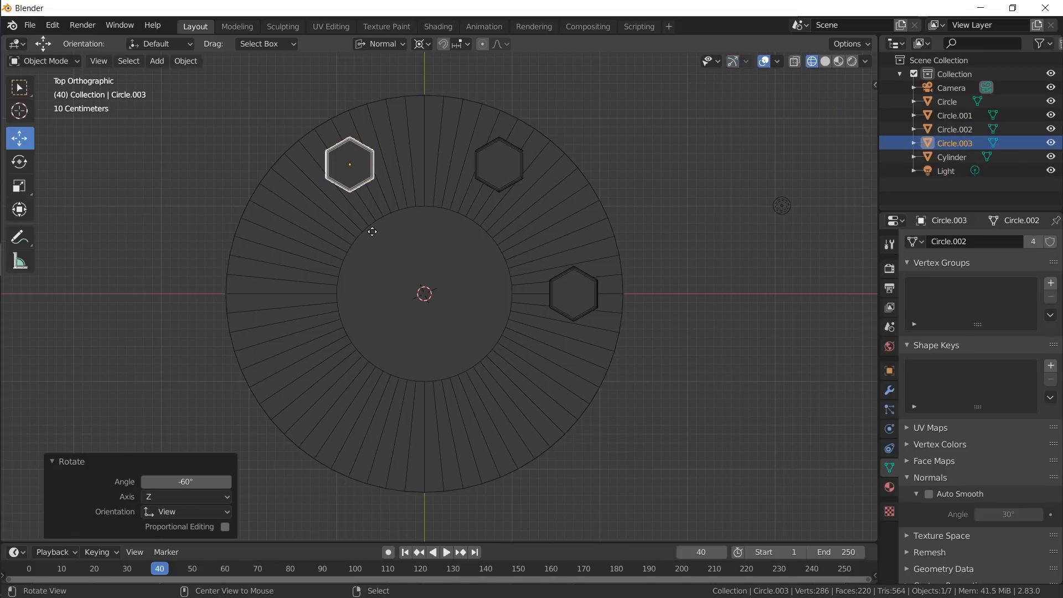
{"action": "key", "text": "alt+d"}
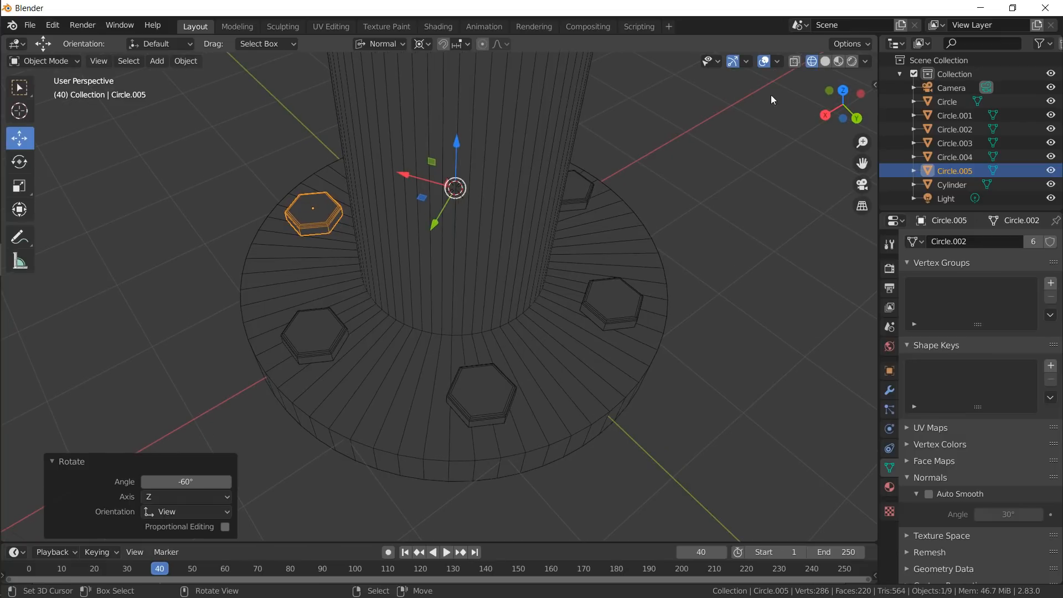
{"action": "left_click", "coordinate": [838, 61]}
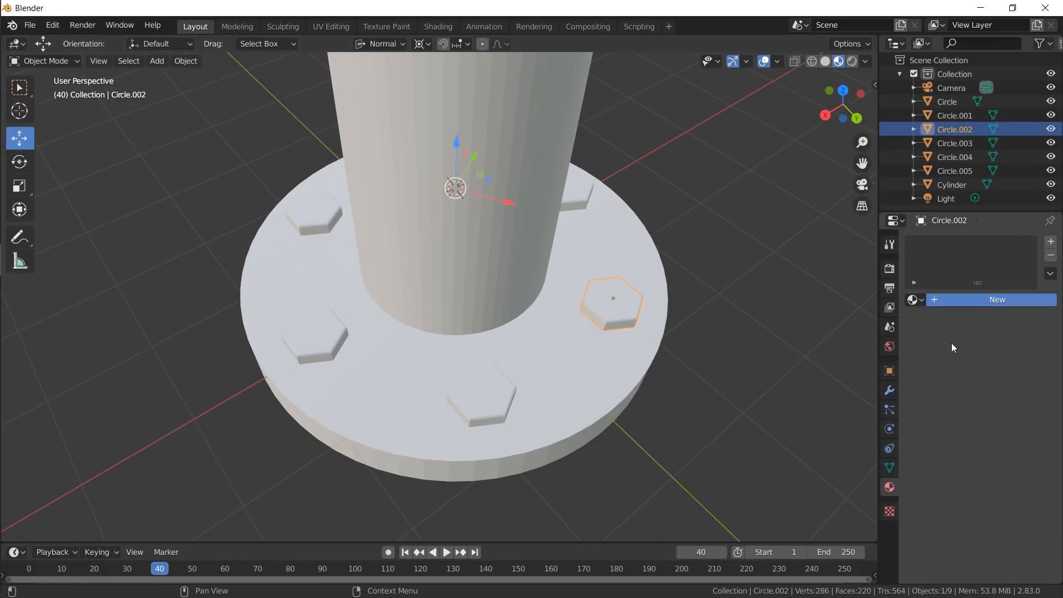
- Give the bolt heads a dark material with recessed top faces, then delete everything
{"action": "left_click", "coordinate": [996, 299]}
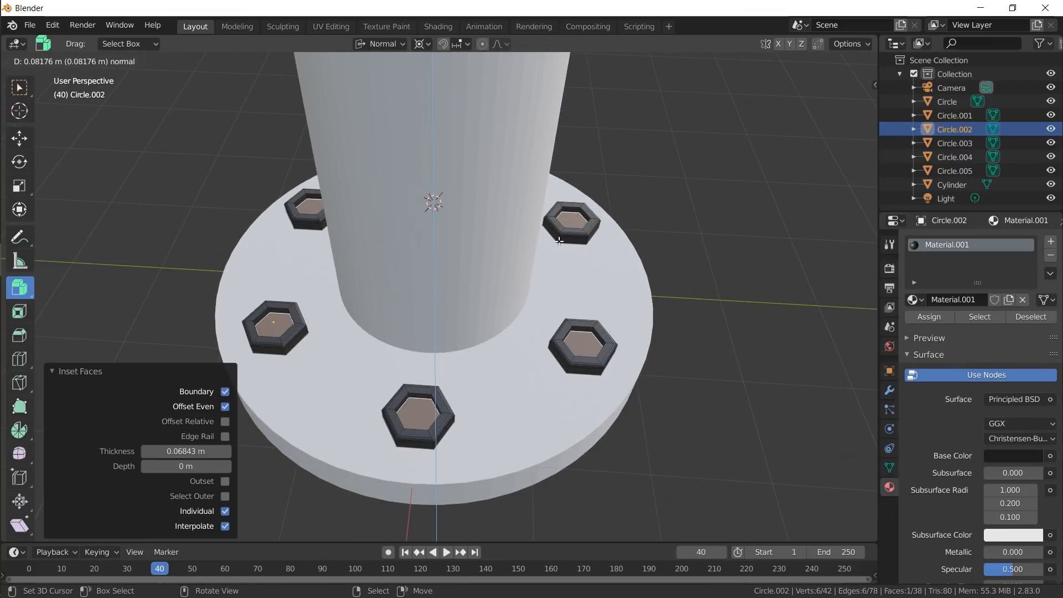
{"action": "key", "text": "Tab"}
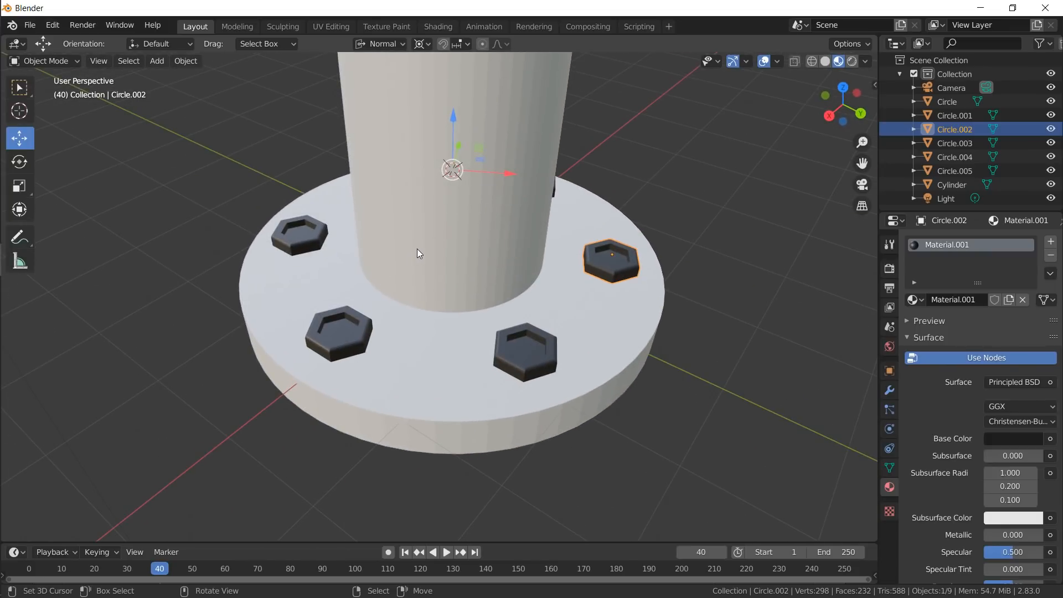
{"action": "key", "text": "x"}
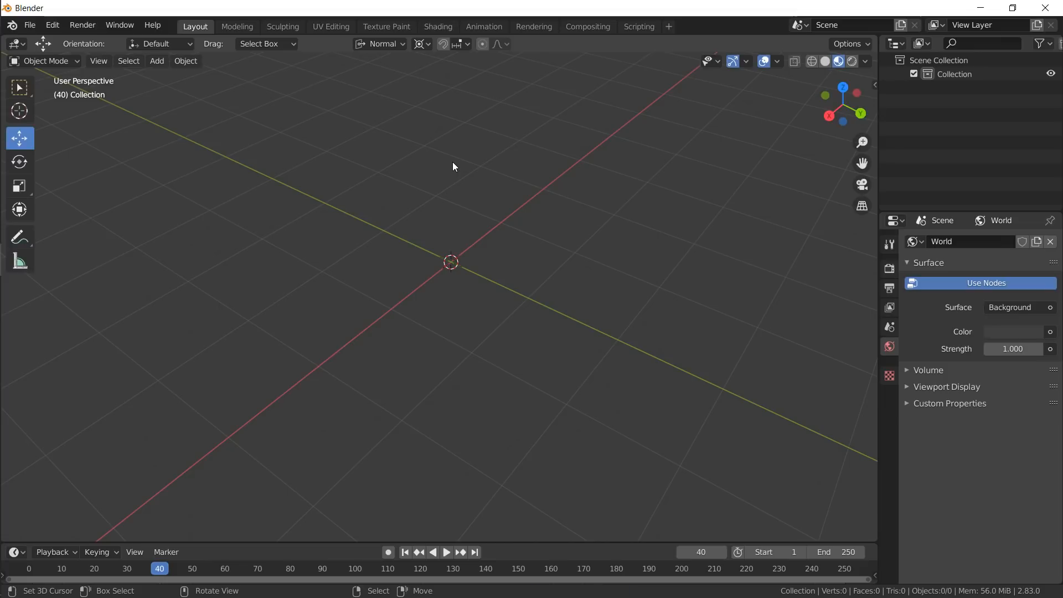
{"action": "mouse_move", "coordinate": [455, 155]}
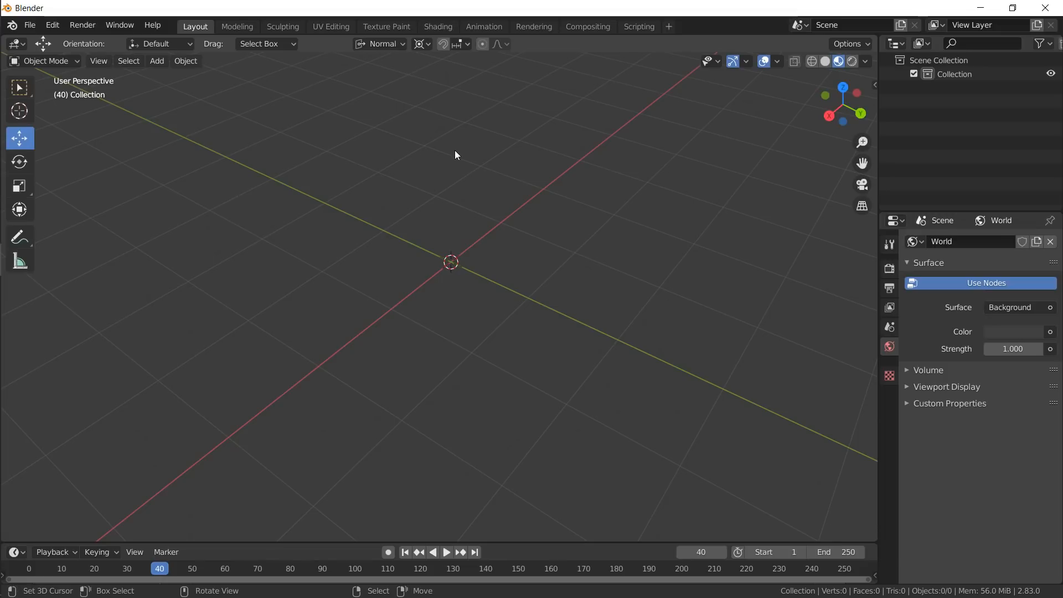
- Open the Add Mesh menu in the now-empty scene
{"action": "left_click", "coordinate": [157, 60]}
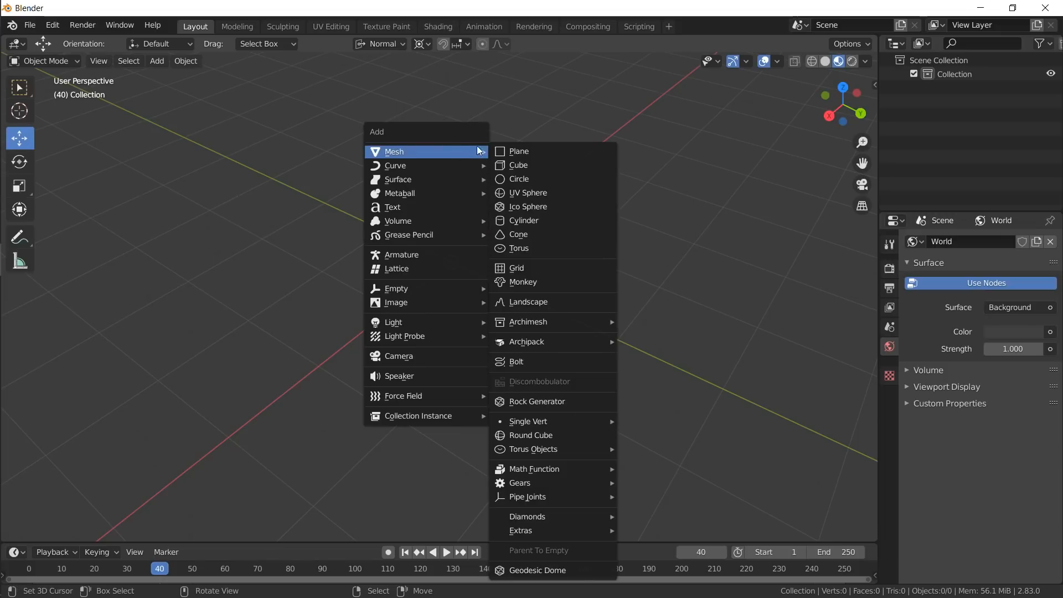
- Add a plane scaled to twice its size and enter Edit Mode on it
{"action": "left_click", "coordinate": [519, 151]}
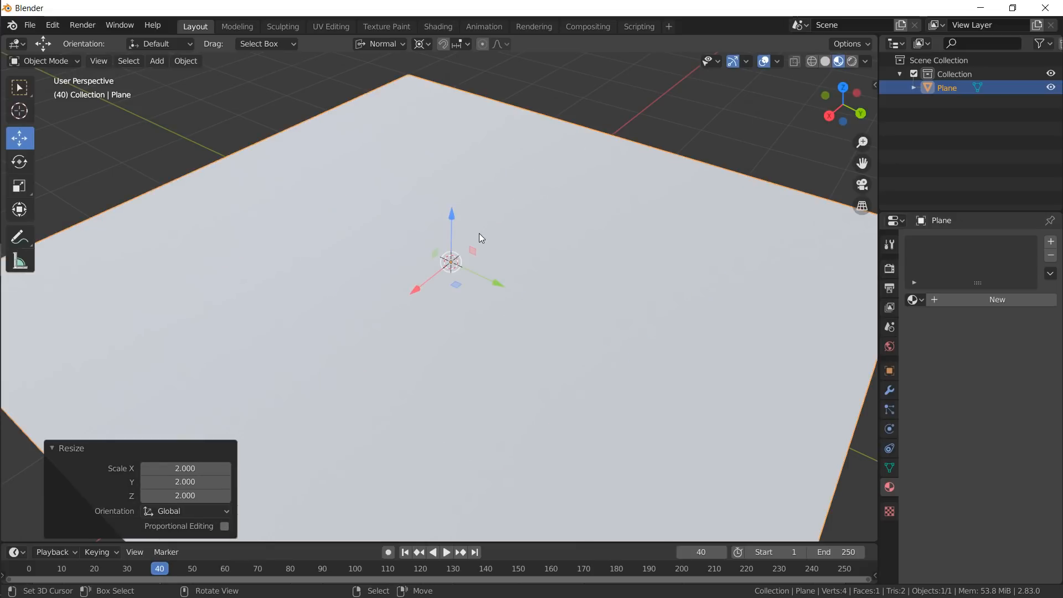
{"action": "key", "text": "Tab"}
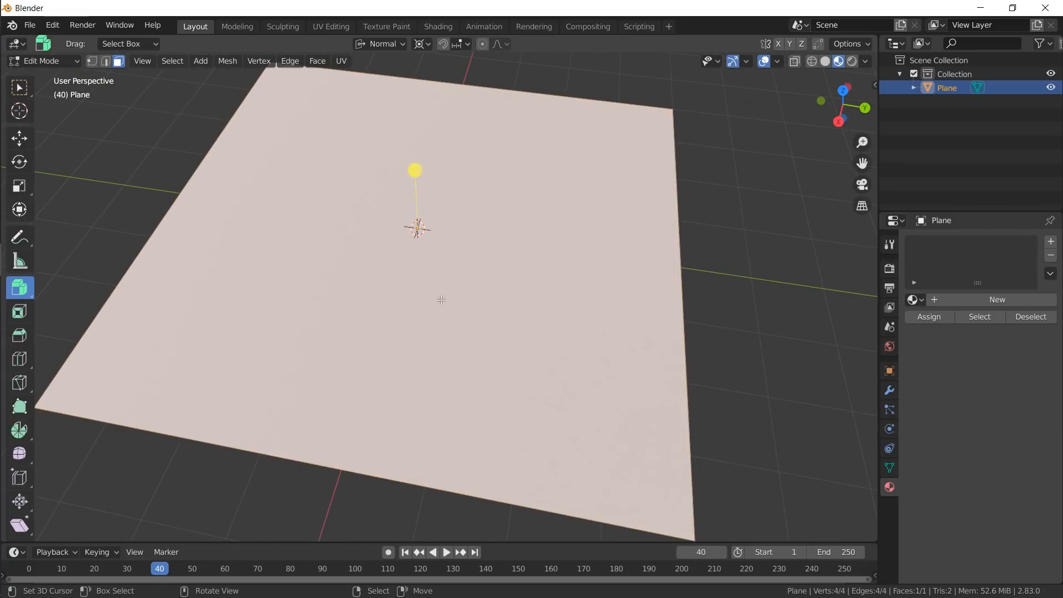
{"action": "mouse_move", "coordinate": [451, 85]}
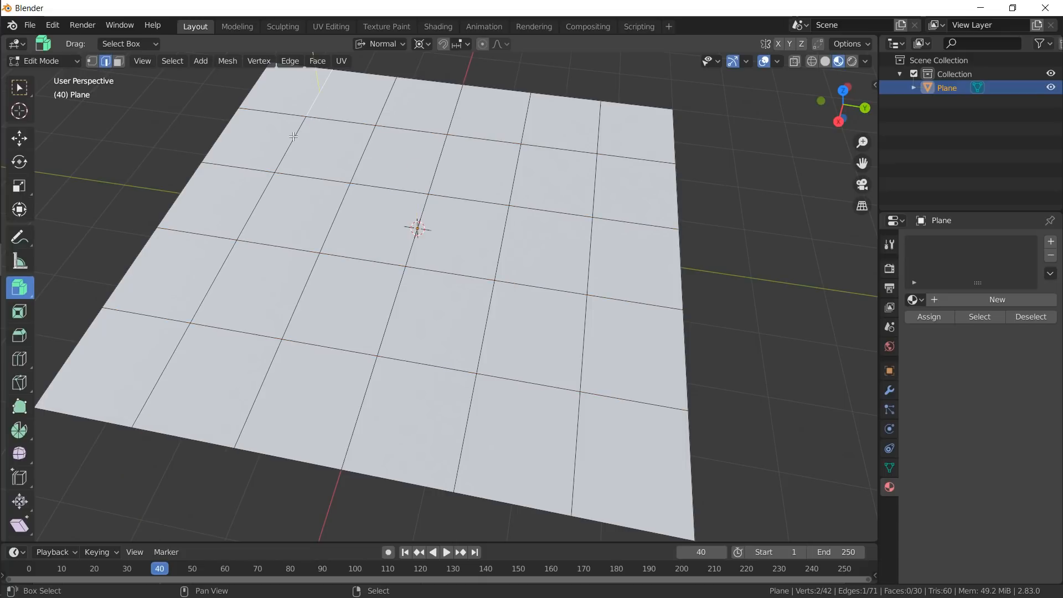
- Loop-cut the plane into a grid and select several edge loops across it
{"action": "left_click", "coordinate": [337, 95]}
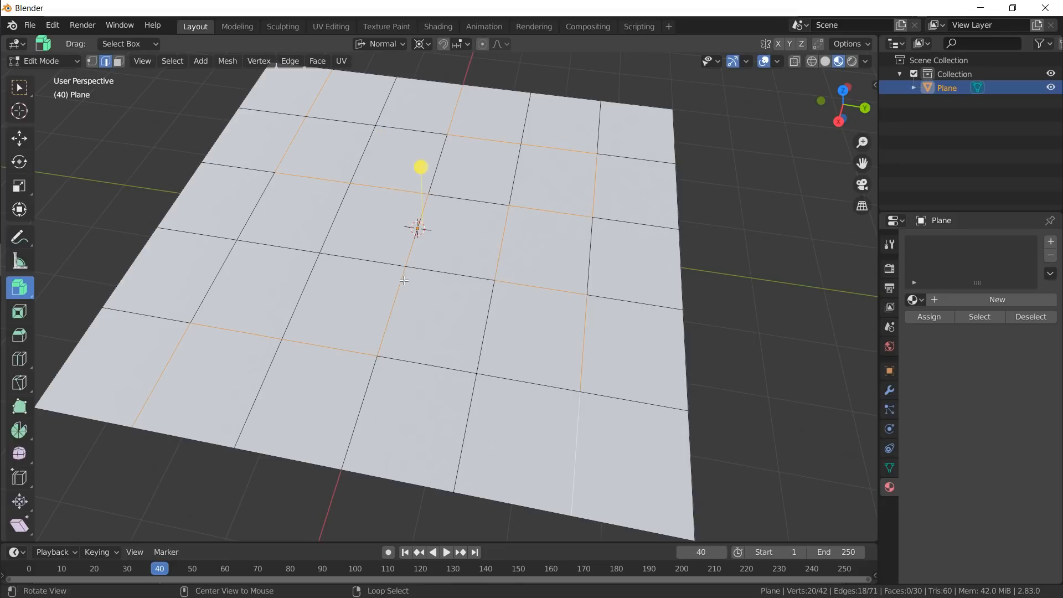
{"action": "left_click_drag", "start_coordinate": [407, 272], "coordinate": [434, 230]}
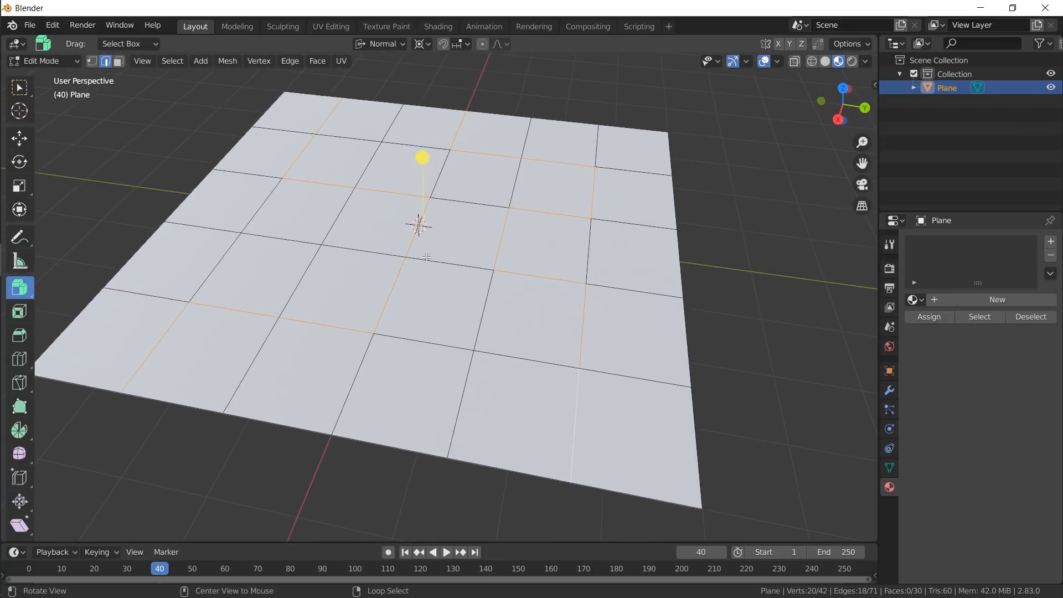
{"action": "mouse_move", "coordinate": [513, 181]}
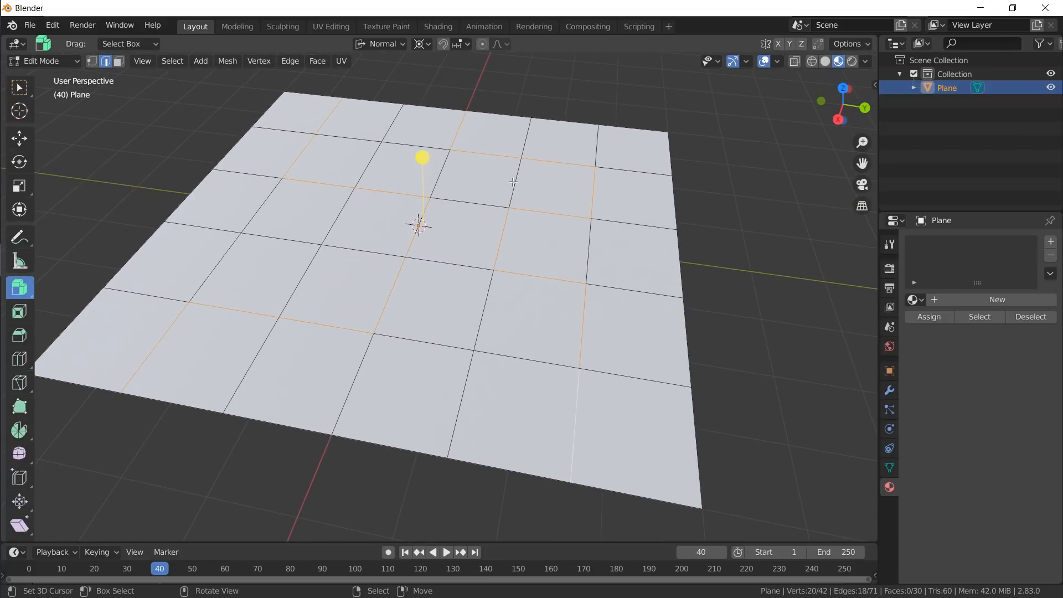
{"action": "mouse_move", "coordinate": [256, 113]}
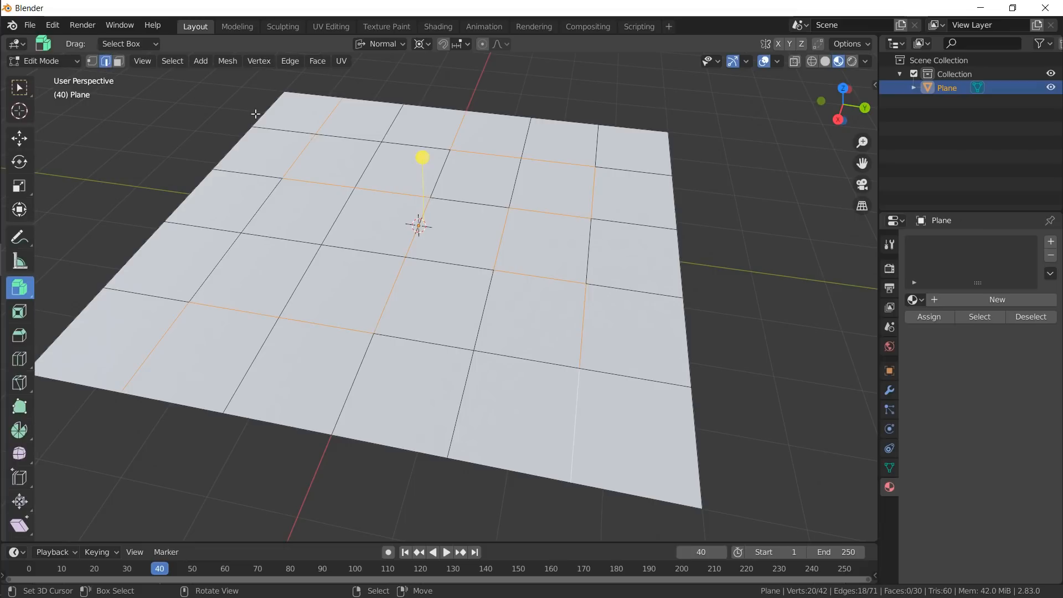
{"action": "mouse_move", "coordinate": [655, 224]}
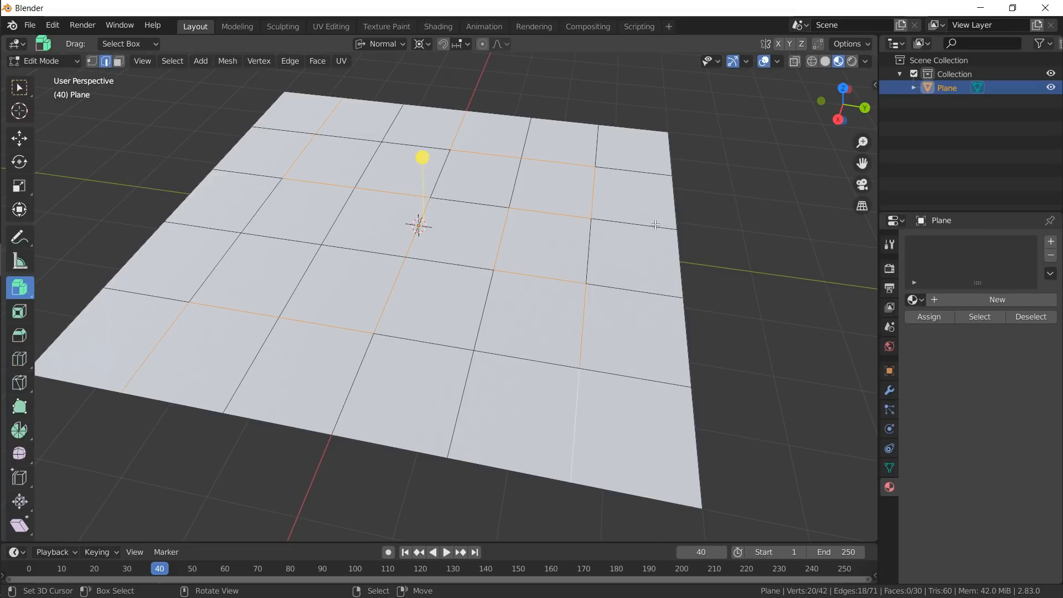
- Bevel the selected edge loops into thin strips and delete them to form panel gaps
{"action": "key", "text": "ctrl+b"}
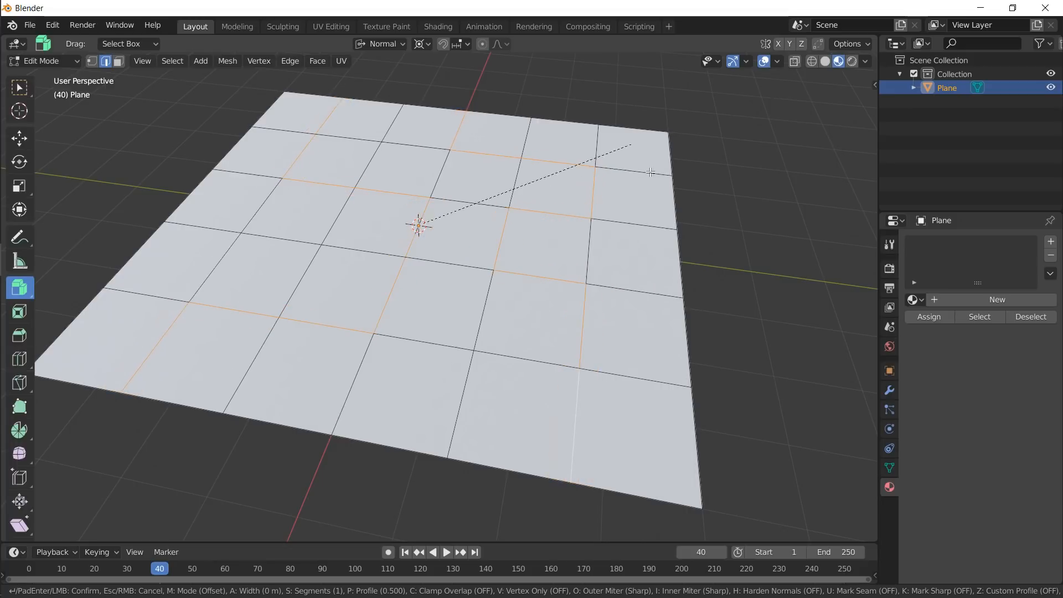
{"action": "mouse_move", "coordinate": [665, 175]}
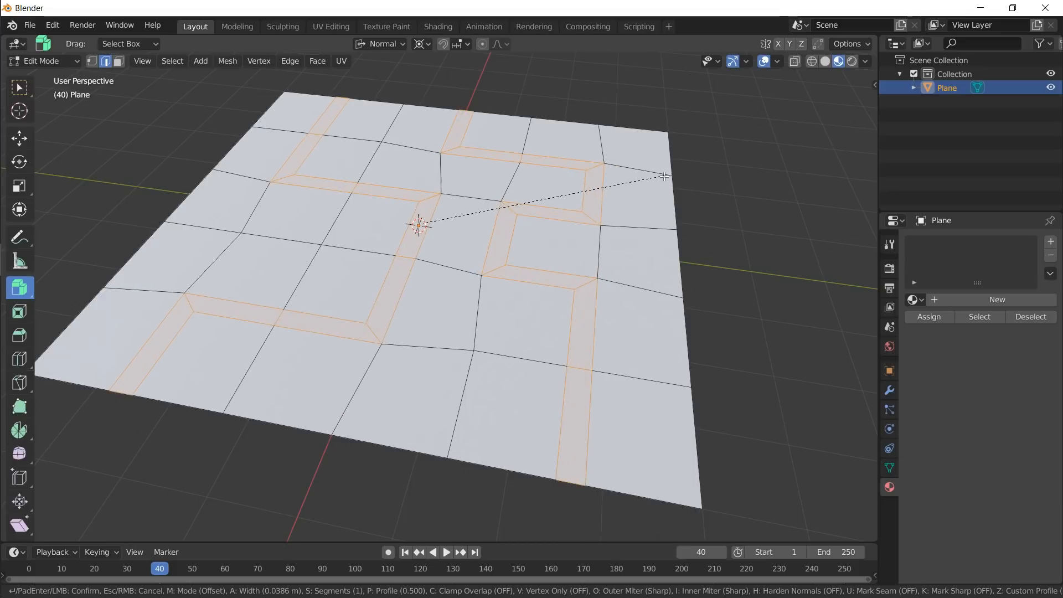
{"action": "mouse_move", "coordinate": [642, 189]}
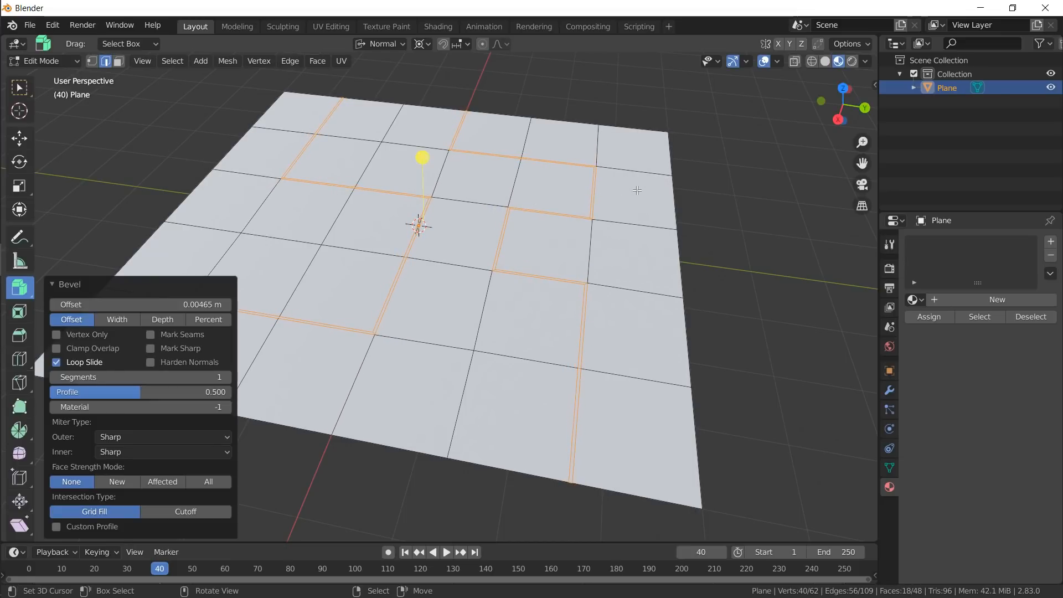
{"action": "key", "text": "x"}
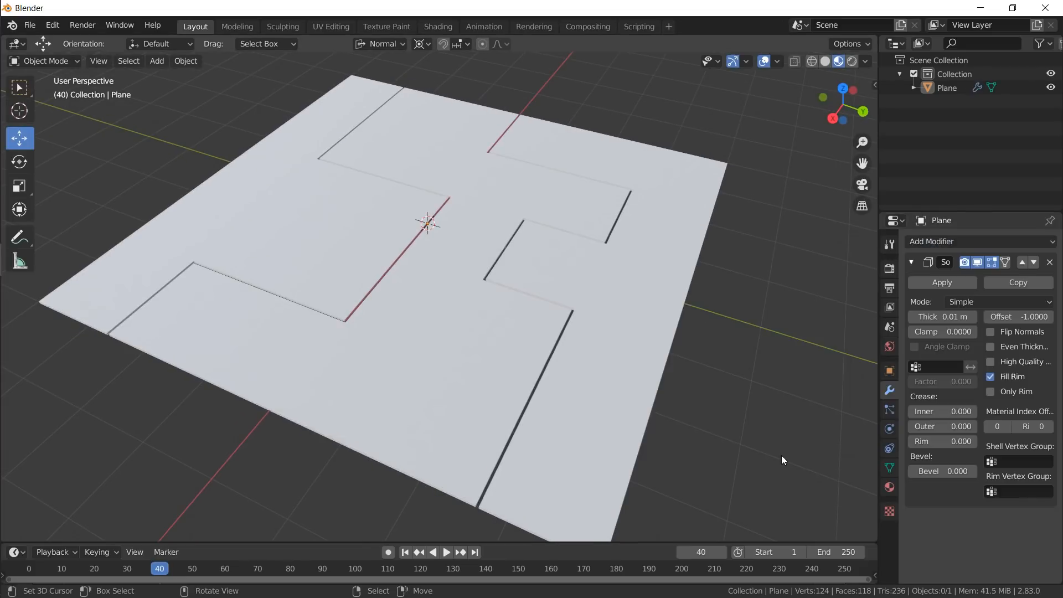
- Return to Object Mode and add a Solidify modifier with 0.01 m thickness
{"action": "scroll", "scroll_direction": "up", "scroll_amount": 3}
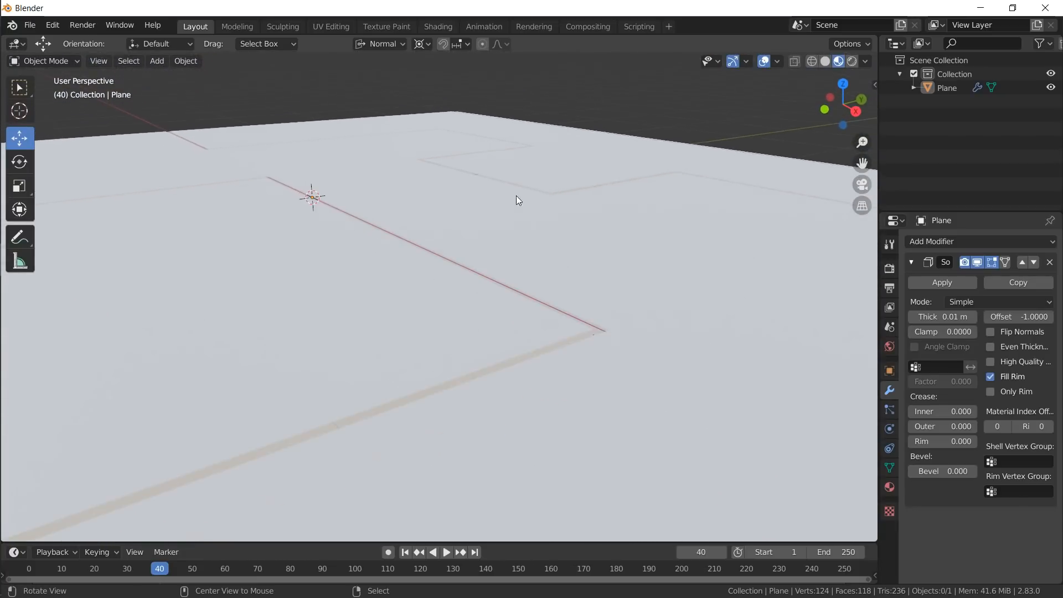
{"action": "key", "text": "Tab"}
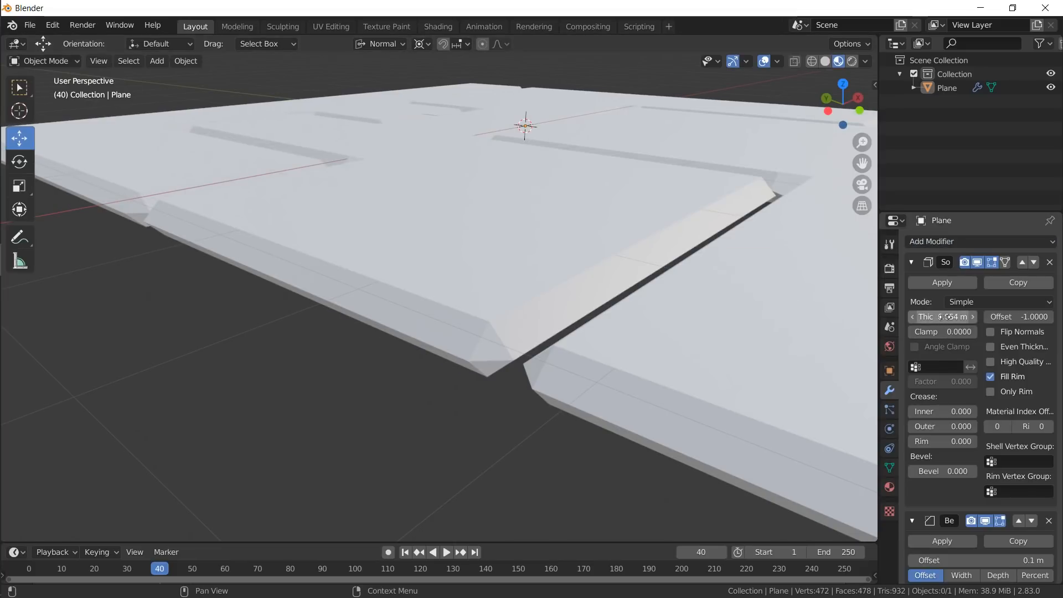
- Collapse Solidify and set the Bevel modifier to 0.008 m offset with an extra segment
{"action": "left_click", "coordinate": [913, 262]}
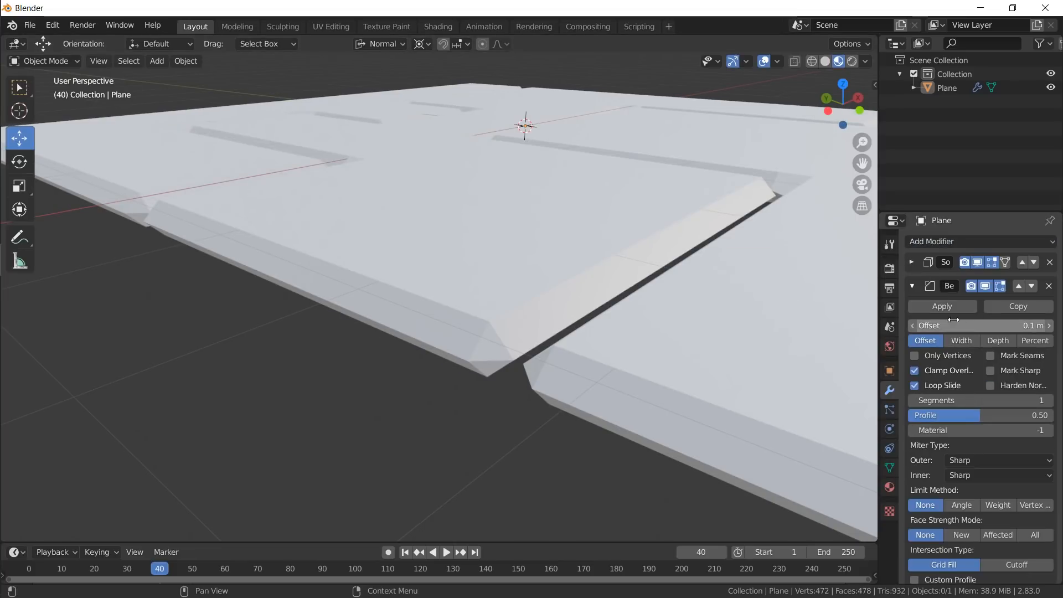
{"action": "left_click", "coordinate": [980, 326]}
{"action": "type", "text": "008"}
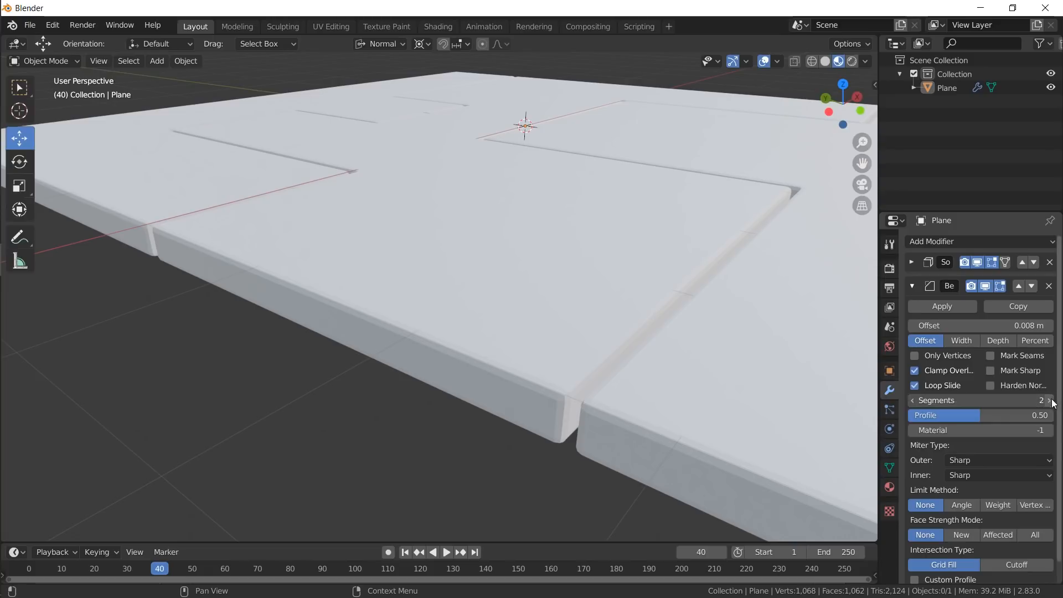
{"action": "left_click", "coordinate": [1050, 399]}
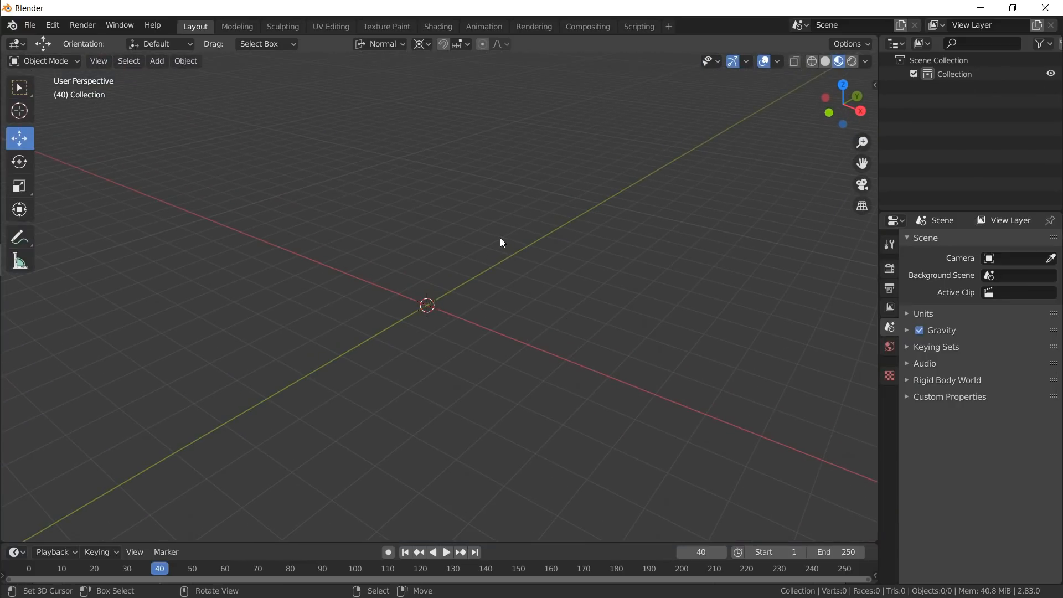
{"action": "mouse_move", "coordinate": [494, 245]}
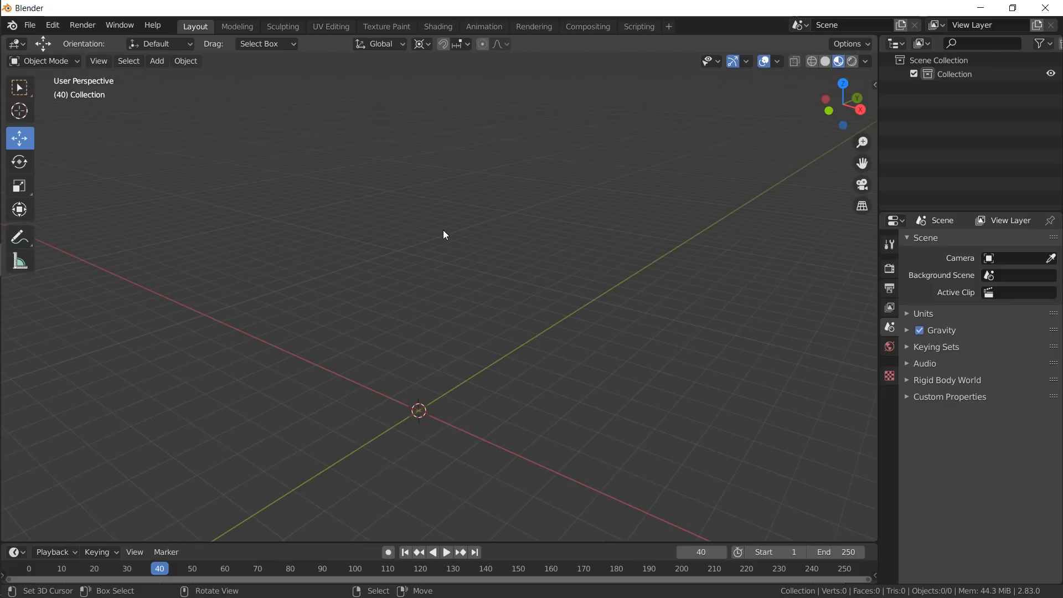
- Delete the panel plane, leaving the scene empty
{"action": "left_click", "coordinate": [156, 59]}
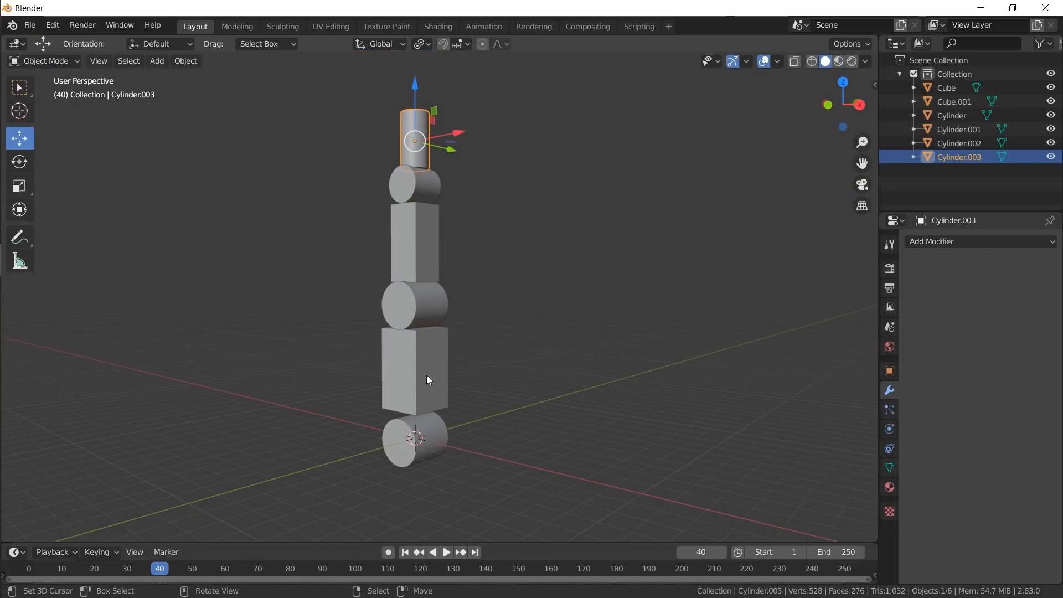
{"action": "mouse_move", "coordinate": [426, 382]}
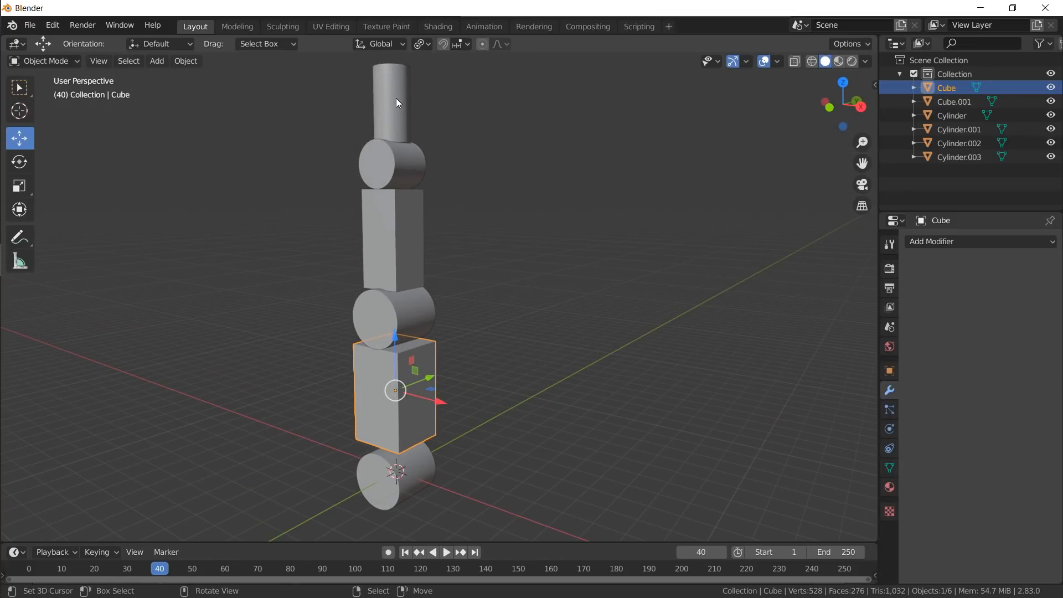
- Parent the top cylinder to the joint below it, keeping transforms
{"action": "left_click", "coordinate": [392, 102]}
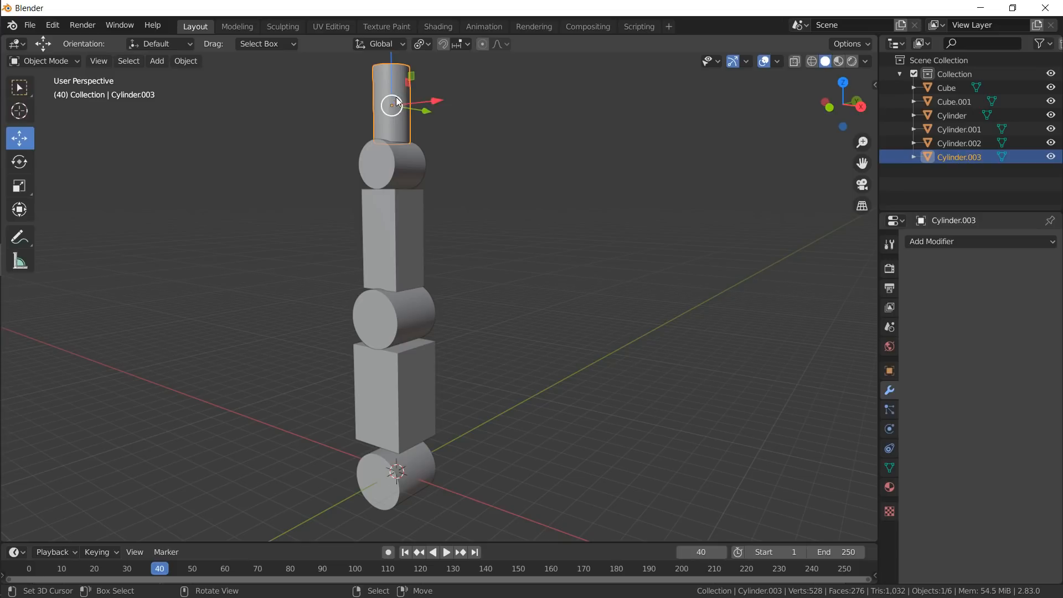
{"action": "mouse_move", "coordinate": [408, 169]}
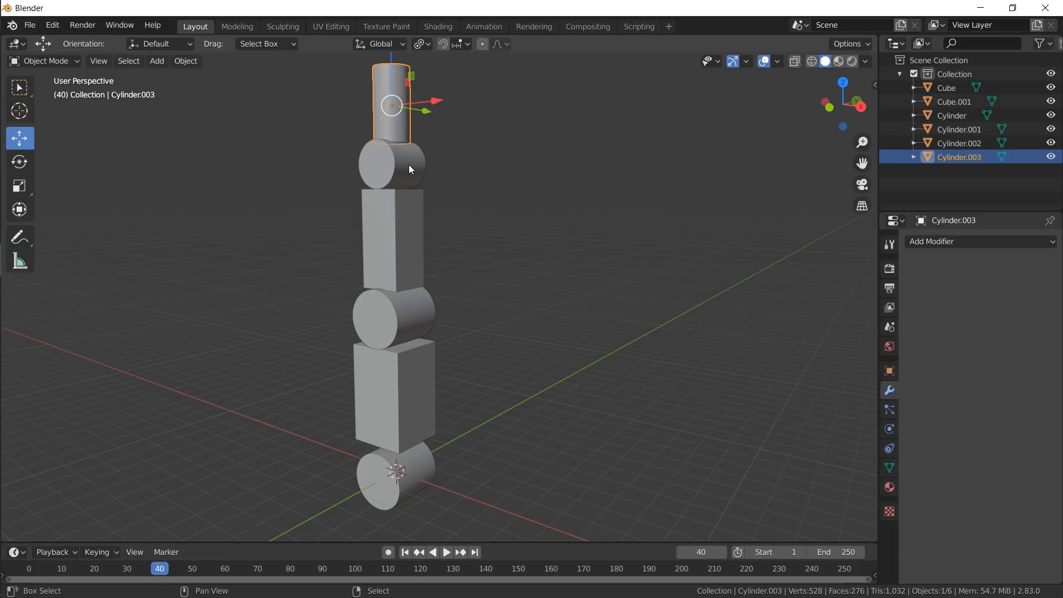
{"action": "left_click", "coordinate": [390, 167]}
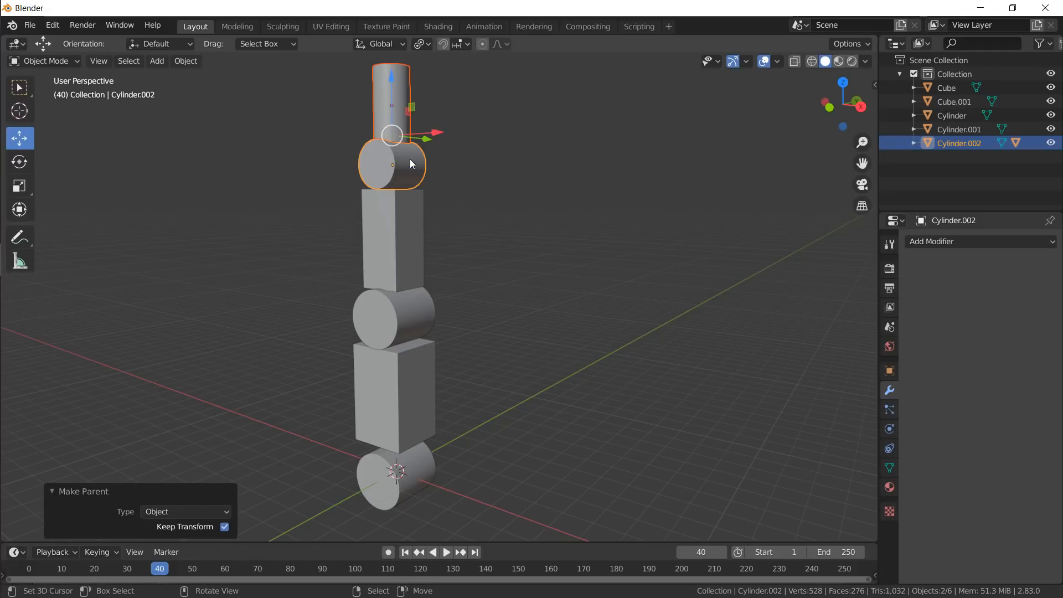
{"action": "mouse_move", "coordinate": [416, 172]}
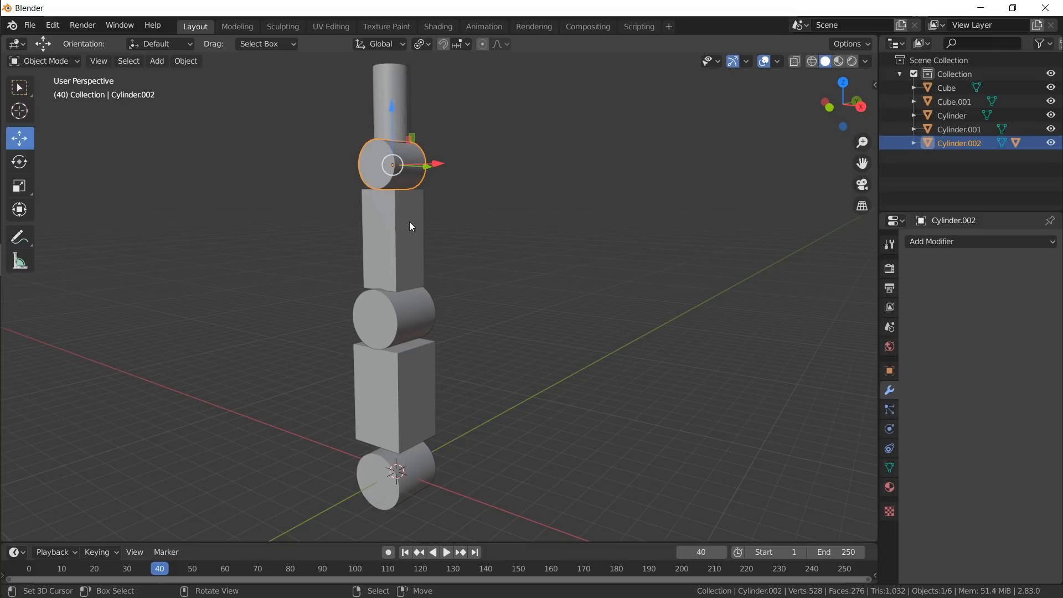
{"action": "key", "text": "ctrl+p"}
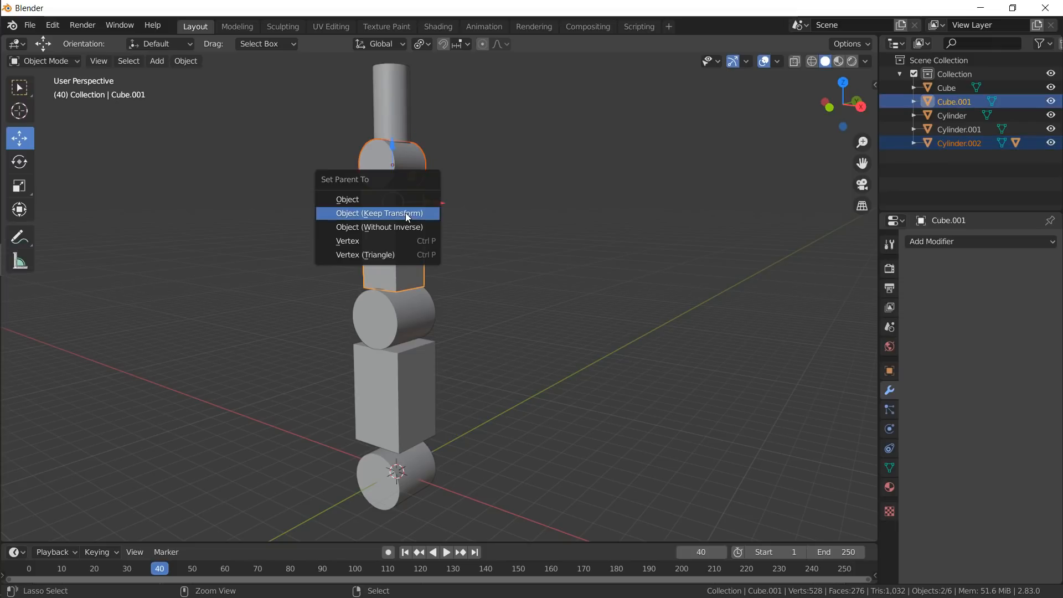
{"action": "left_click", "coordinate": [380, 212]}
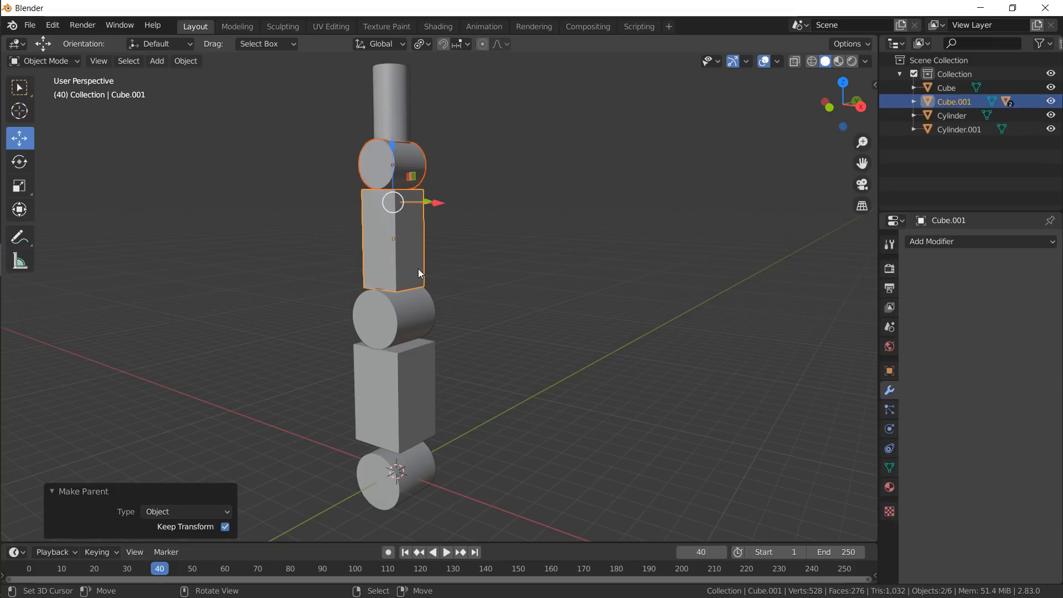
- Continue parenting each piece to the one beneath, down to the base cylinder, then test by grabbing
{"action": "left_click", "coordinate": [387, 320]}
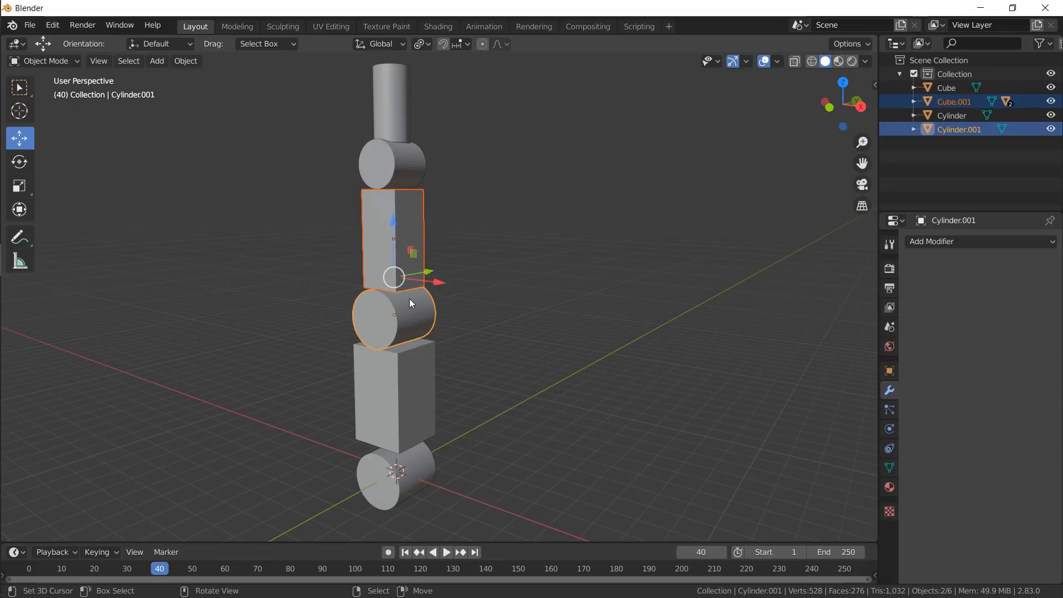
{"action": "key", "text": "ctrl+p"}
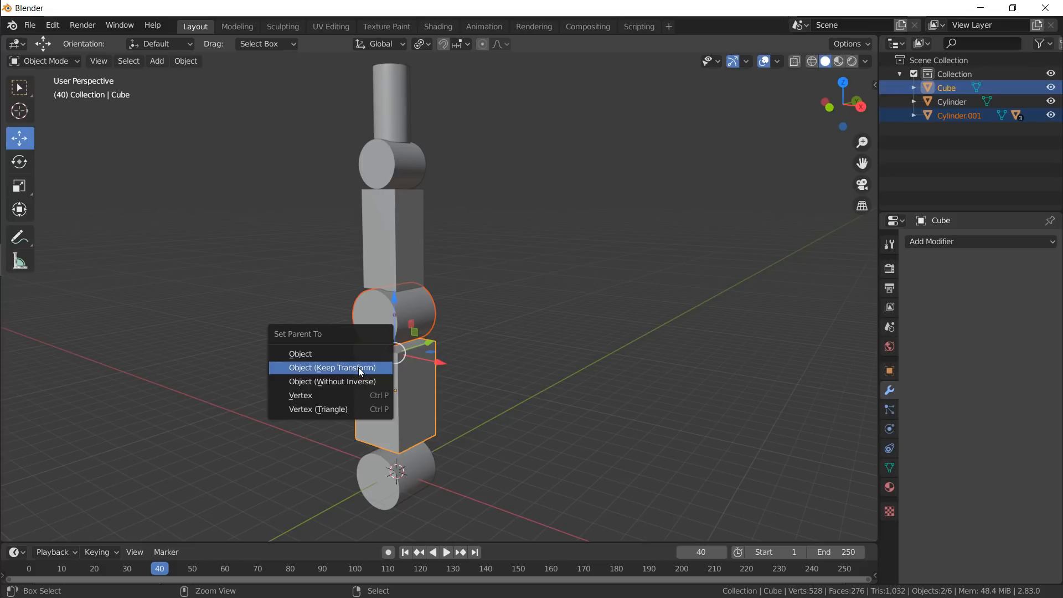
{"action": "left_click", "coordinate": [332, 367]}
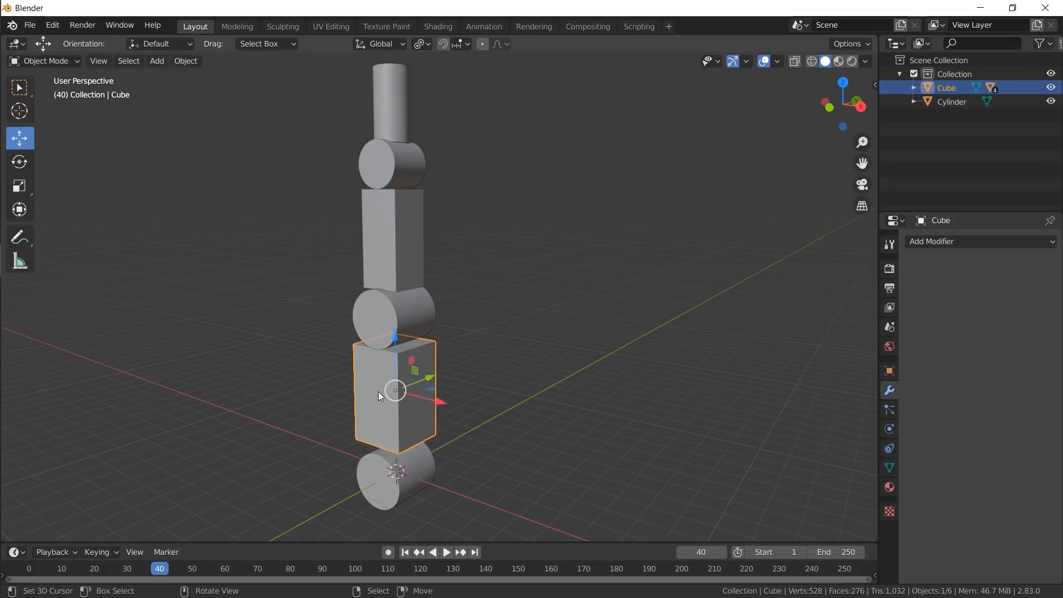
{"action": "key", "text": "ctrl+p"}
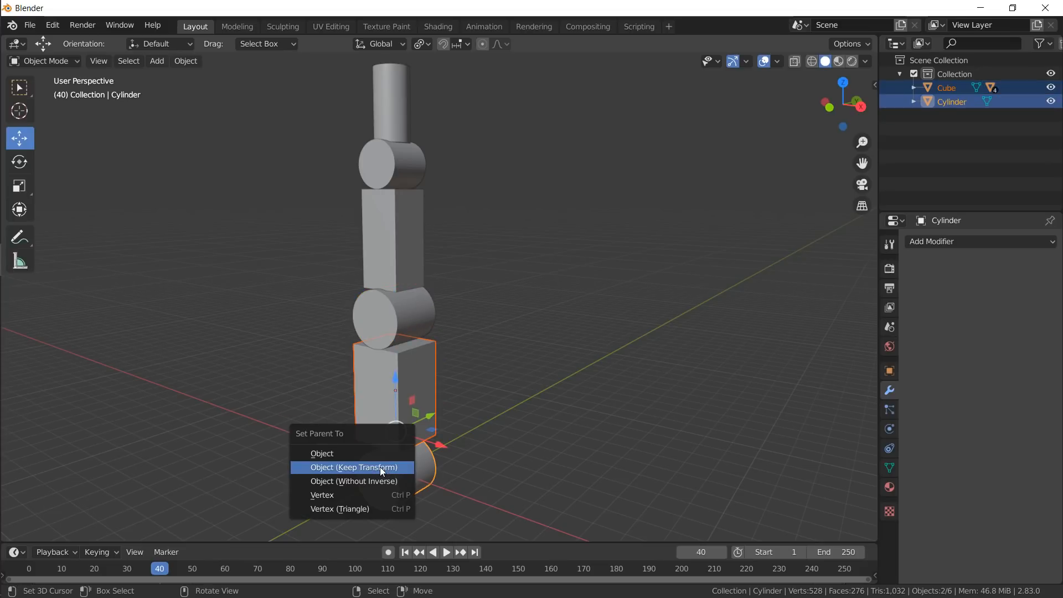
{"action": "left_click", "coordinate": [352, 468]}
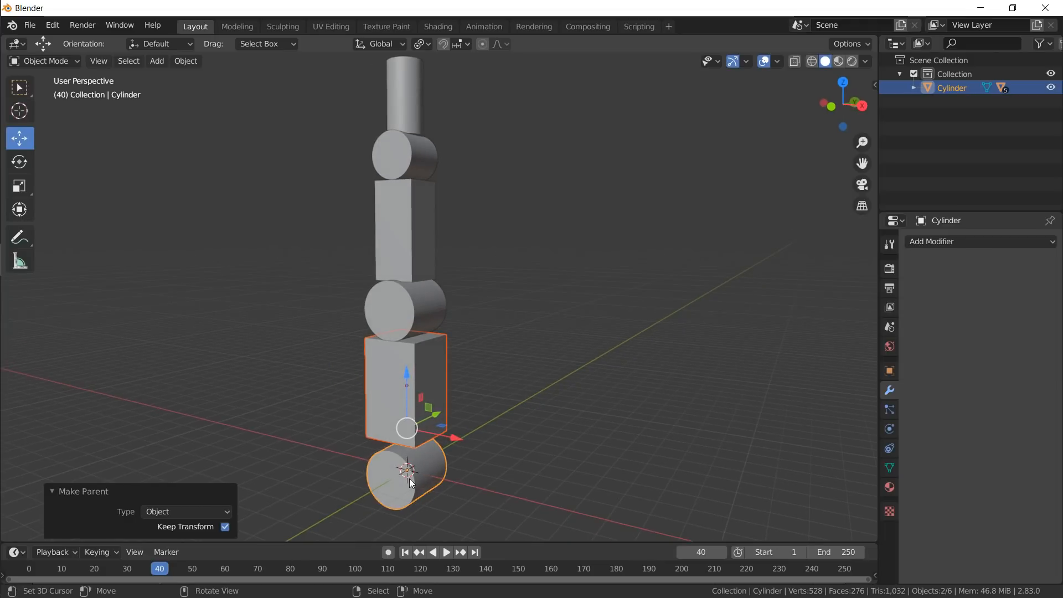
{"action": "key", "text": "g"}
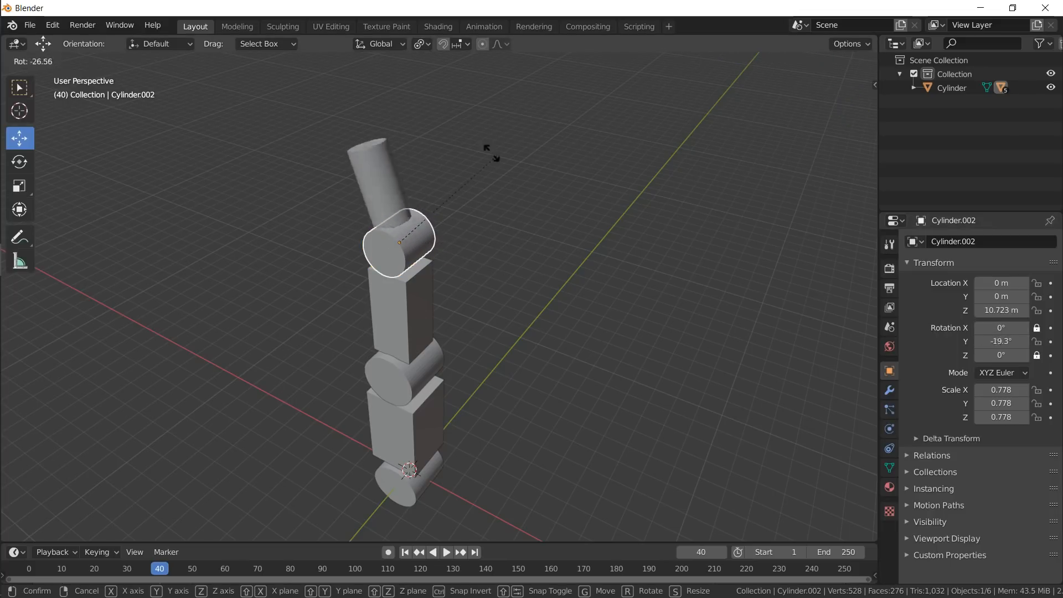
{"action": "mouse_move", "coordinate": [483, 320]}
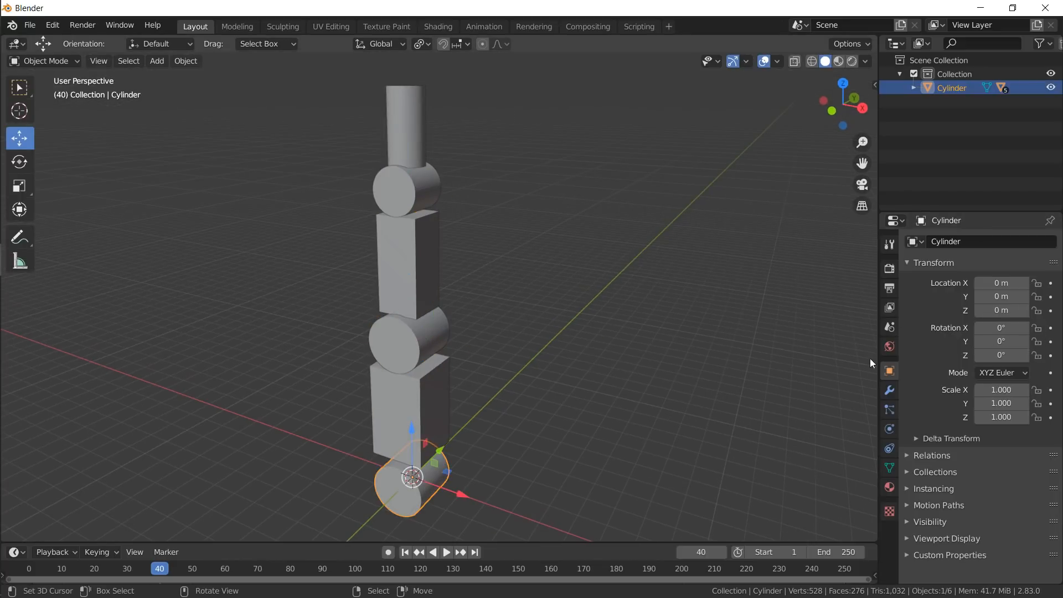
- Rotate the upper joint cylinder to about 62° on Y to bend the arm
{"action": "left_click", "coordinate": [403, 342]}
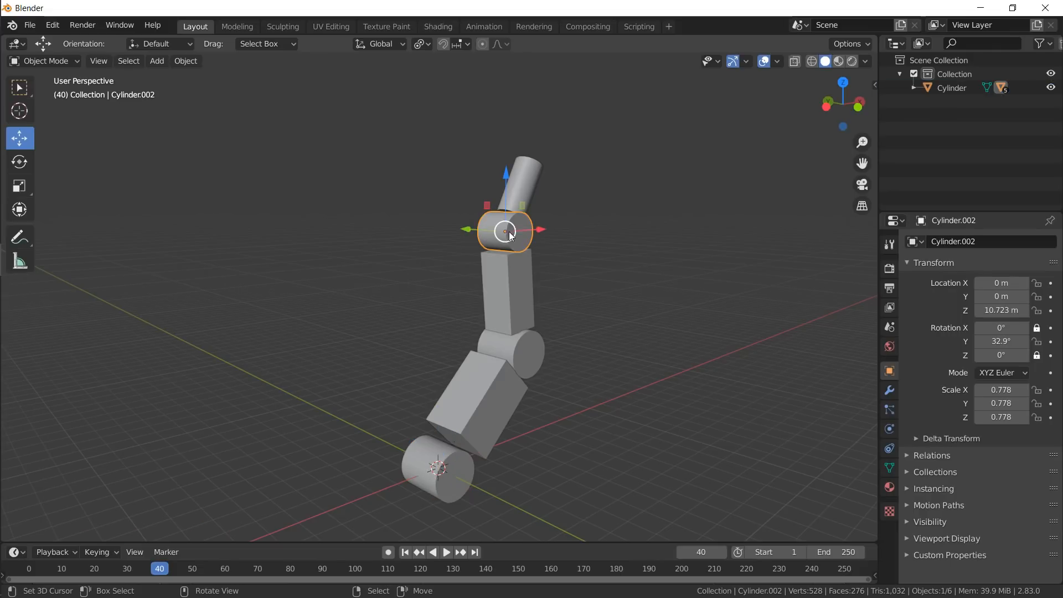
{"action": "key", "text": "r"}
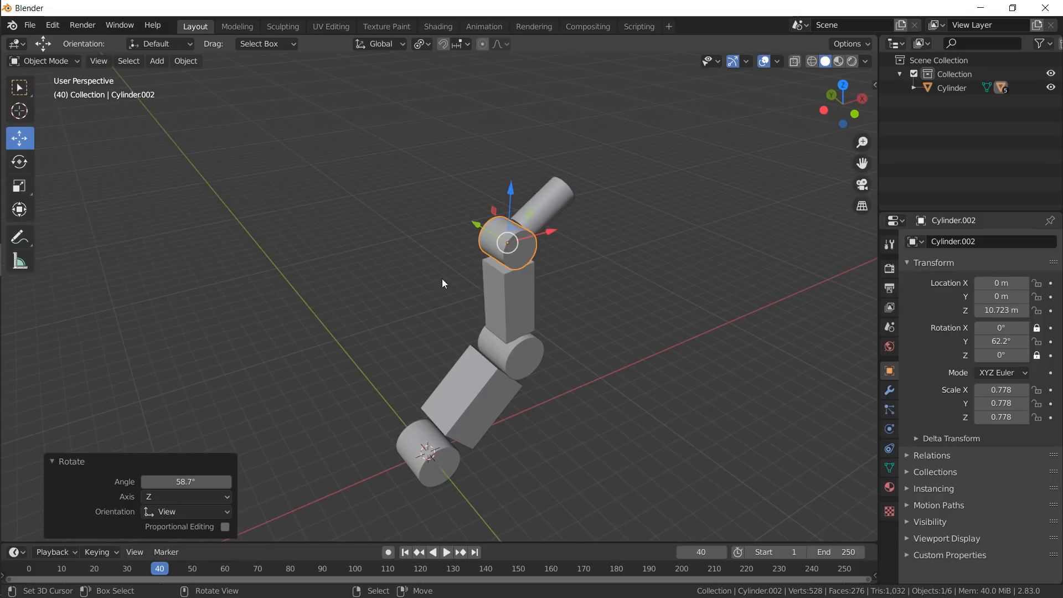
{"action": "mouse_move", "coordinate": [456, 276]}
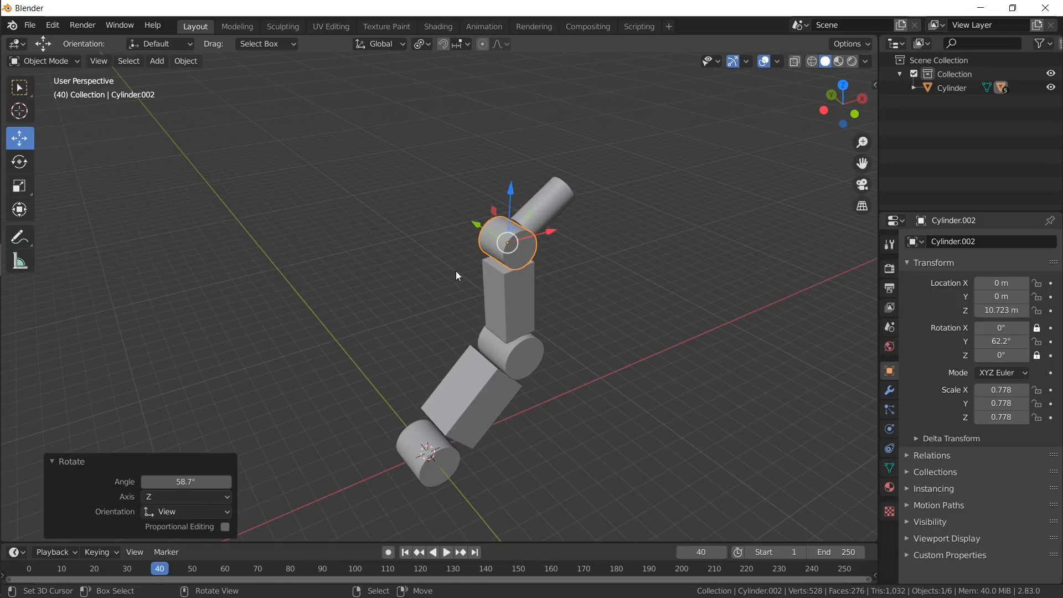